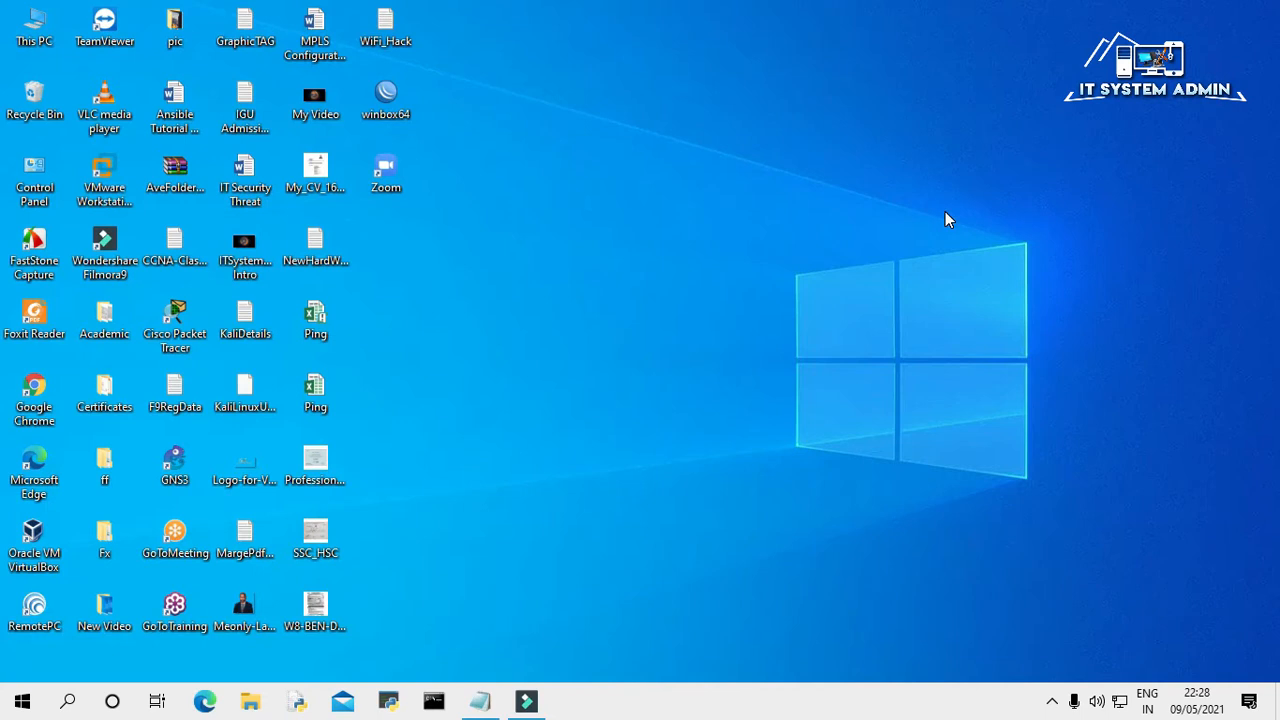
mouse_move(640, 356)
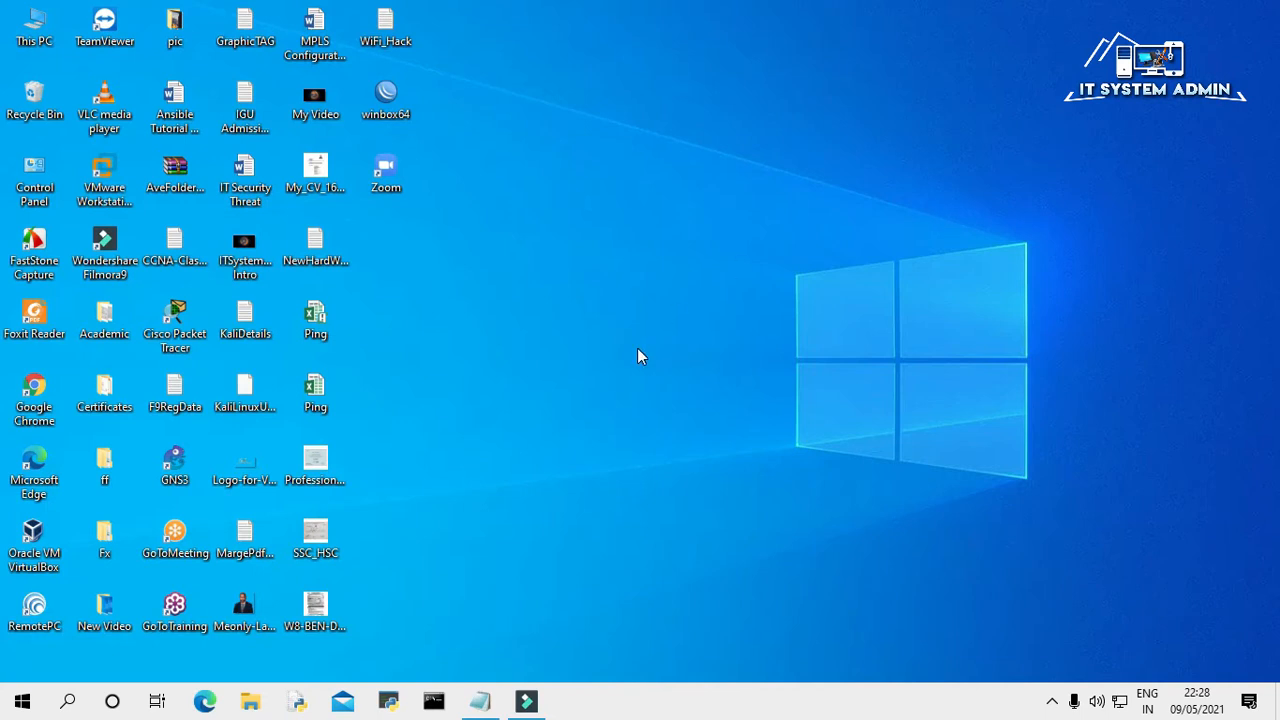
mouse_move(36, 690)
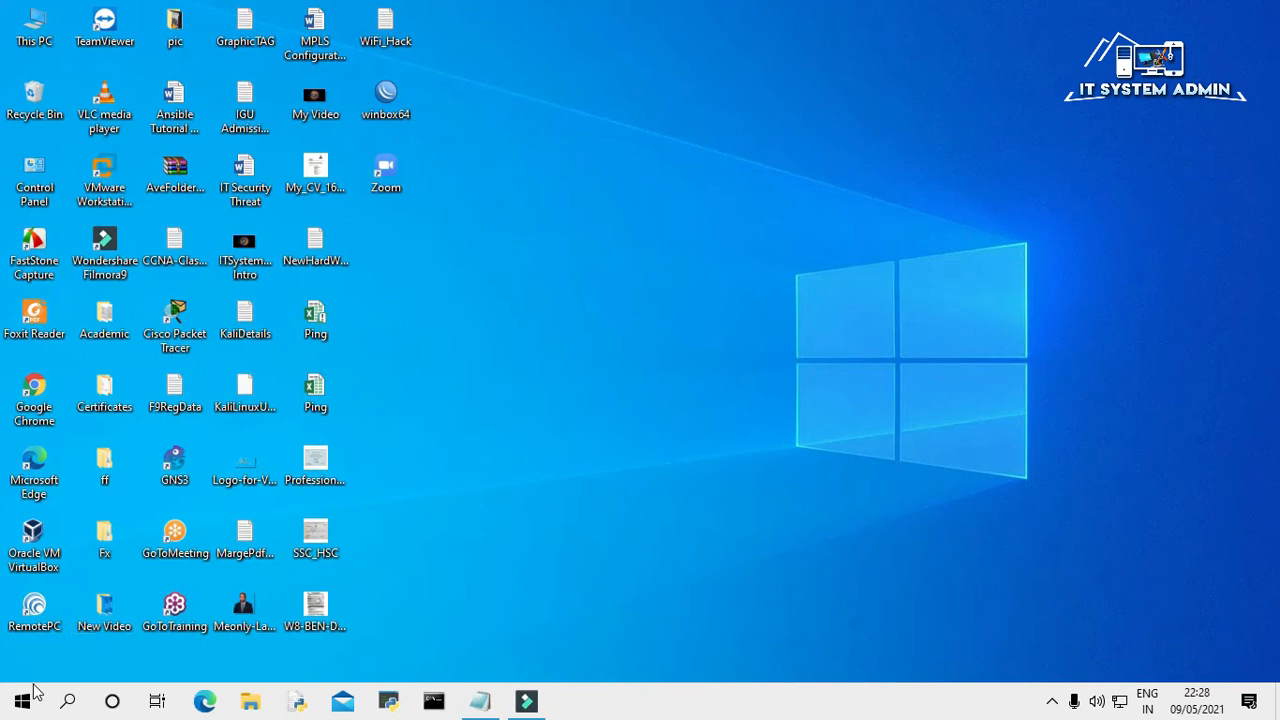
Step: Launch Windows Settings from the Start menu
left_click(22, 700)
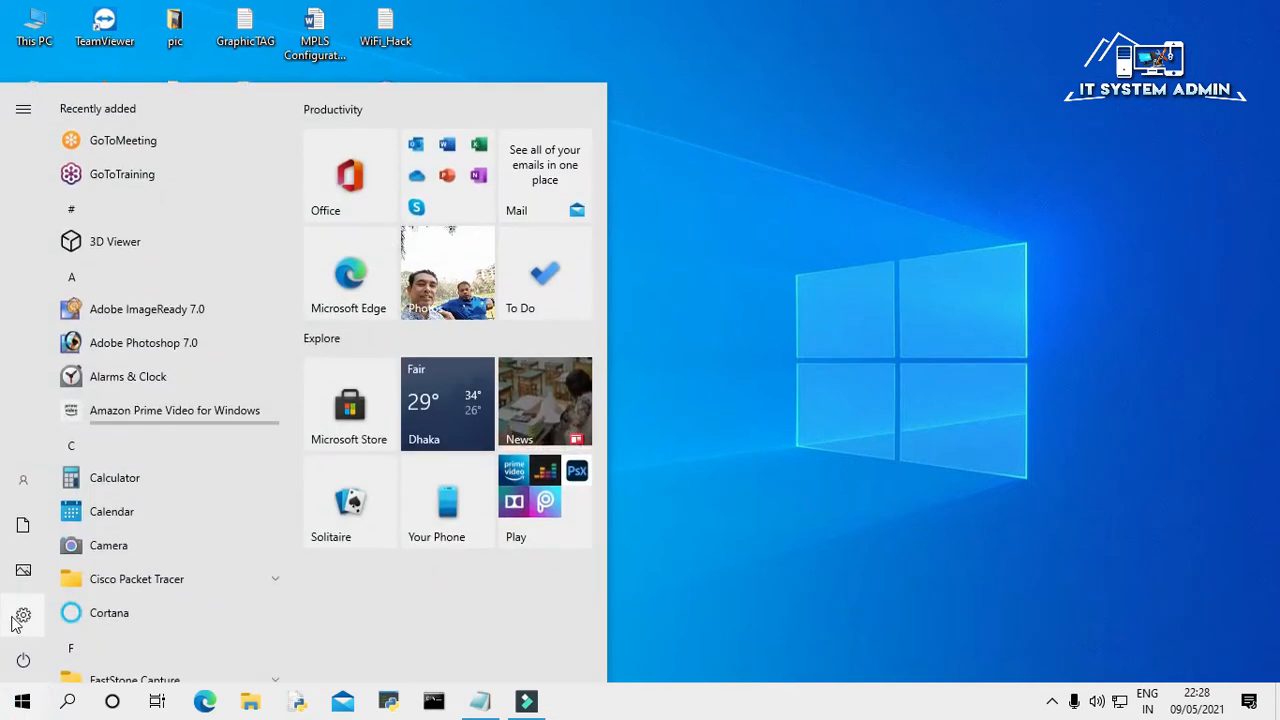
left_click(24, 614)
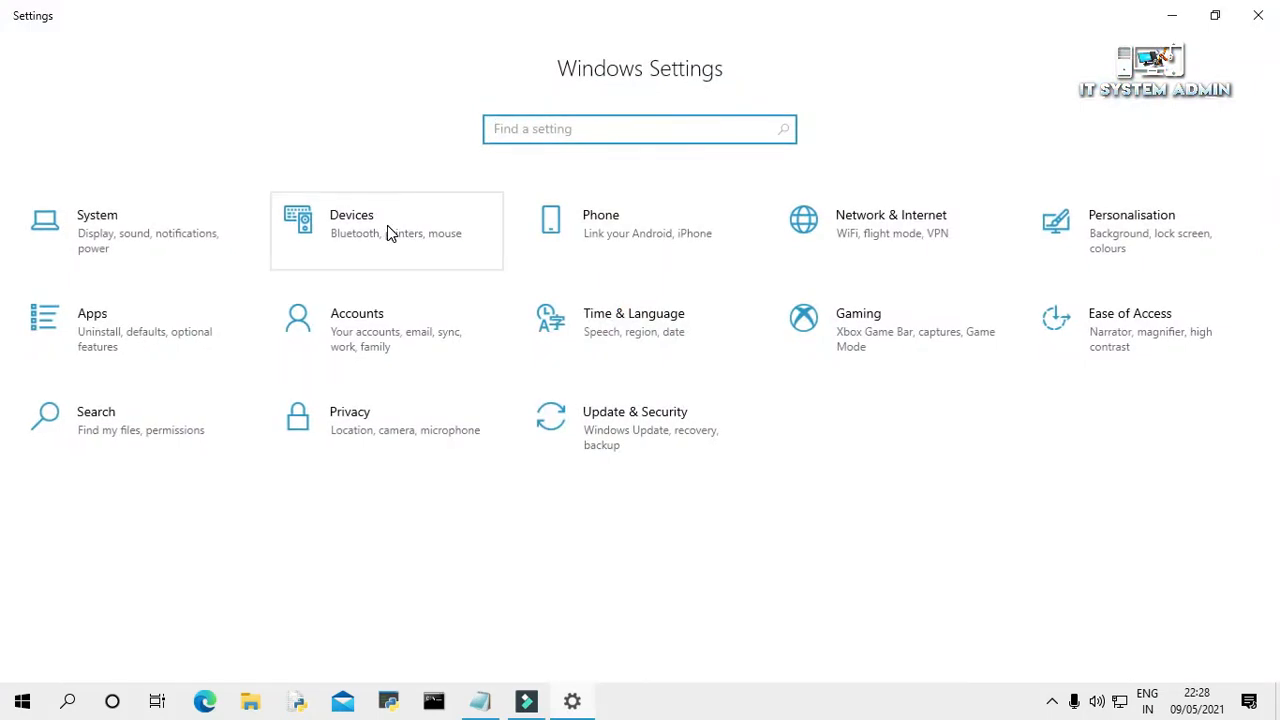
Step: Go to Devices and search the settings for "camera"
left_click(386, 224)
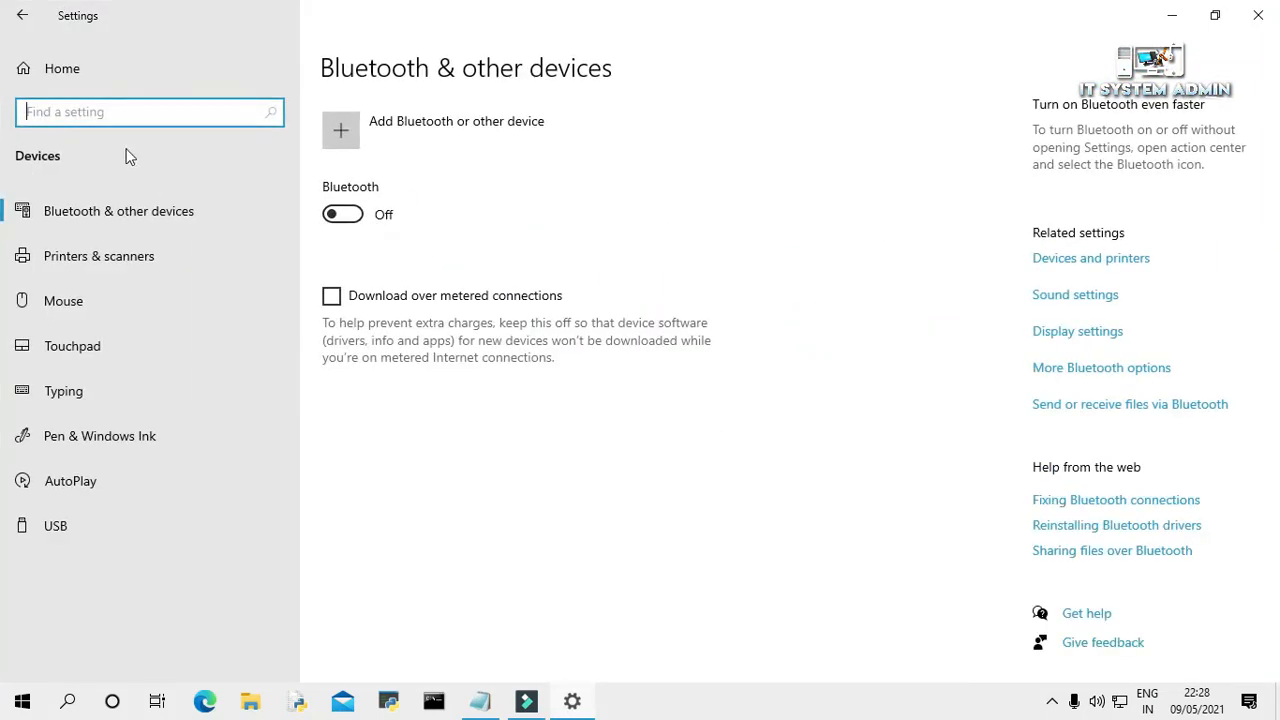
type("d")
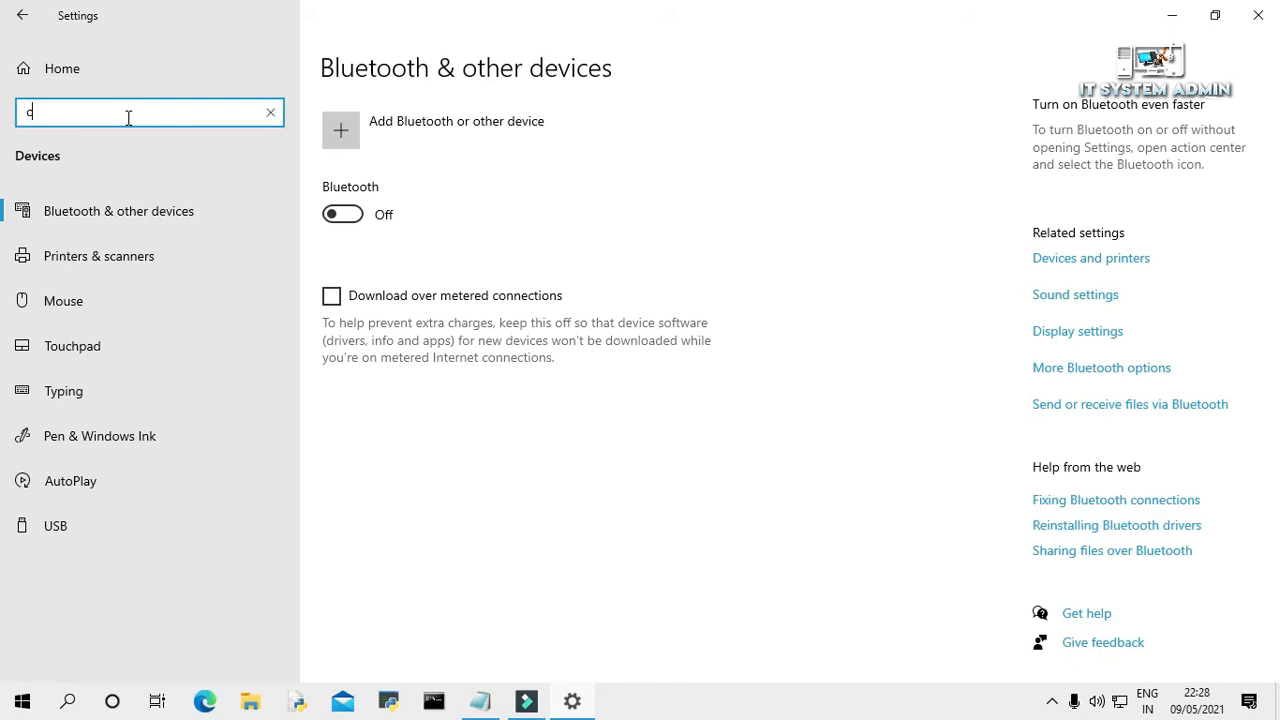
type("amer")
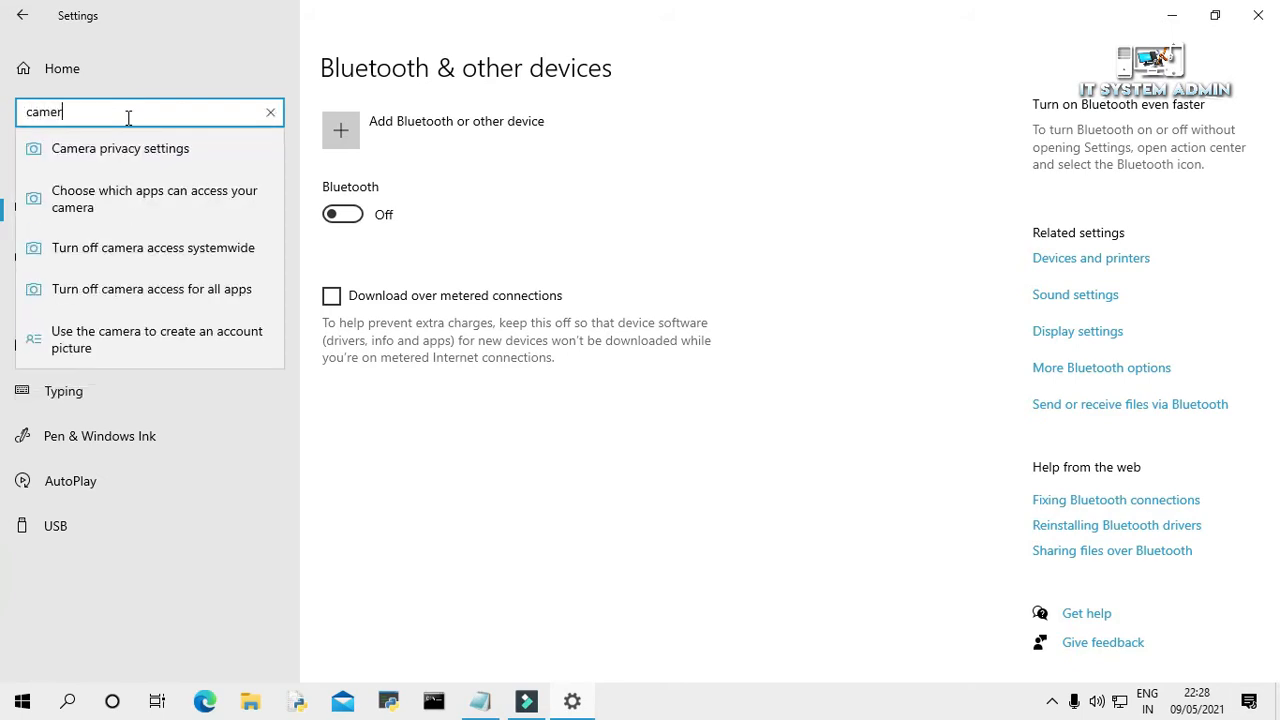
type("a")
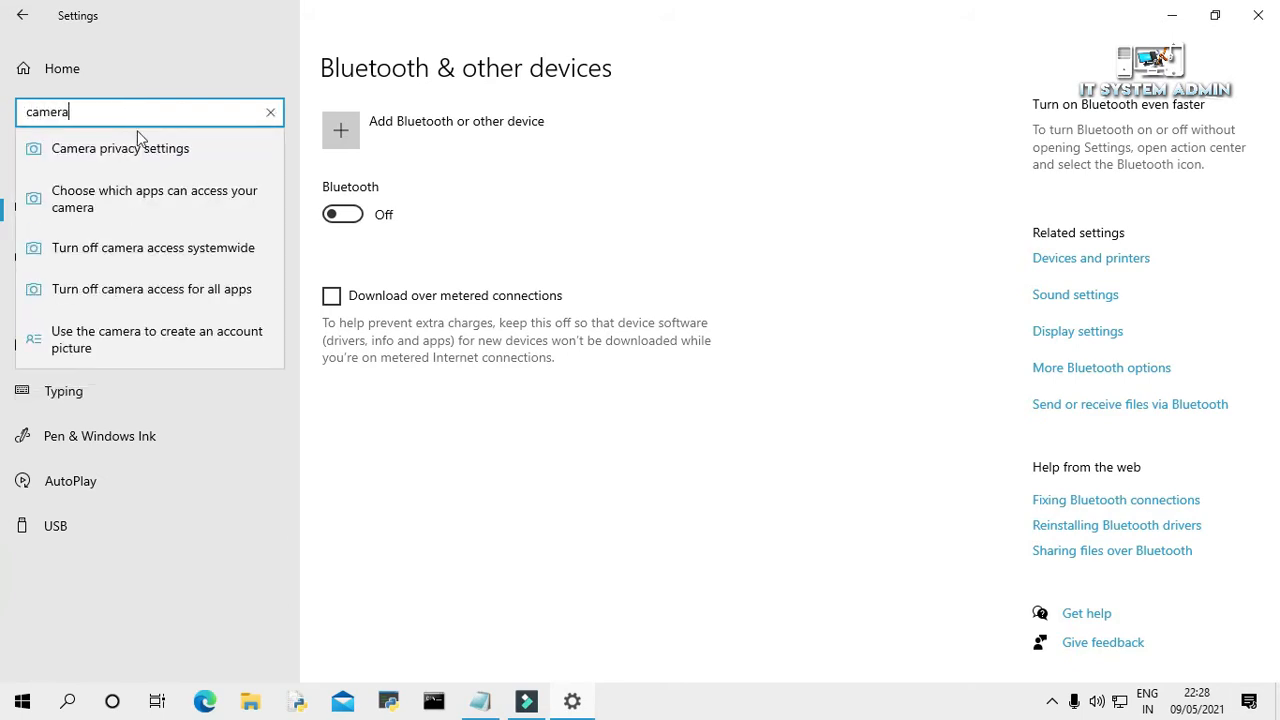
mouse_move(120, 148)
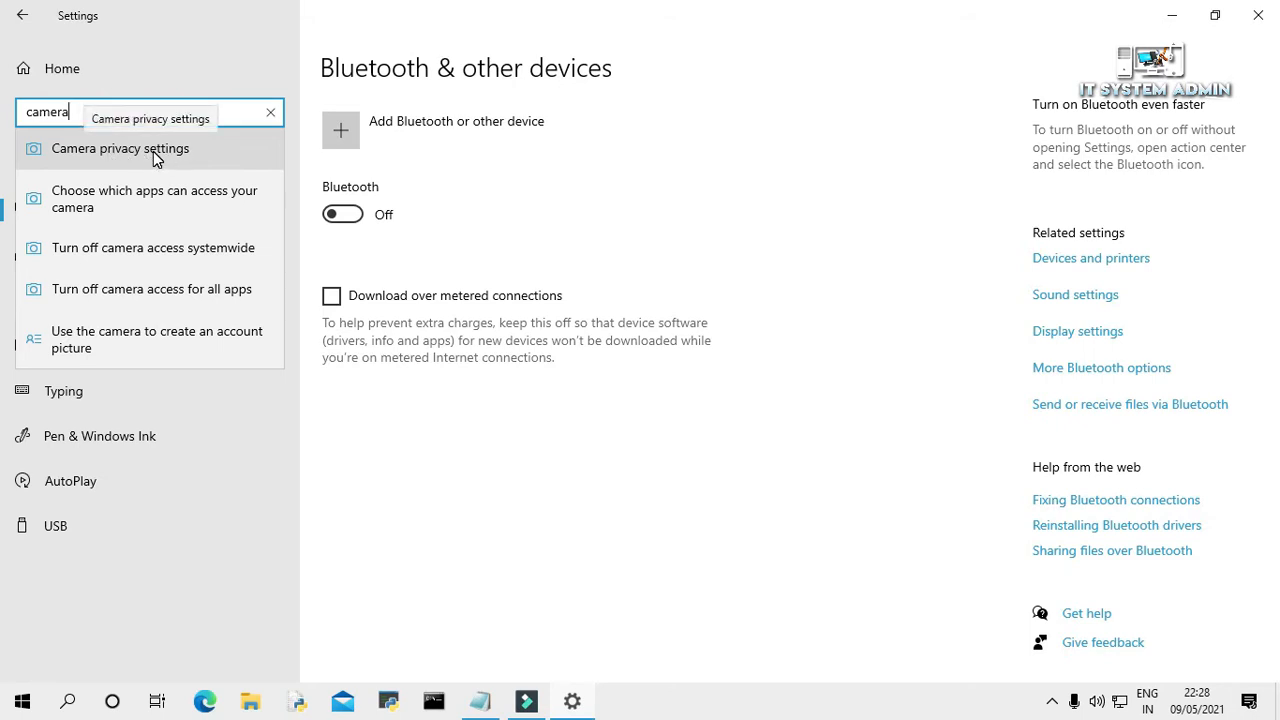
Step: On the Camera privacy page, switch the Camera app's access Off and back On
left_click(120, 148)
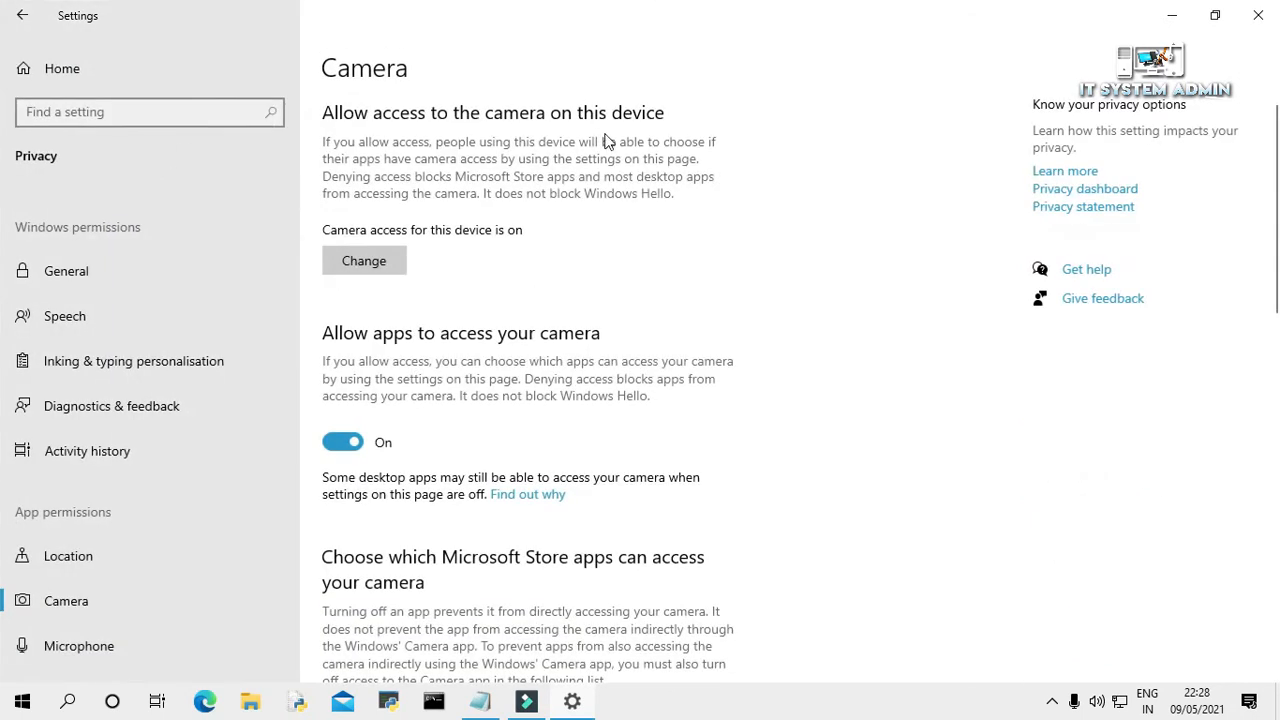
mouse_move(1056, 152)
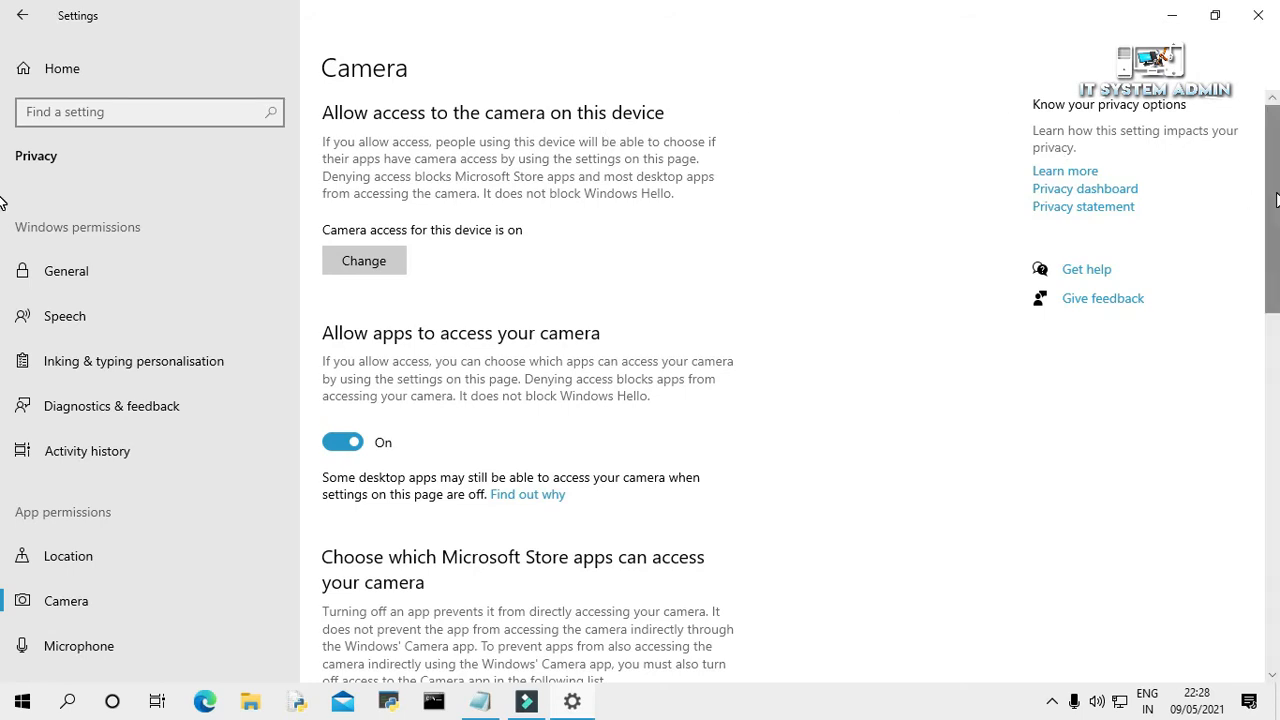
scroll("down", 3)
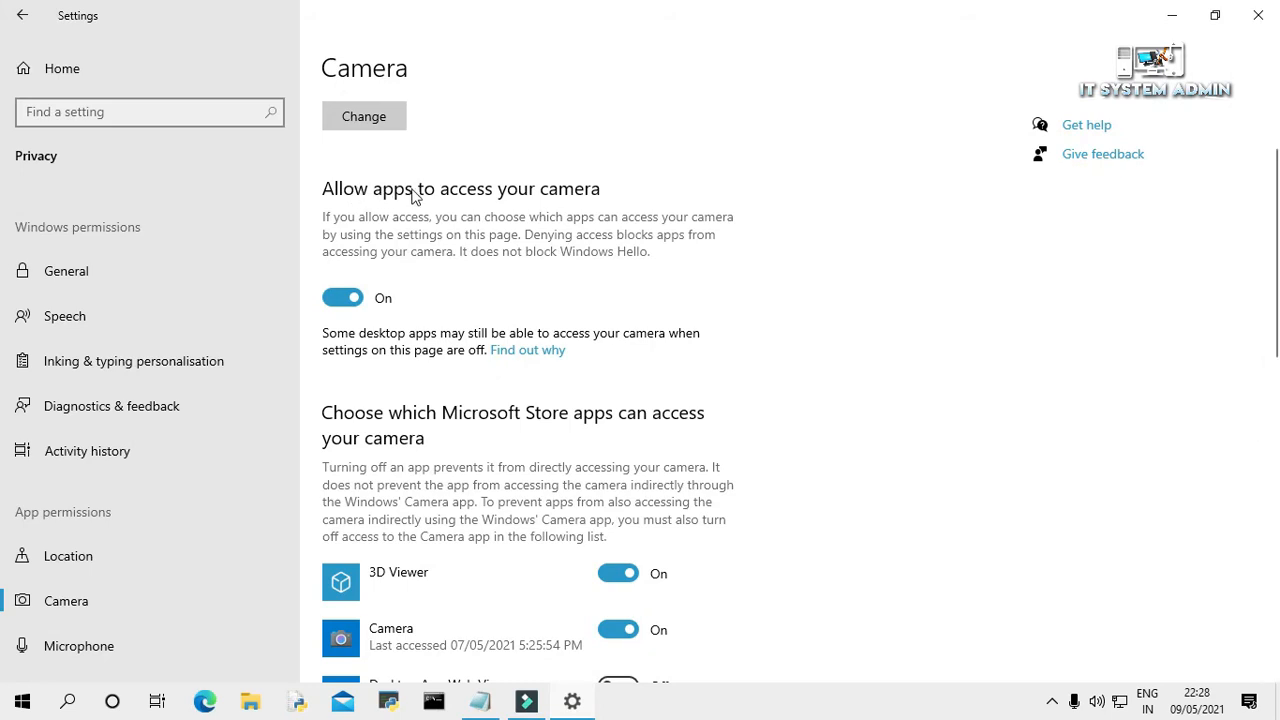
mouse_move(584, 188)
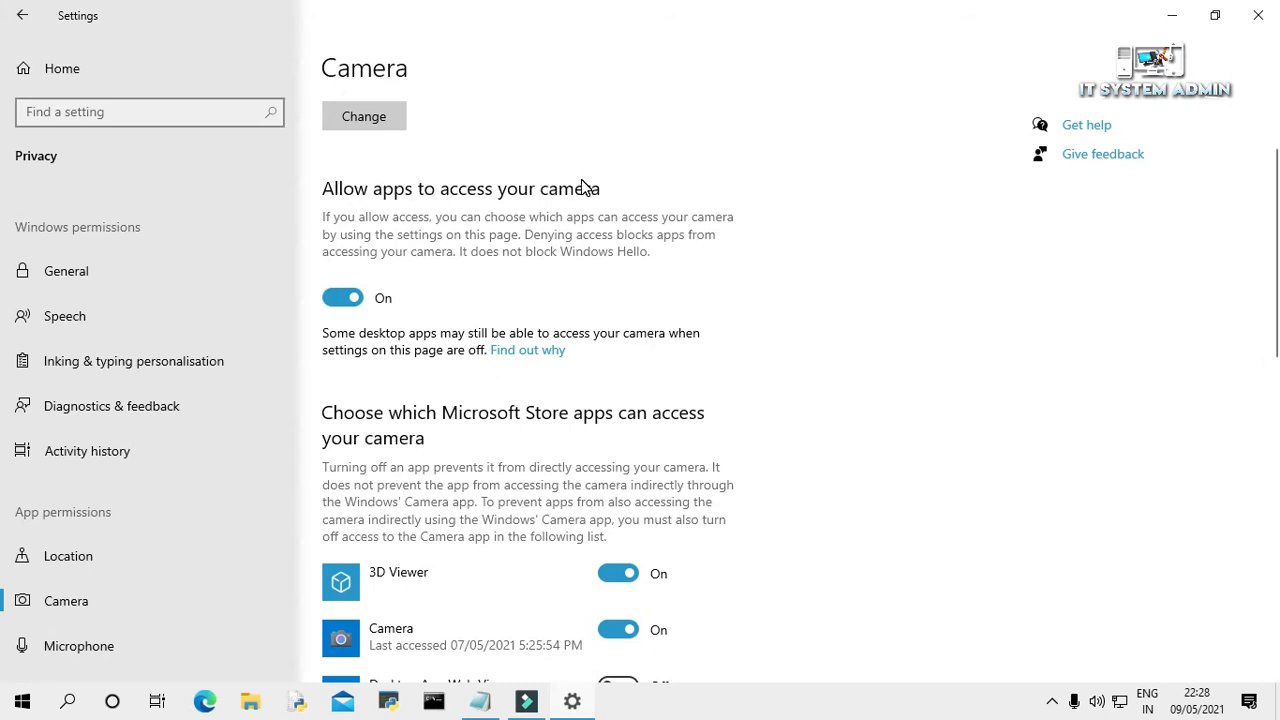
mouse_move(396, 302)
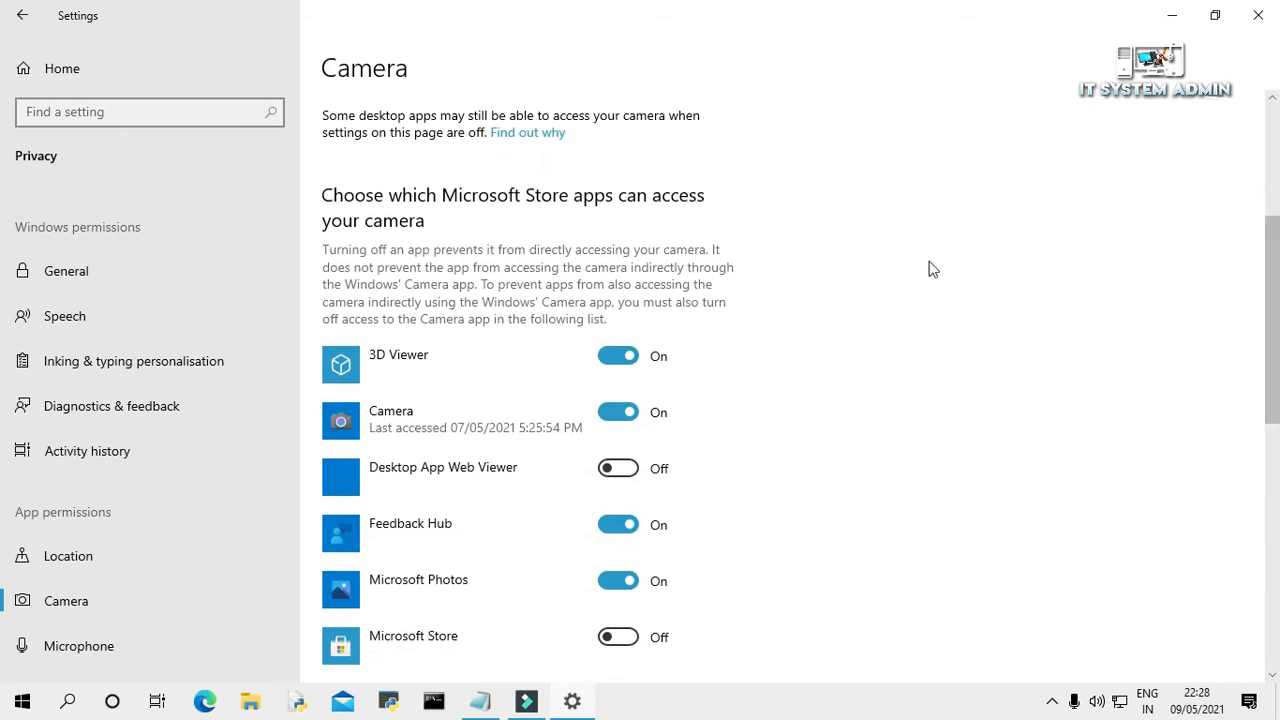
mouse_move(548, 208)
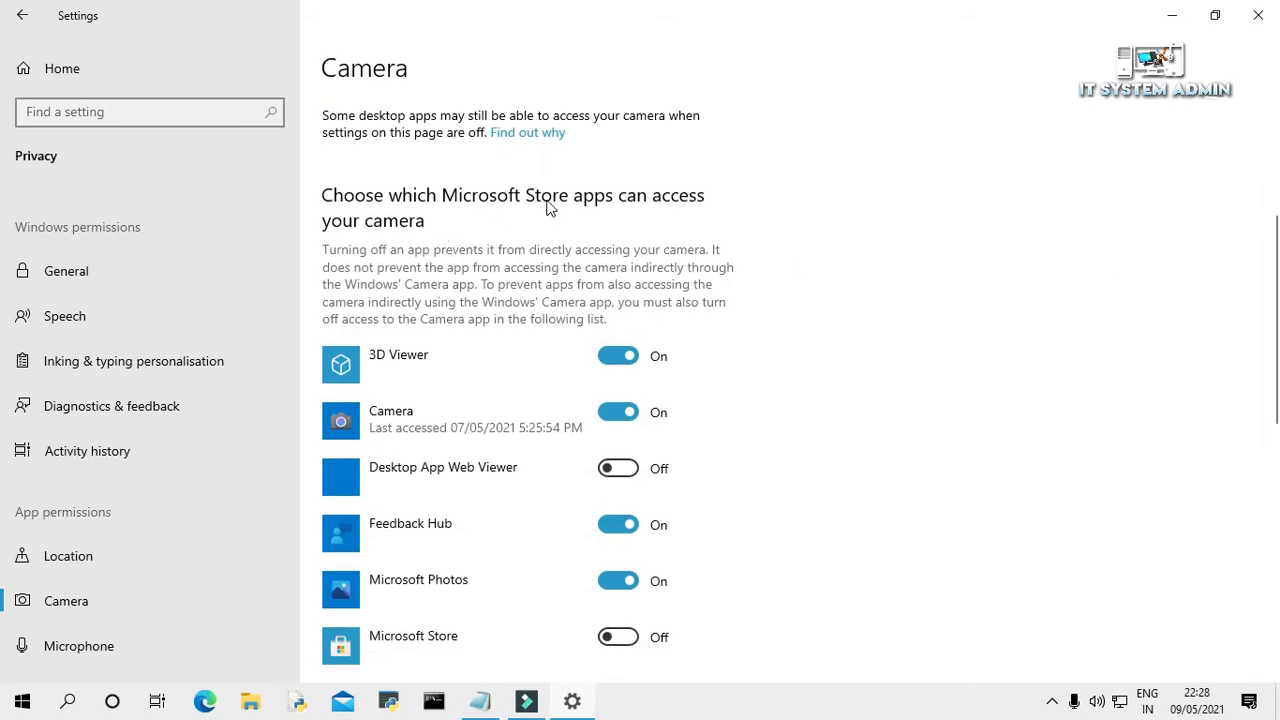
mouse_move(420, 224)
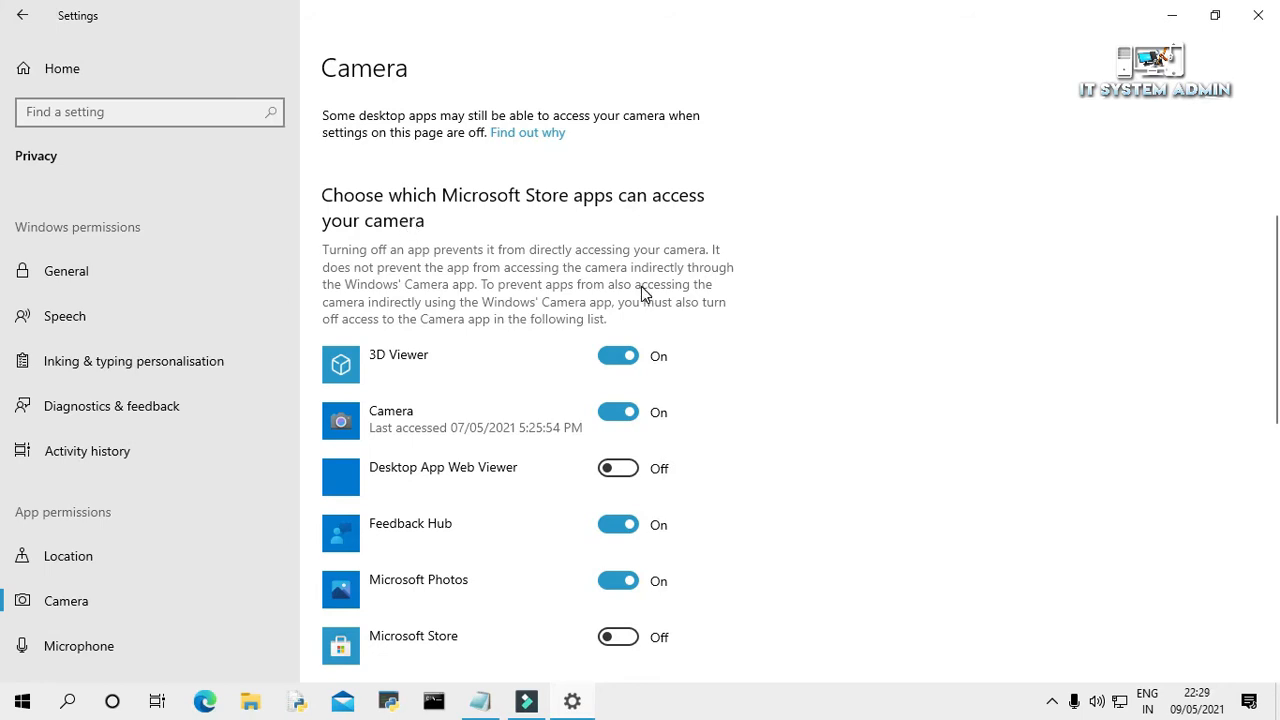
mouse_move(504, 420)
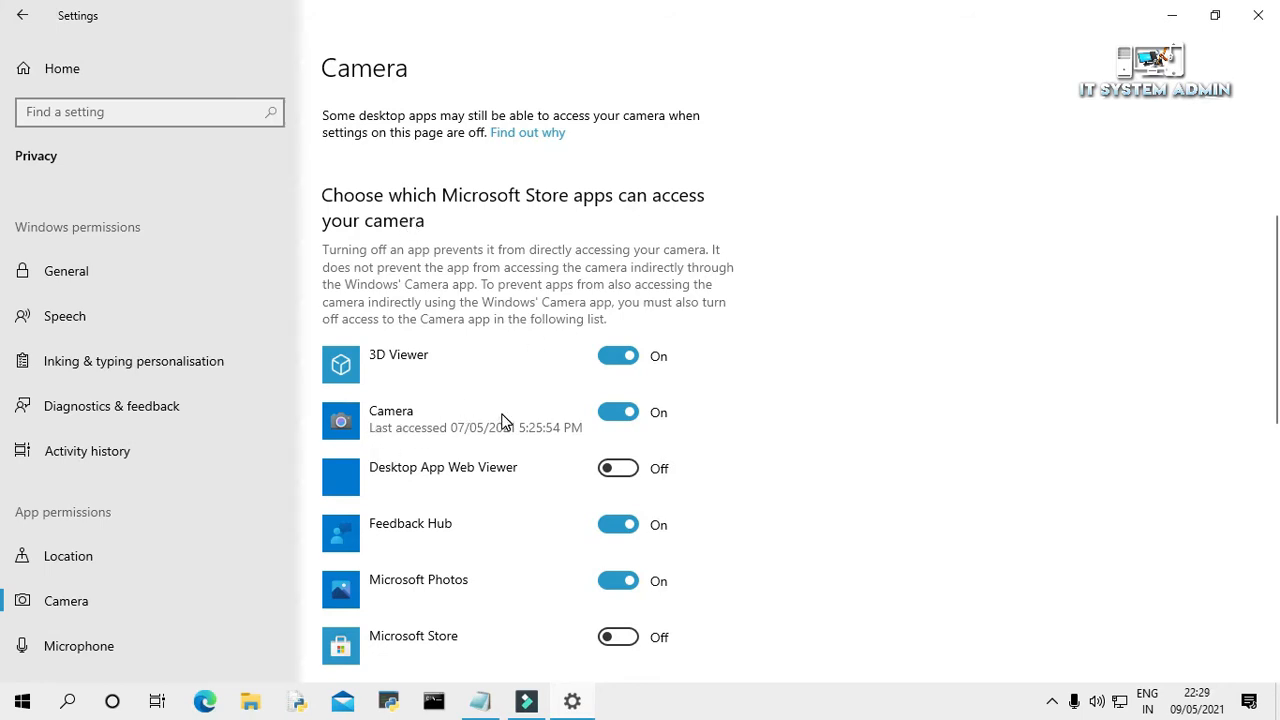
left_click(616, 412)
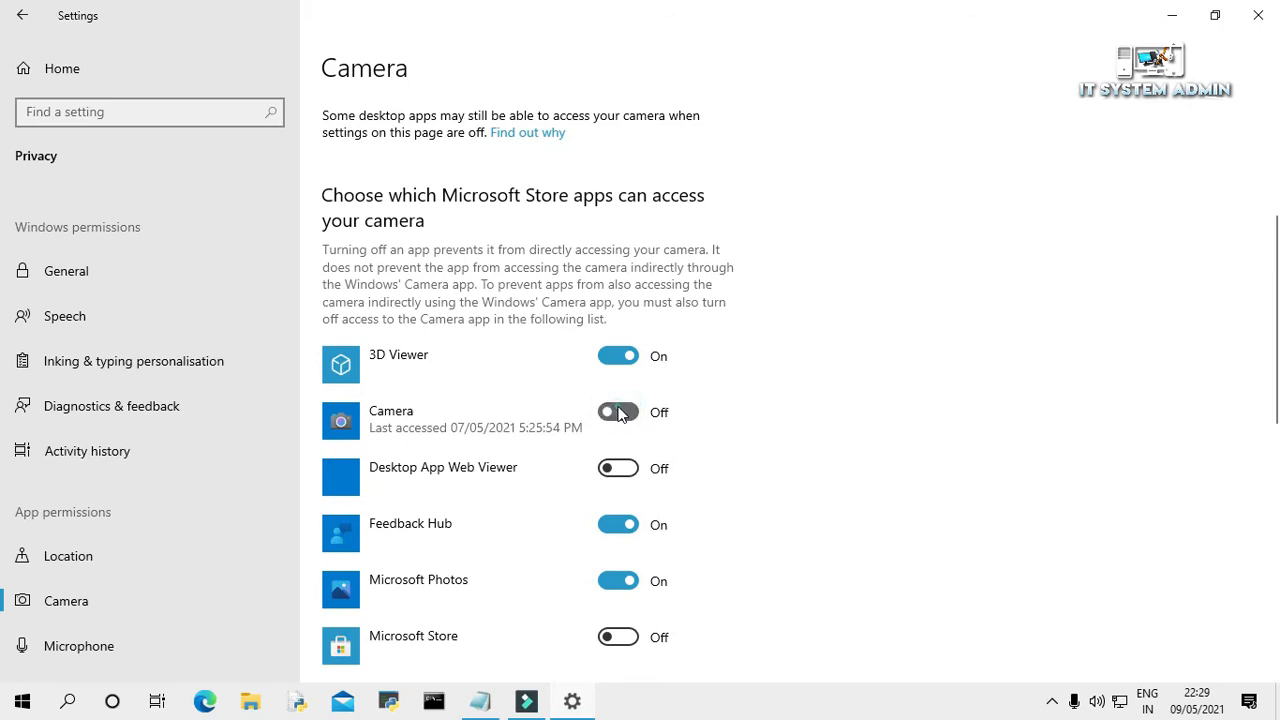
left_click(618, 412)
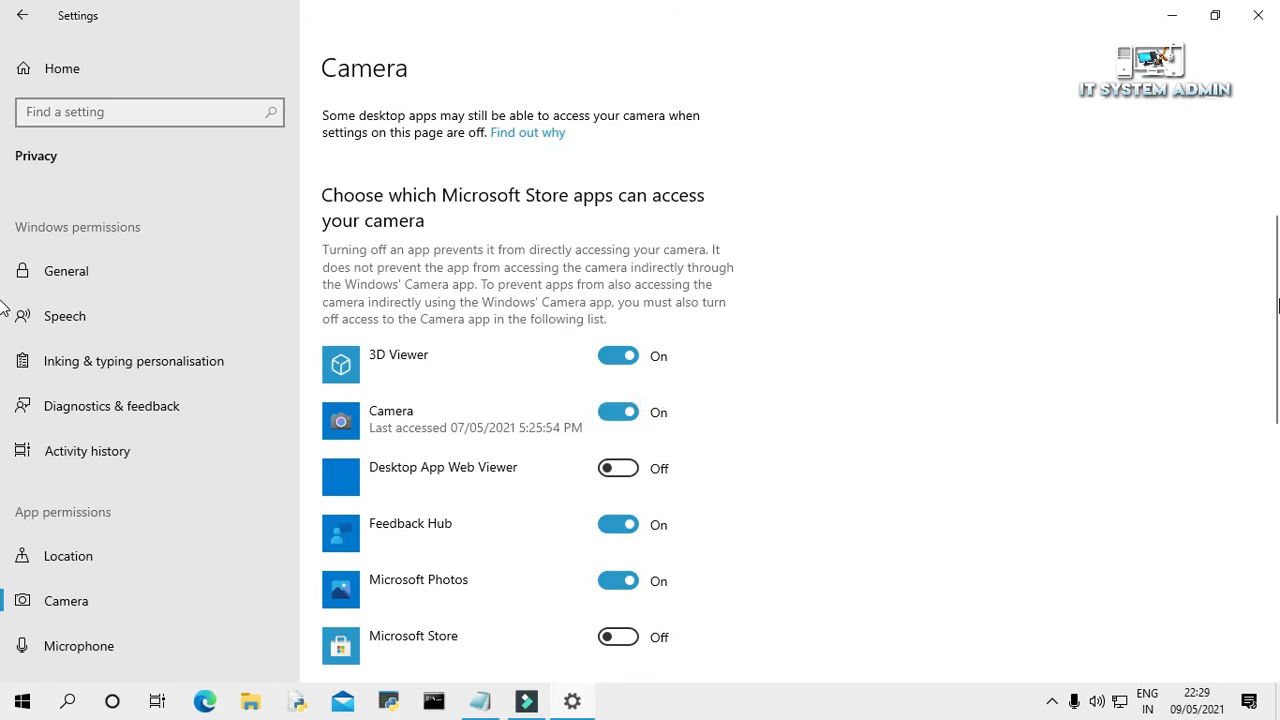
scroll("down", 3)
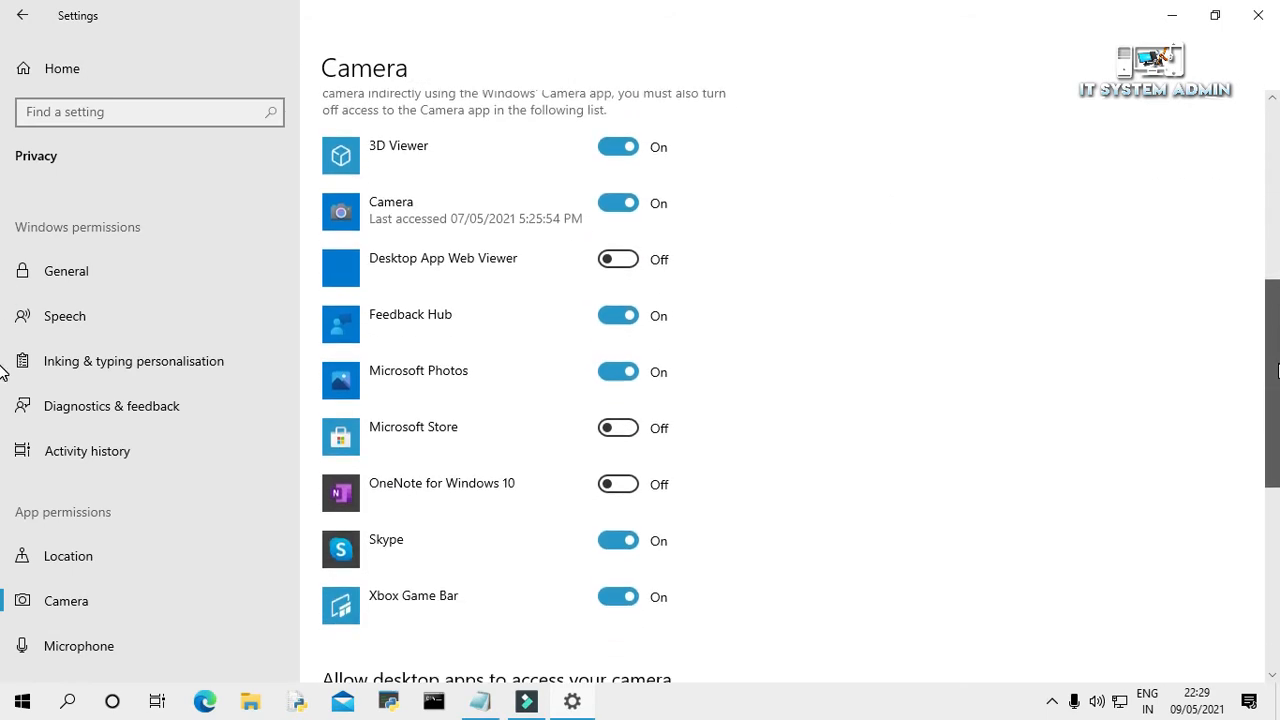
scroll("down", 3)
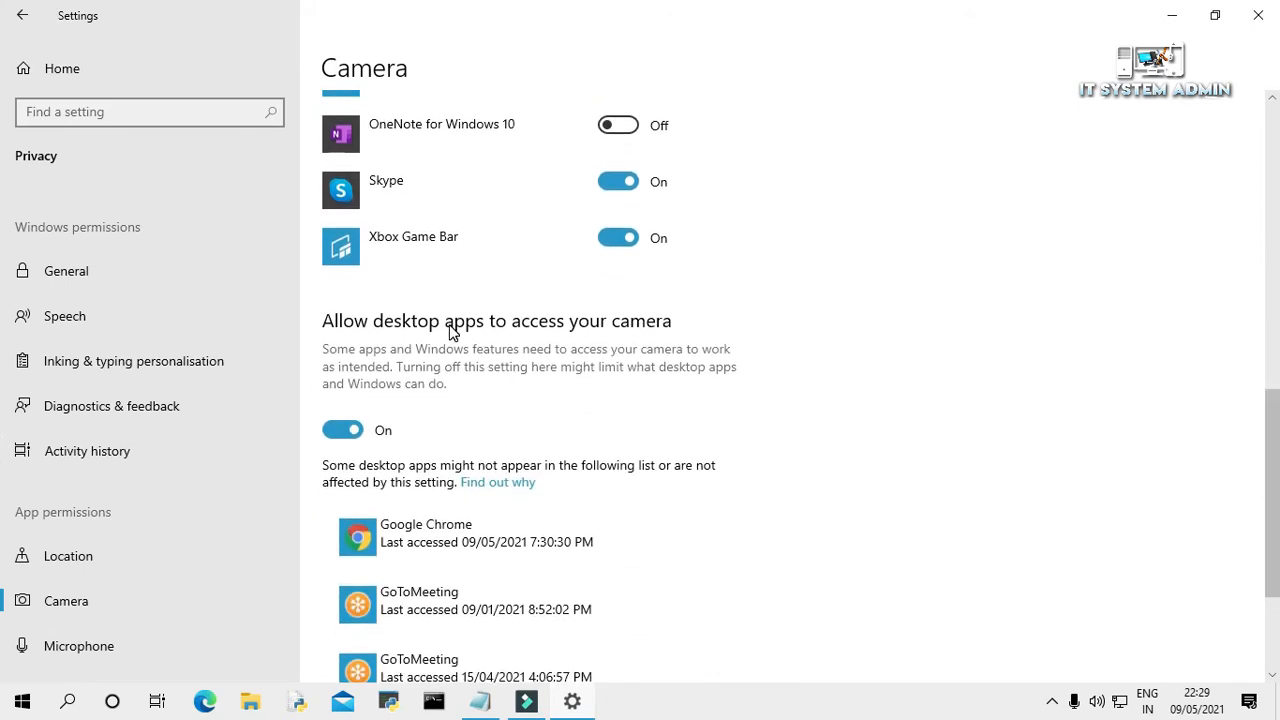
mouse_move(630, 326)
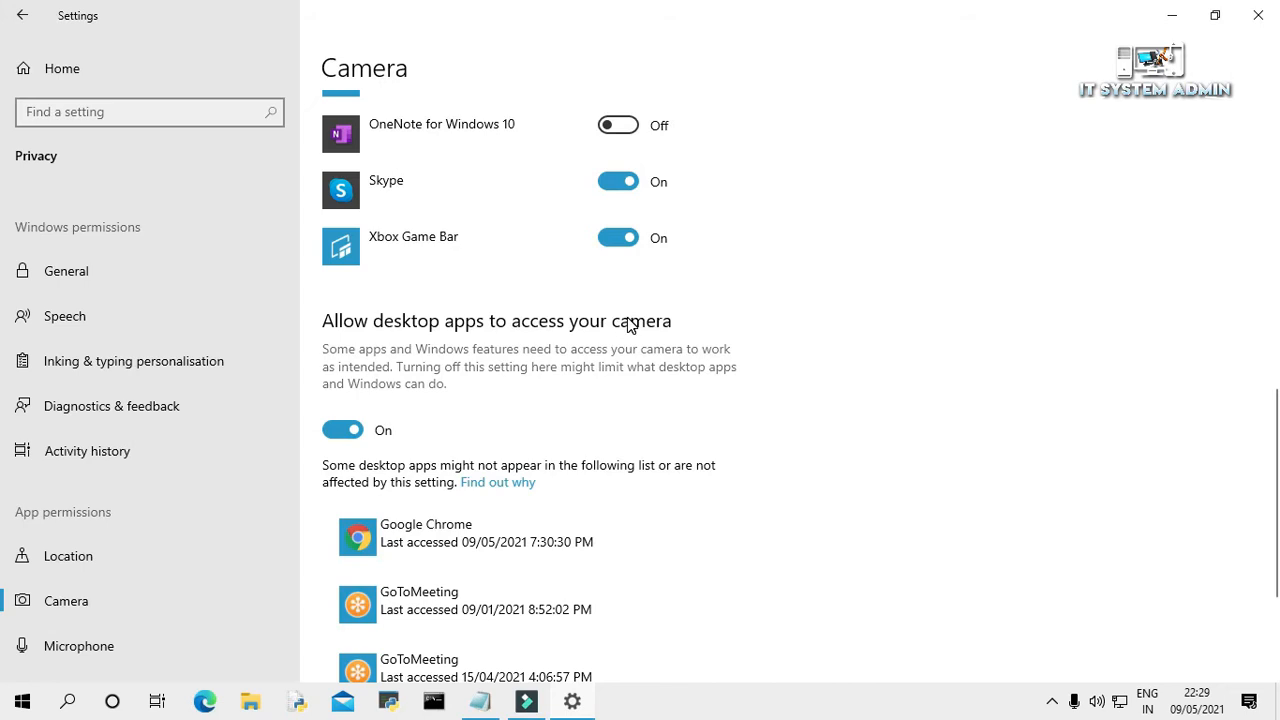
mouse_move(364, 408)
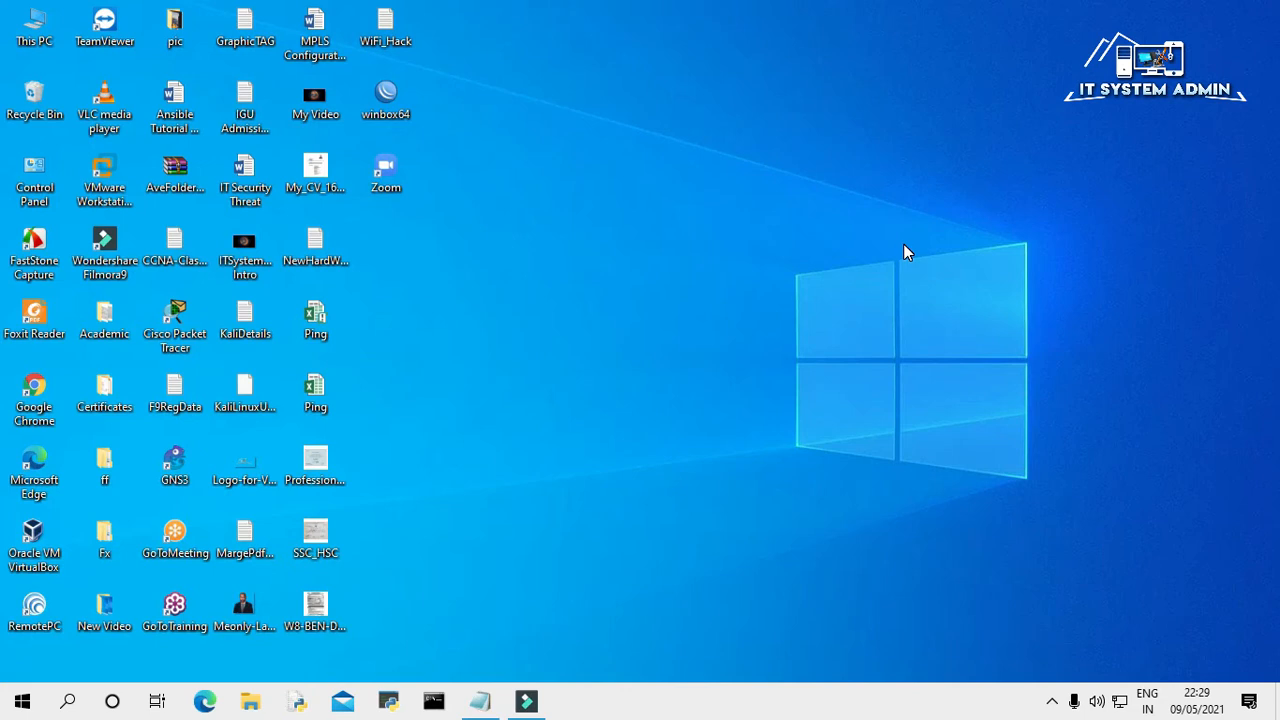
mouse_move(628, 310)
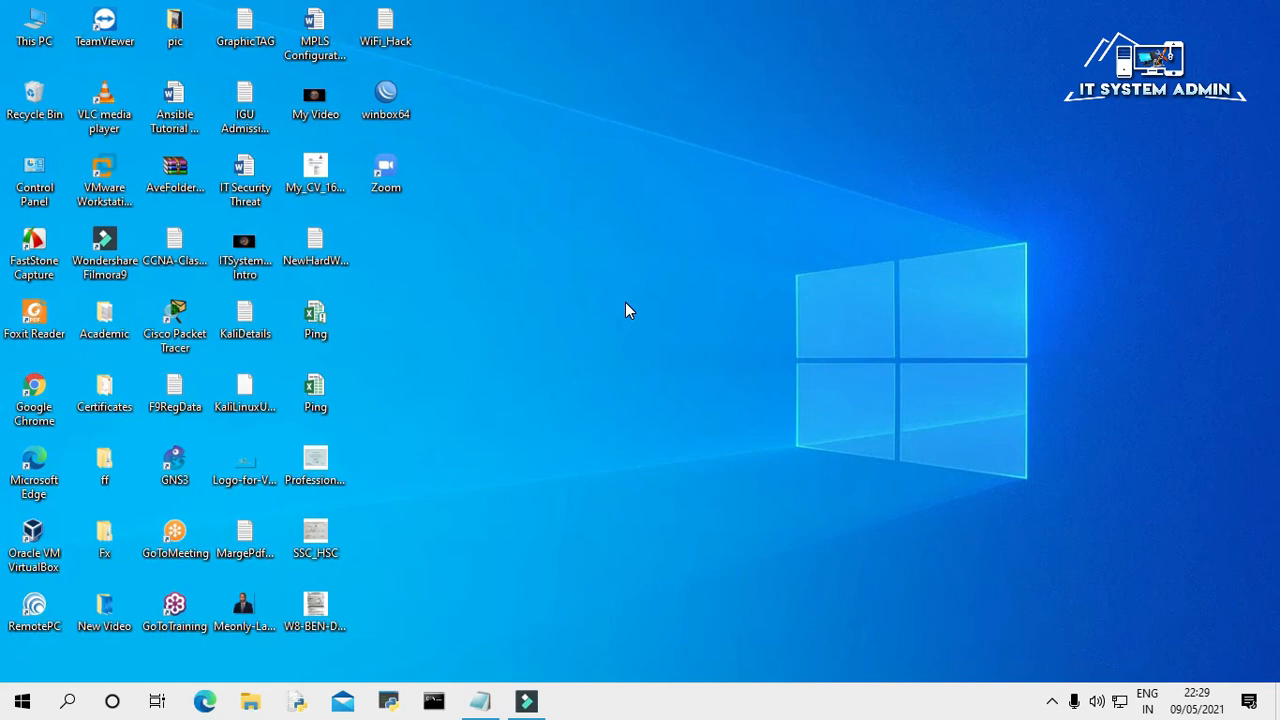
mouse_move(44, 682)
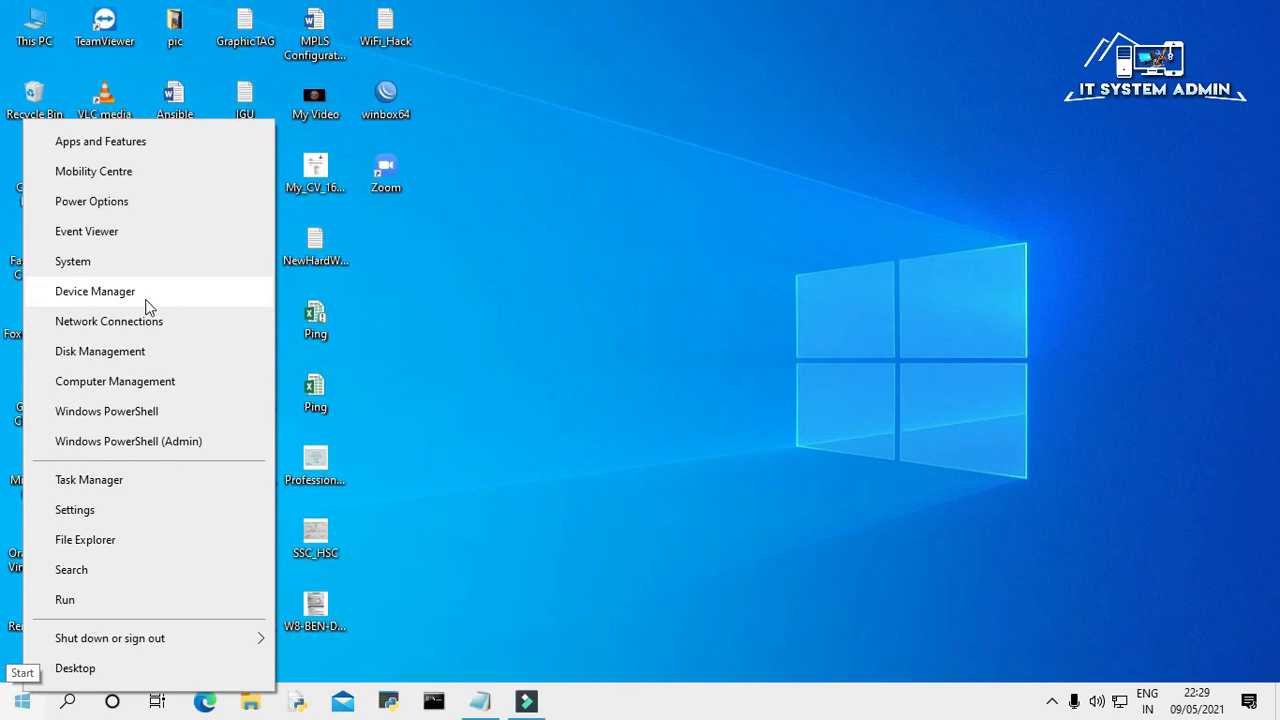
Step: Launch Device Manager from the Start button's quick link menu
left_click(96, 292)
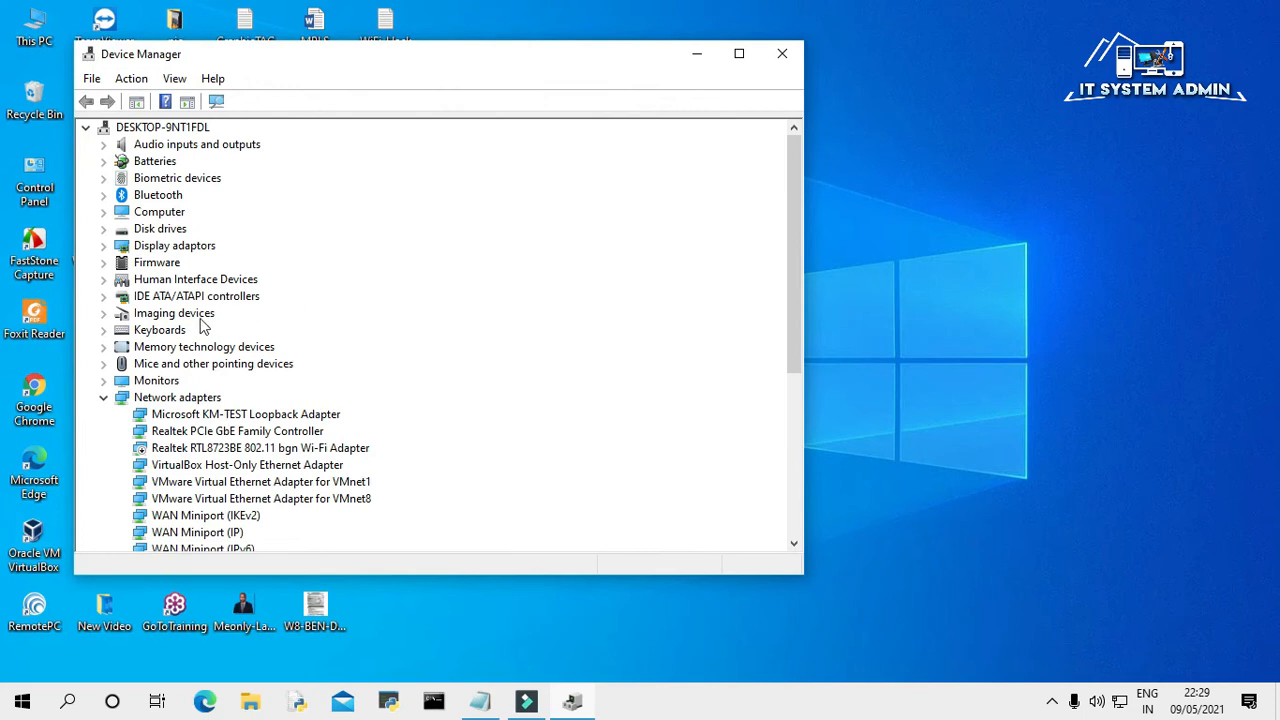
Step: Expand Imaging devices and bring up the HP HD Camera's Properties
left_click(174, 312)
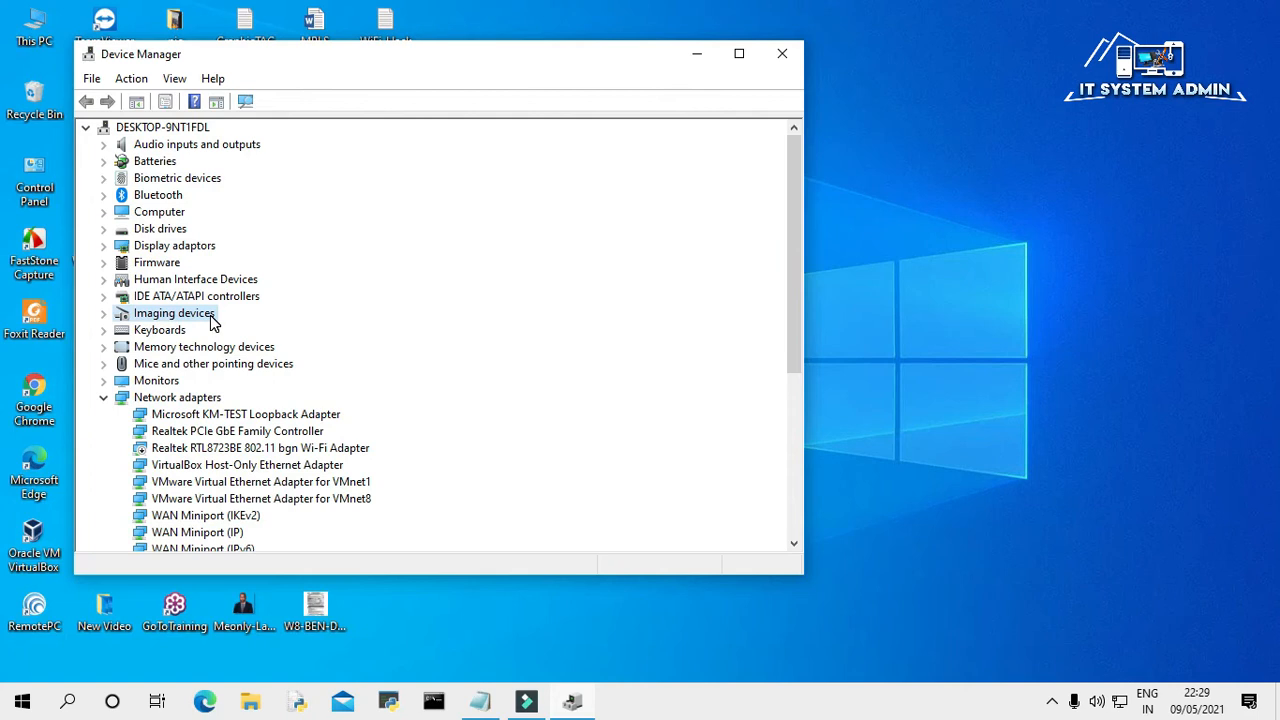
left_click(104, 312)
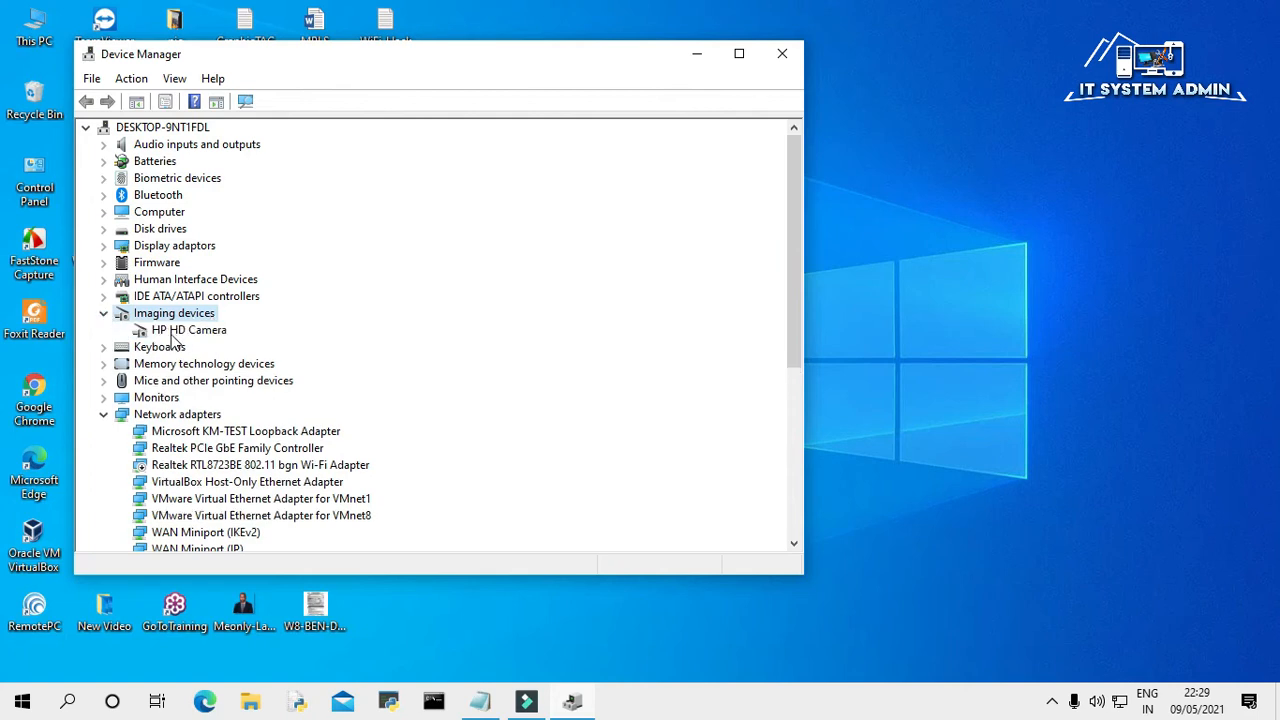
mouse_move(210, 338)
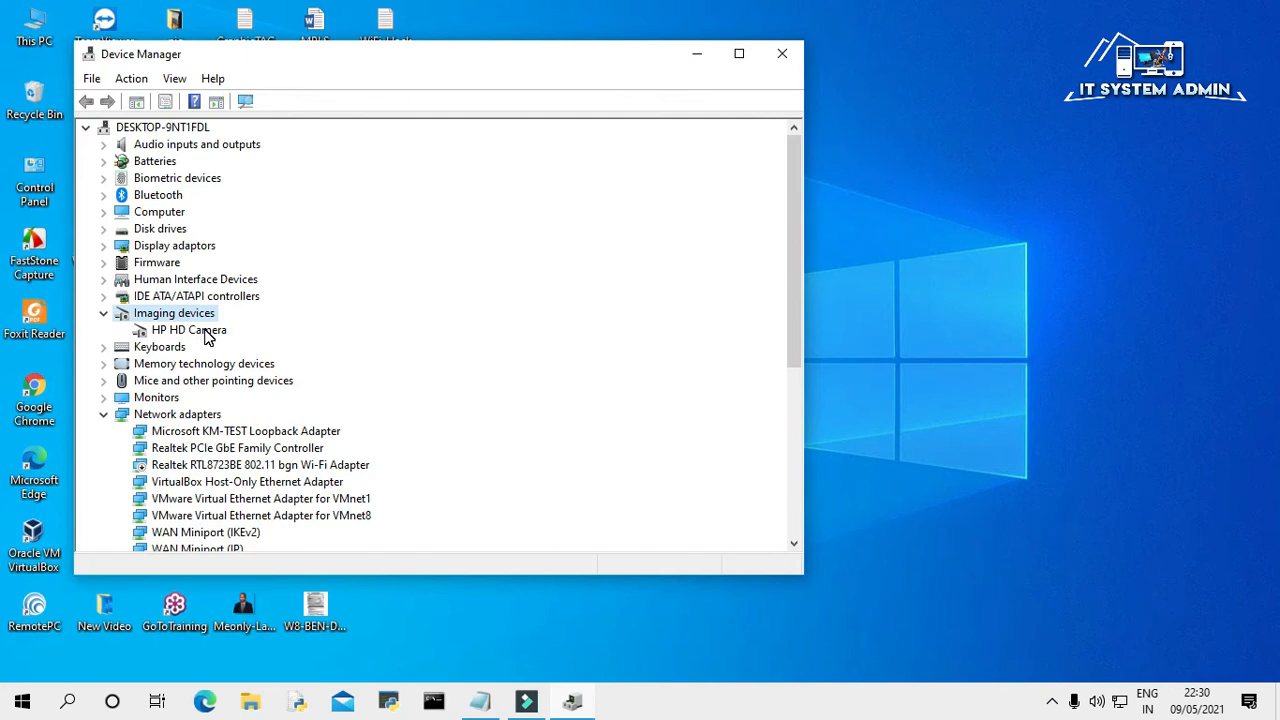
right_click(188, 330)
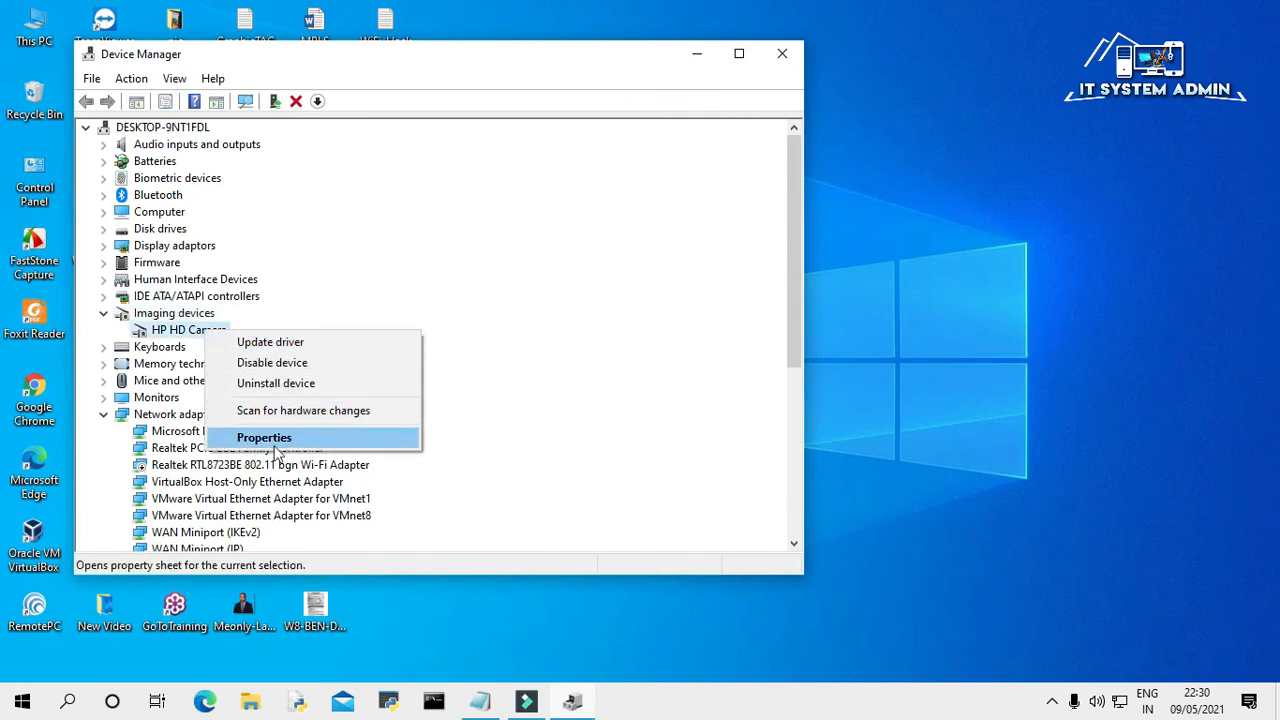
left_click(264, 436)
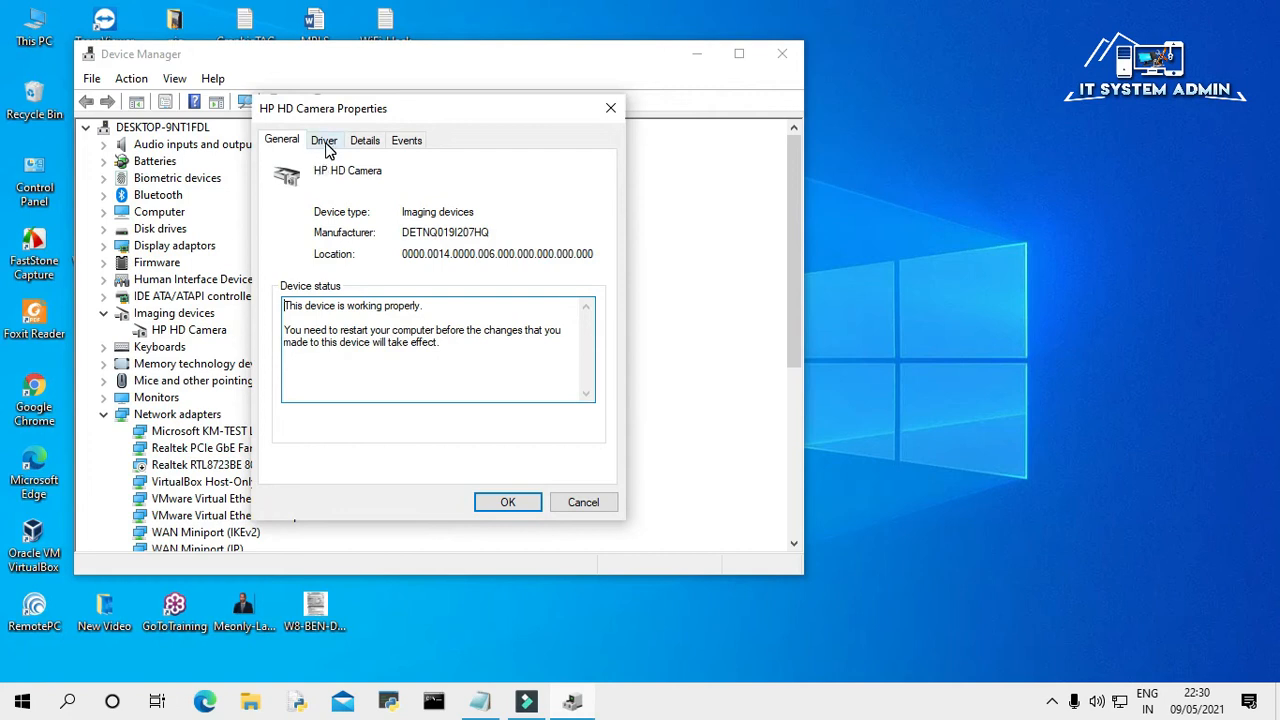
Step: From the Driver tab, disable the HP HD Camera and confirm the warning
left_click(324, 140)
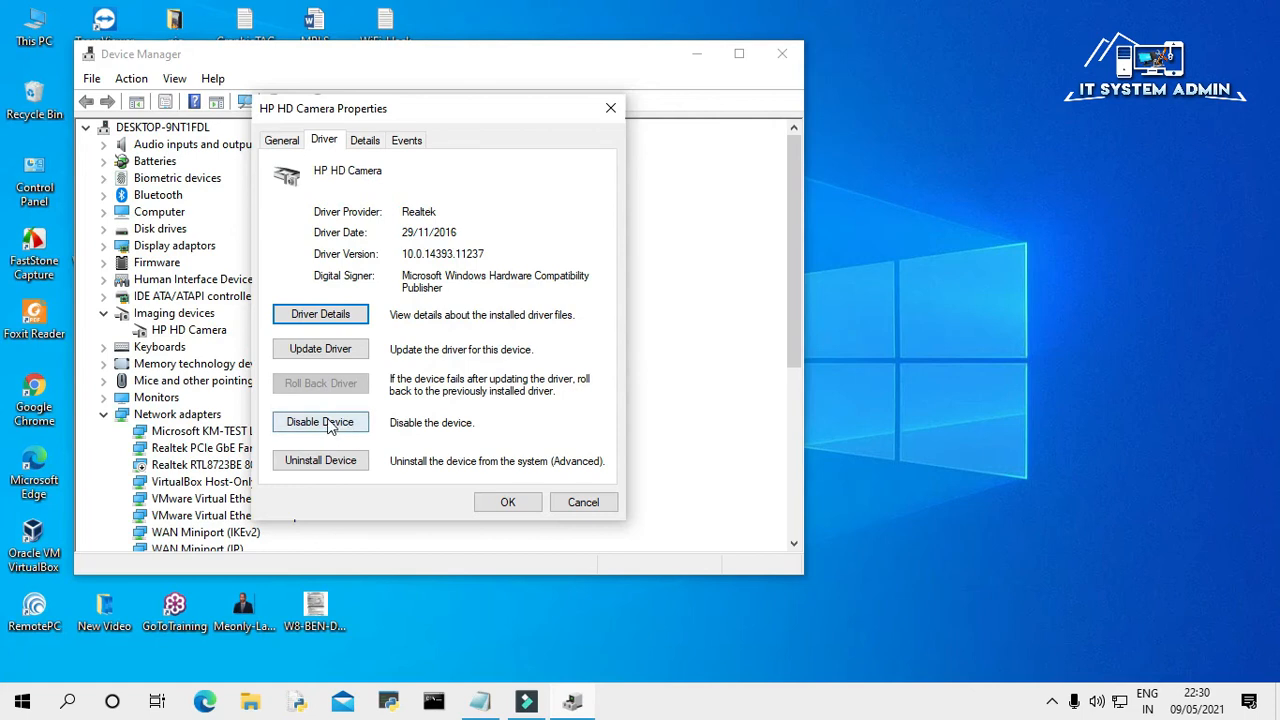
mouse_move(340, 430)
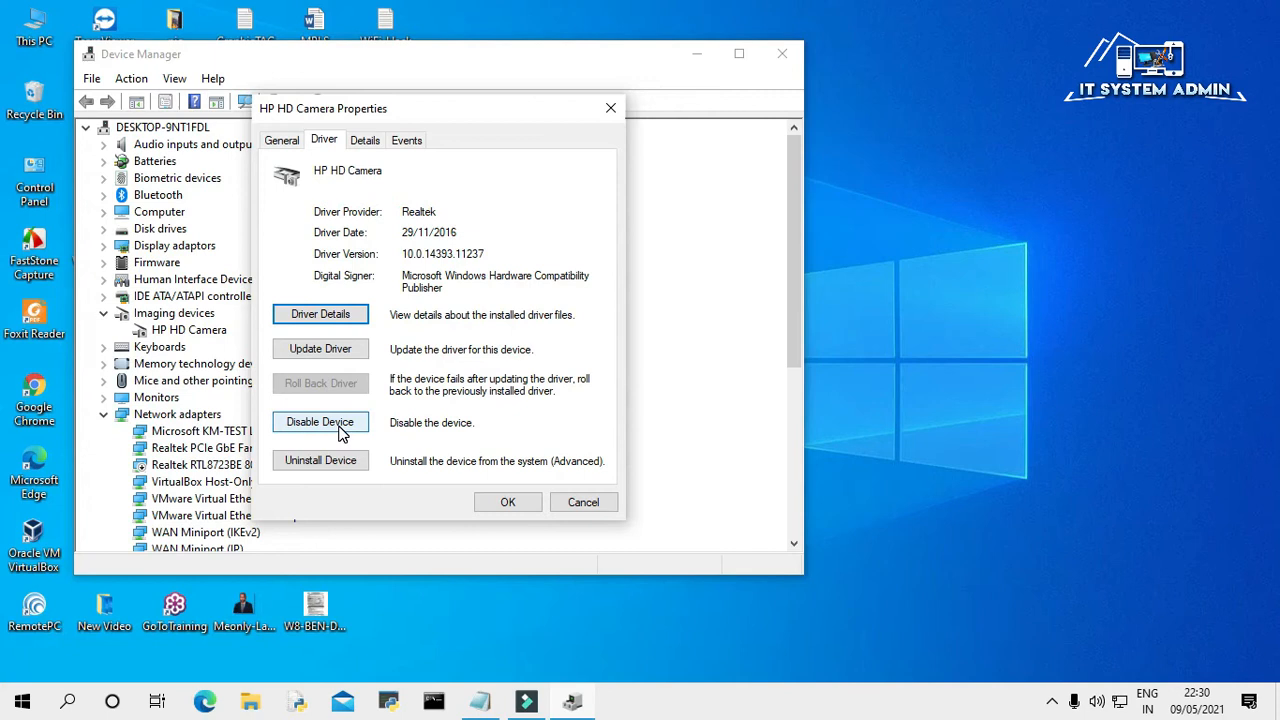
left_click(320, 420)
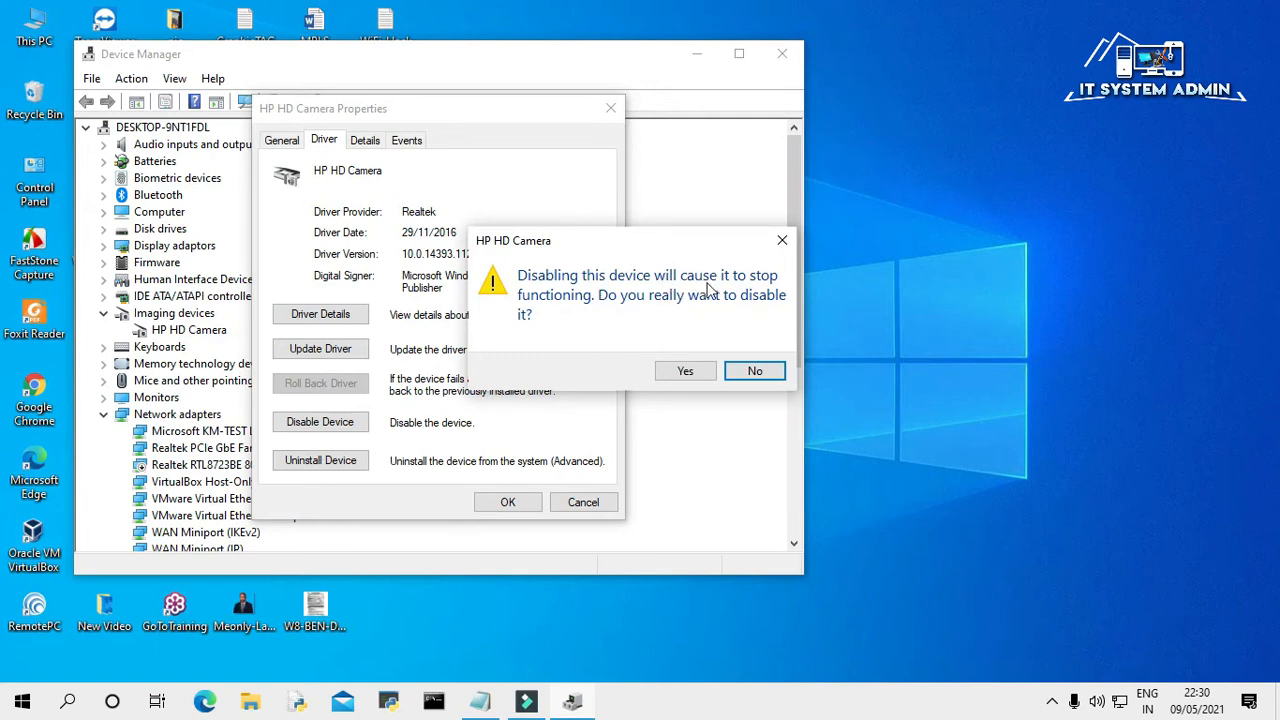
mouse_move(556, 316)
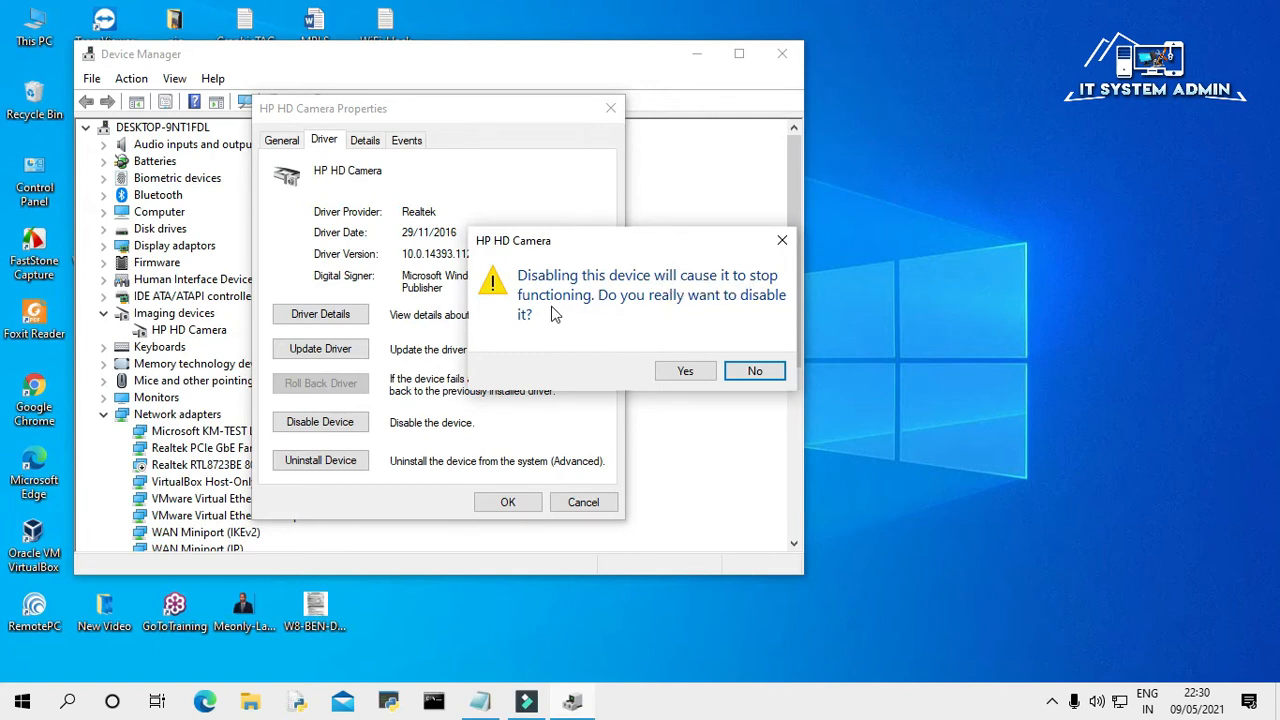
mouse_move(638, 316)
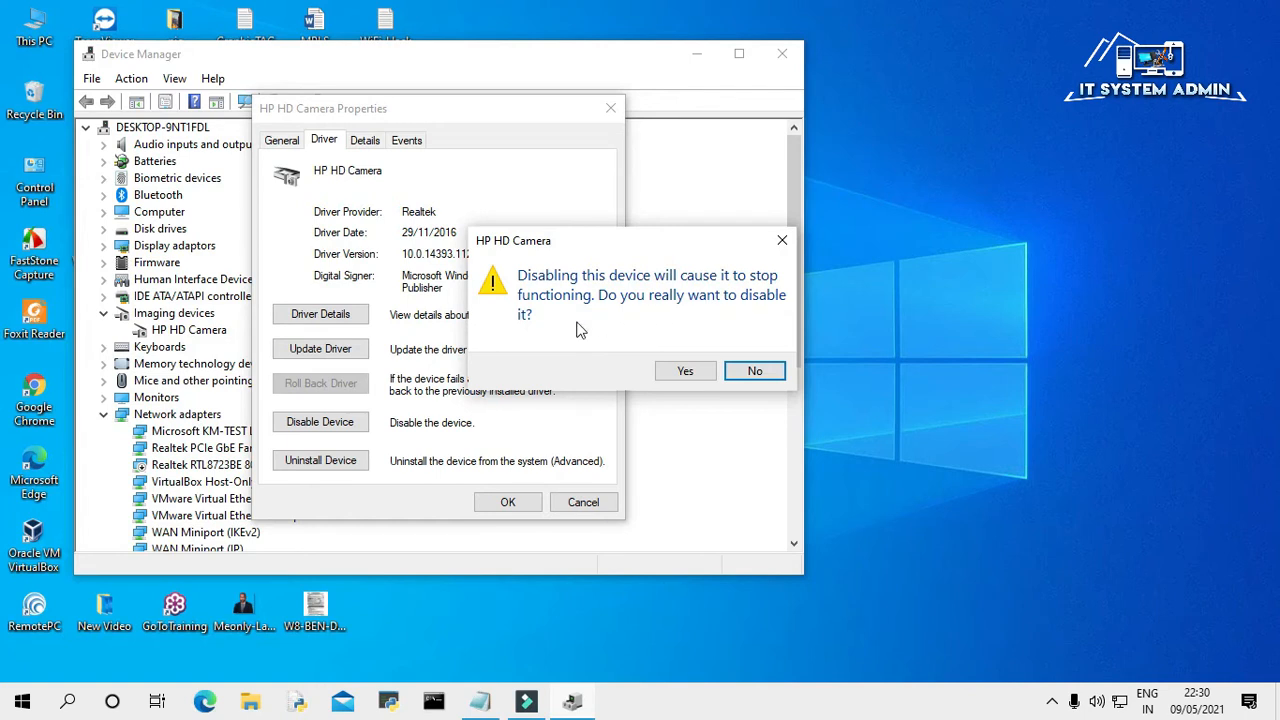
mouse_move(630, 330)
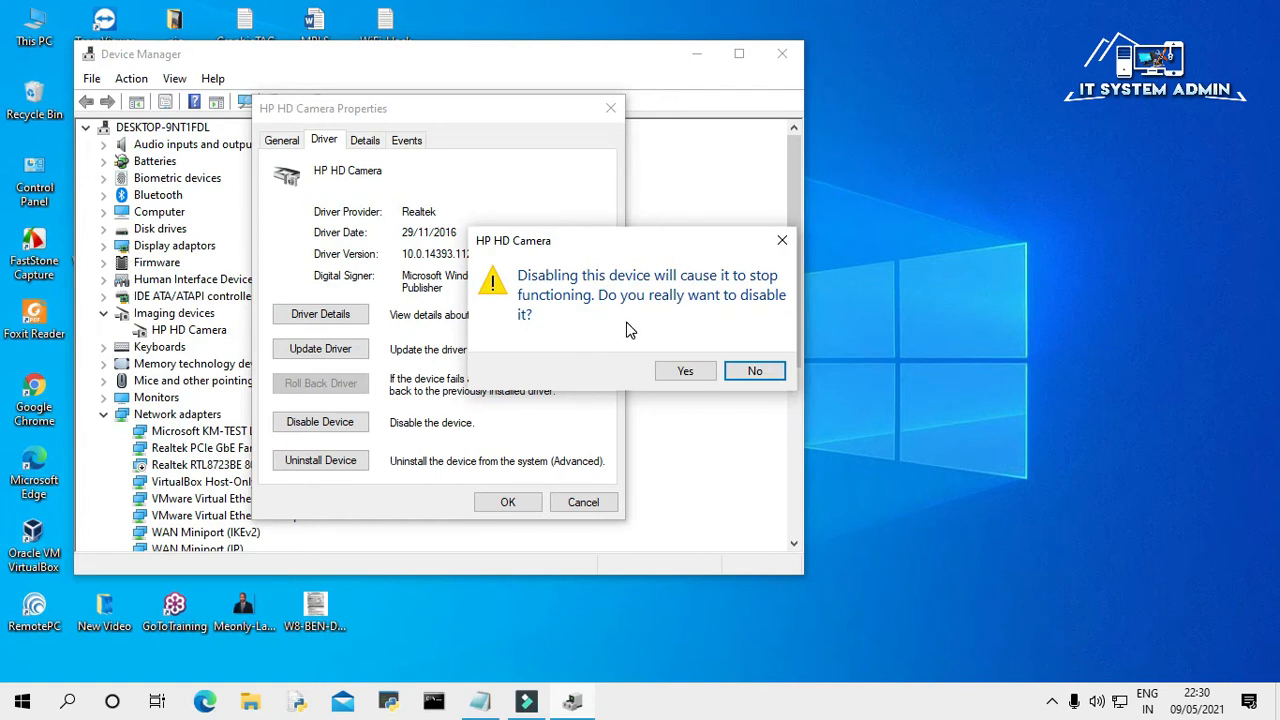
mouse_move(684, 370)
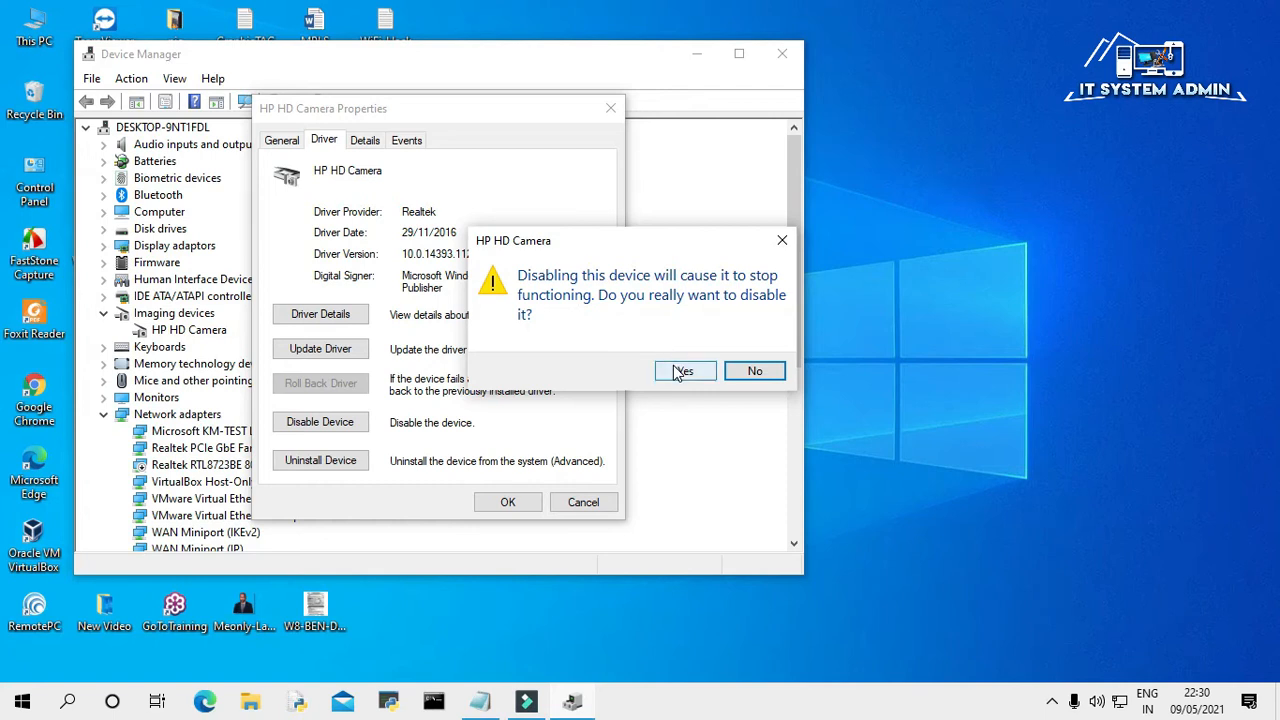
left_click(684, 370)
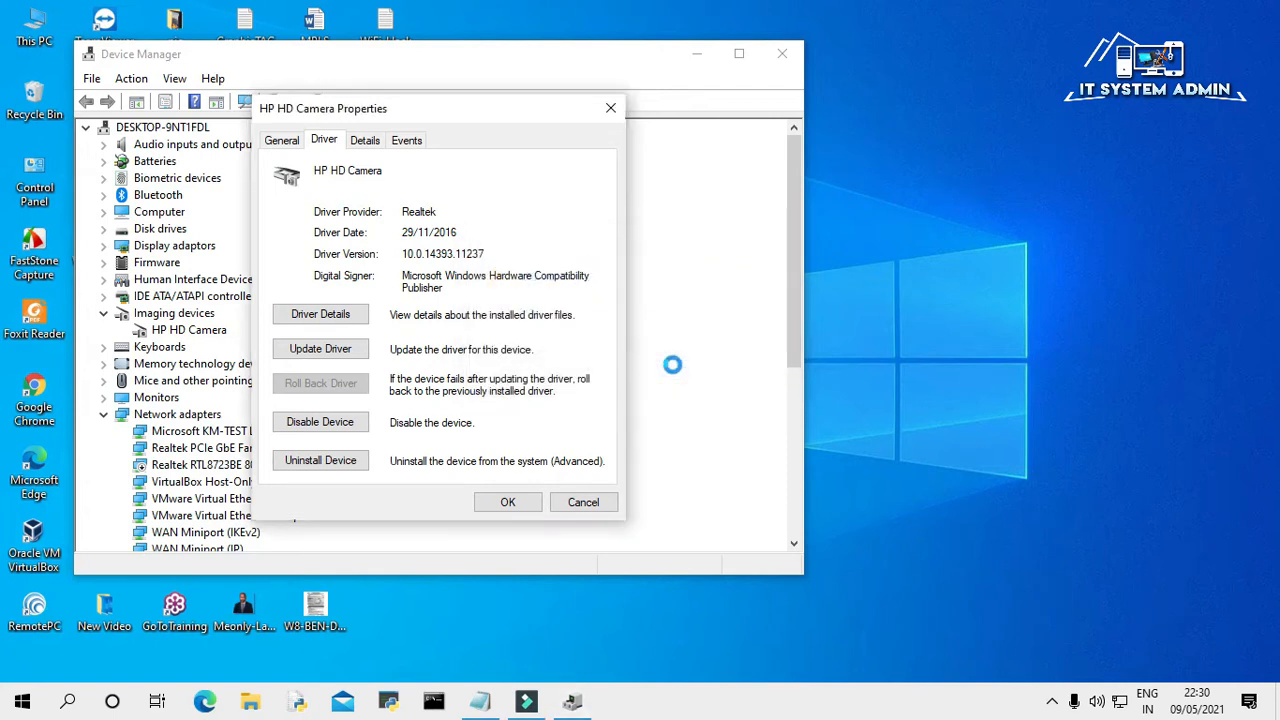
mouse_move(602, 368)
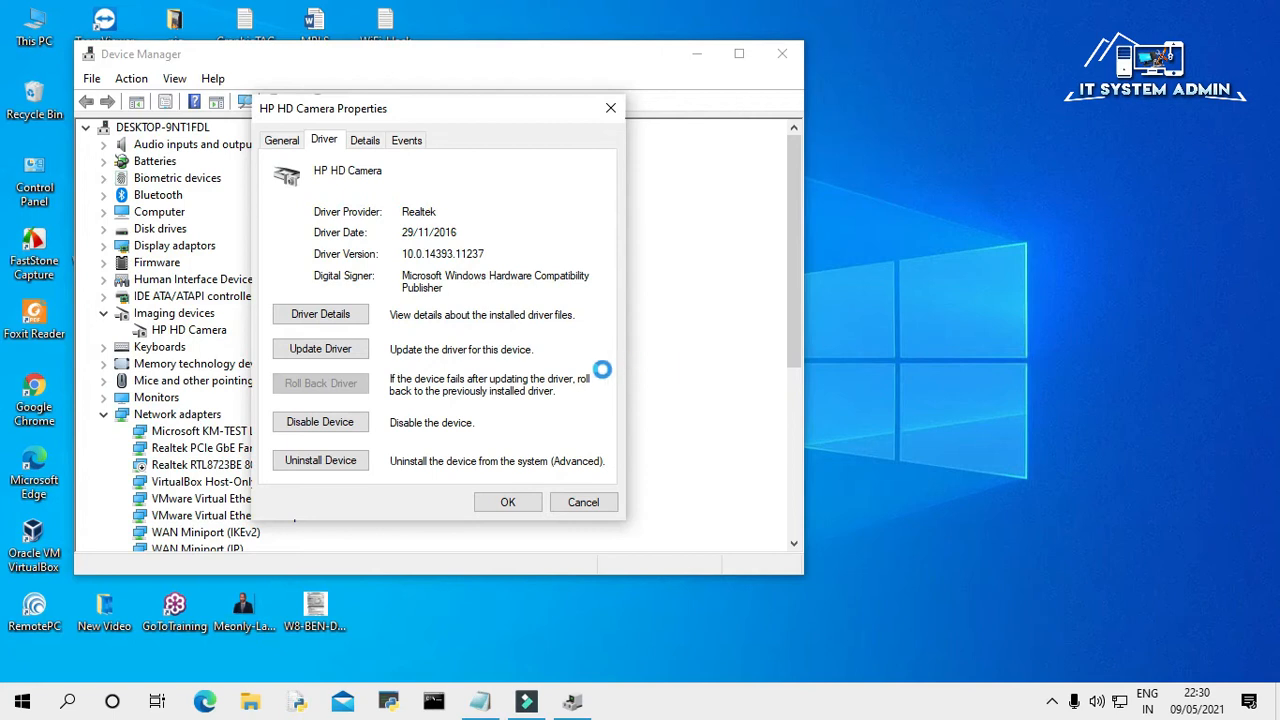
Step: Re-enable the HP HD Camera and close its properties with OK
left_click(320, 420)
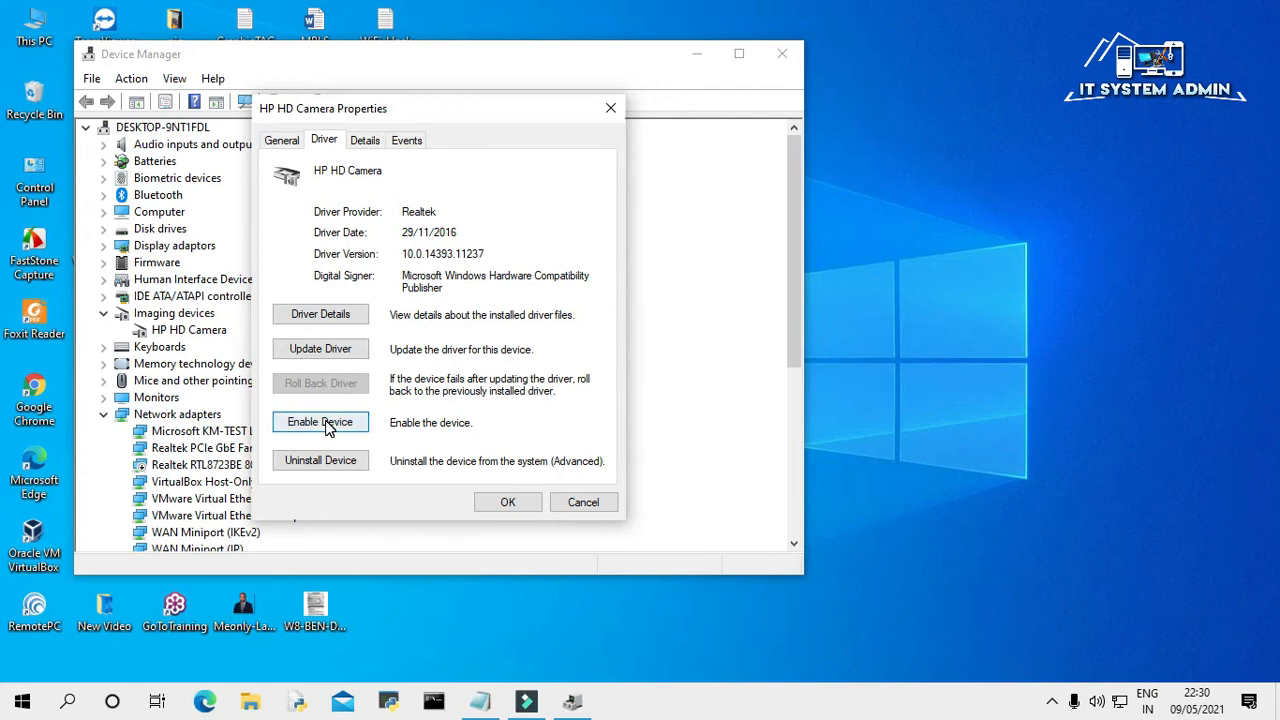
left_click(320, 420)
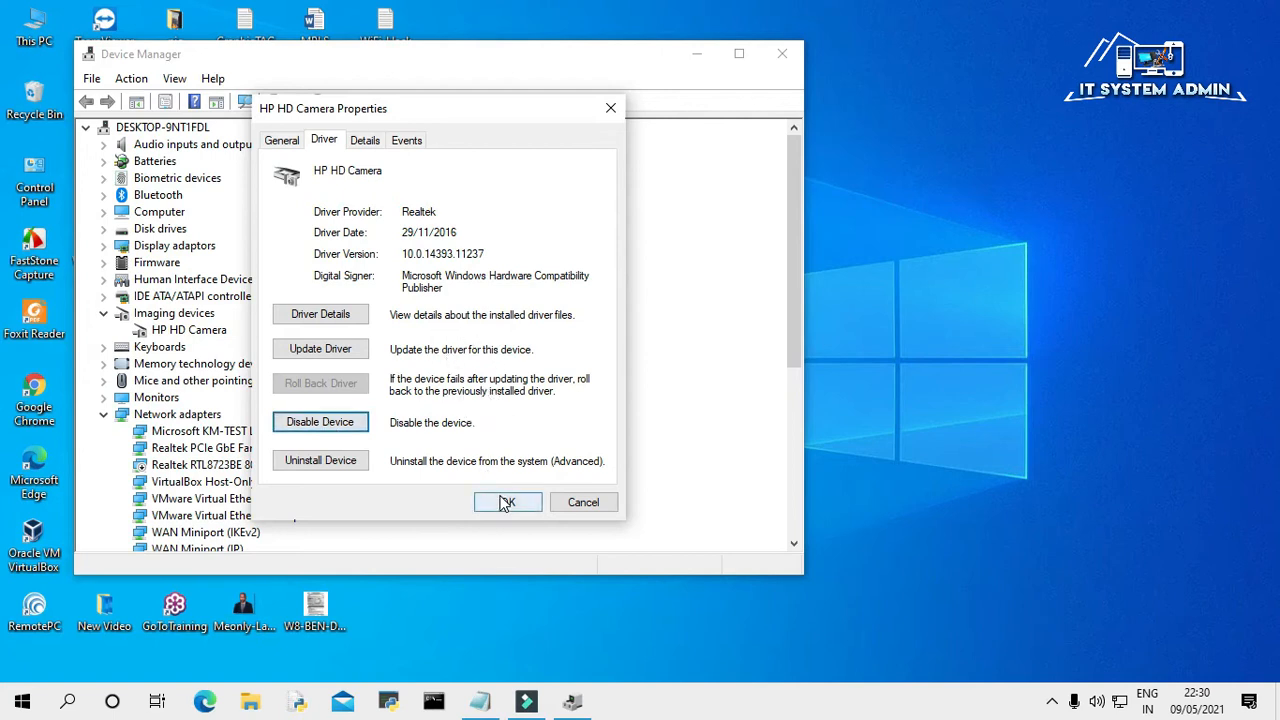
left_click(508, 502)
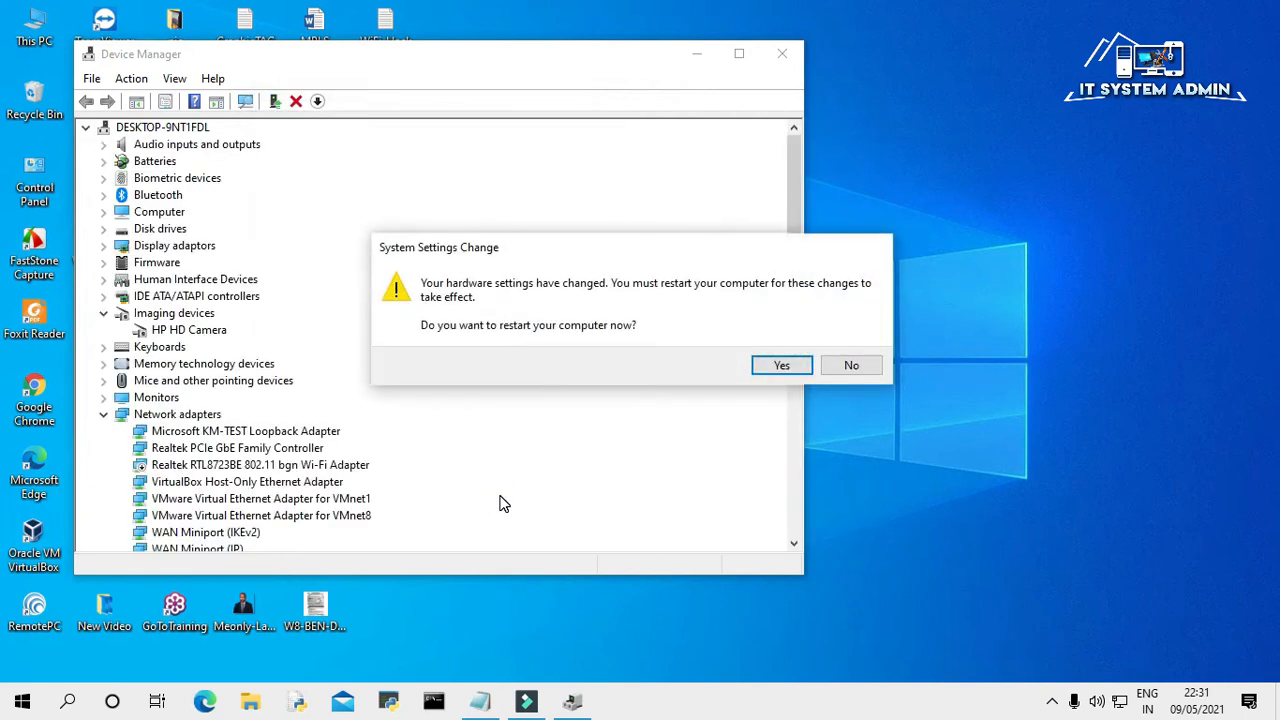
mouse_move(556, 298)
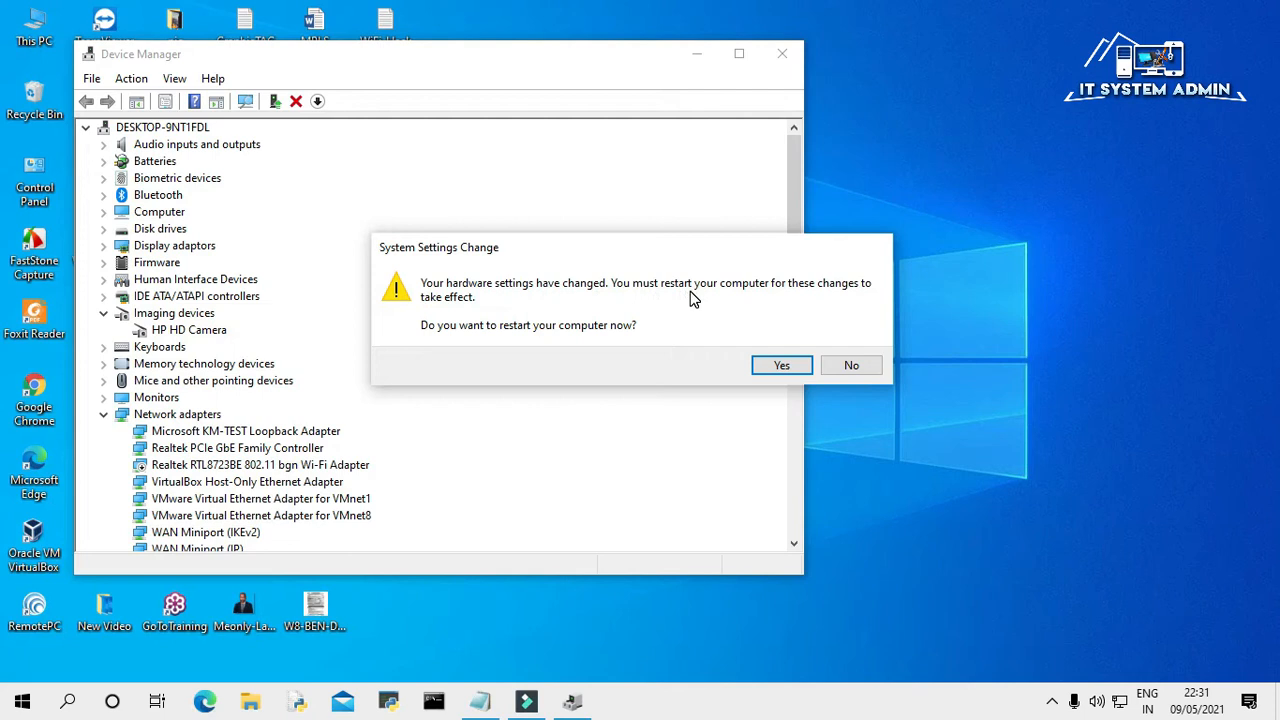
mouse_move(830, 300)
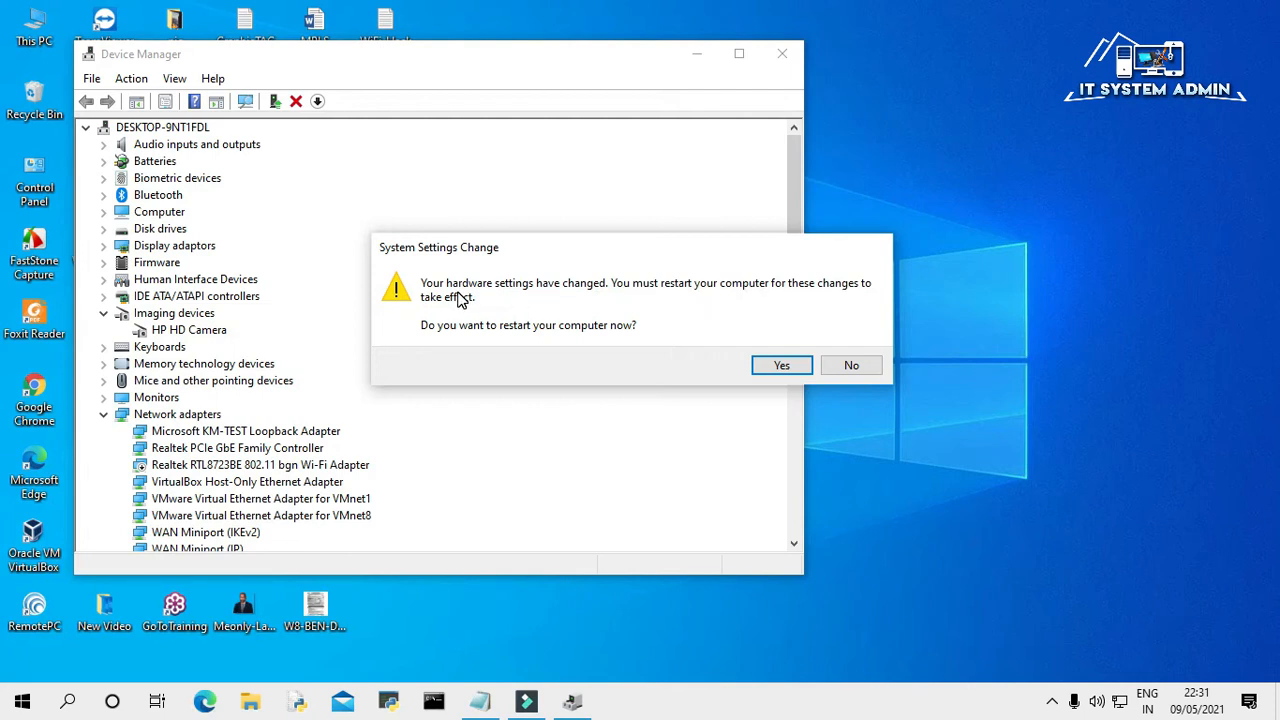
mouse_move(584, 336)
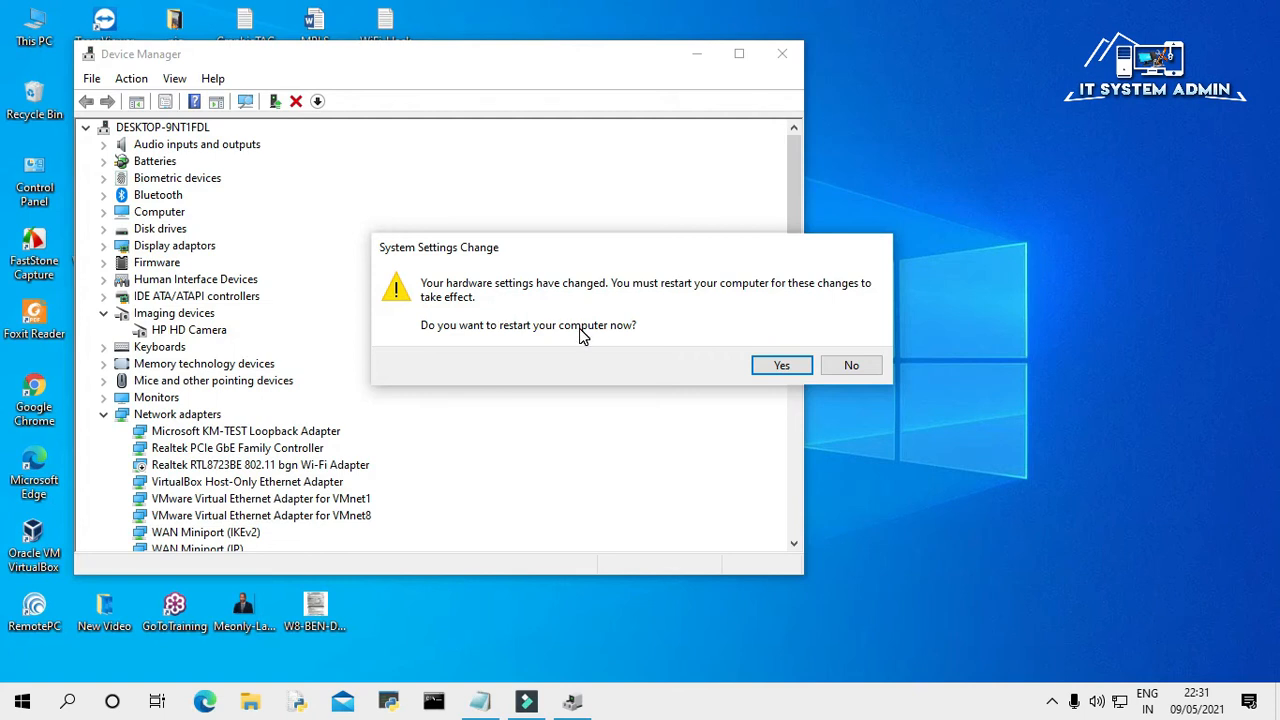
mouse_move(848, 344)
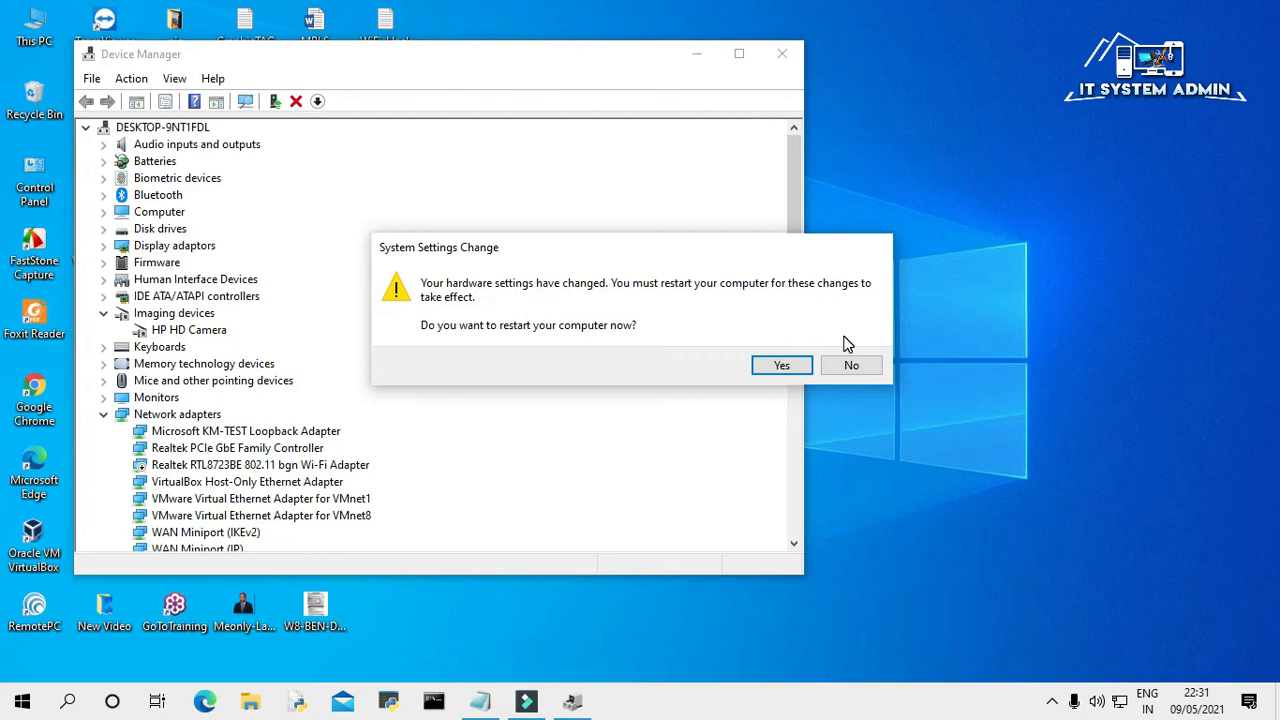
Step: Decline the restart prompt and close Device Manager
left_click(852, 364)
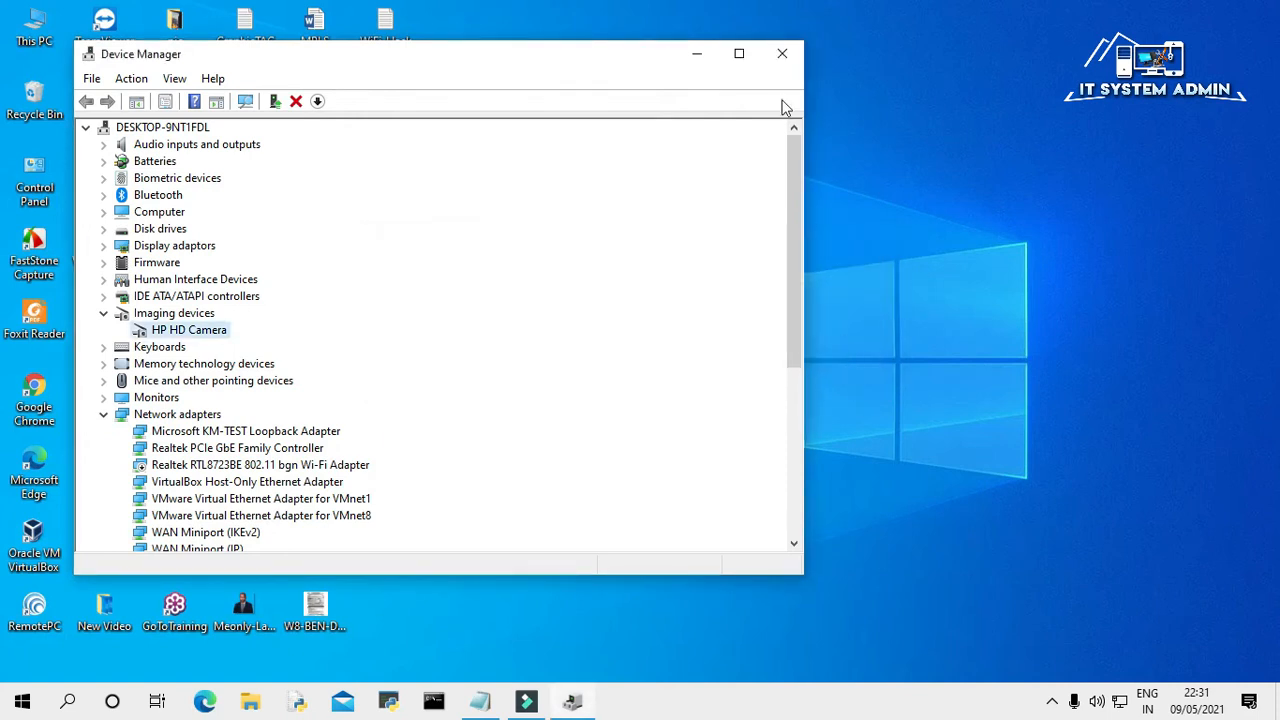
mouse_move(782, 52)
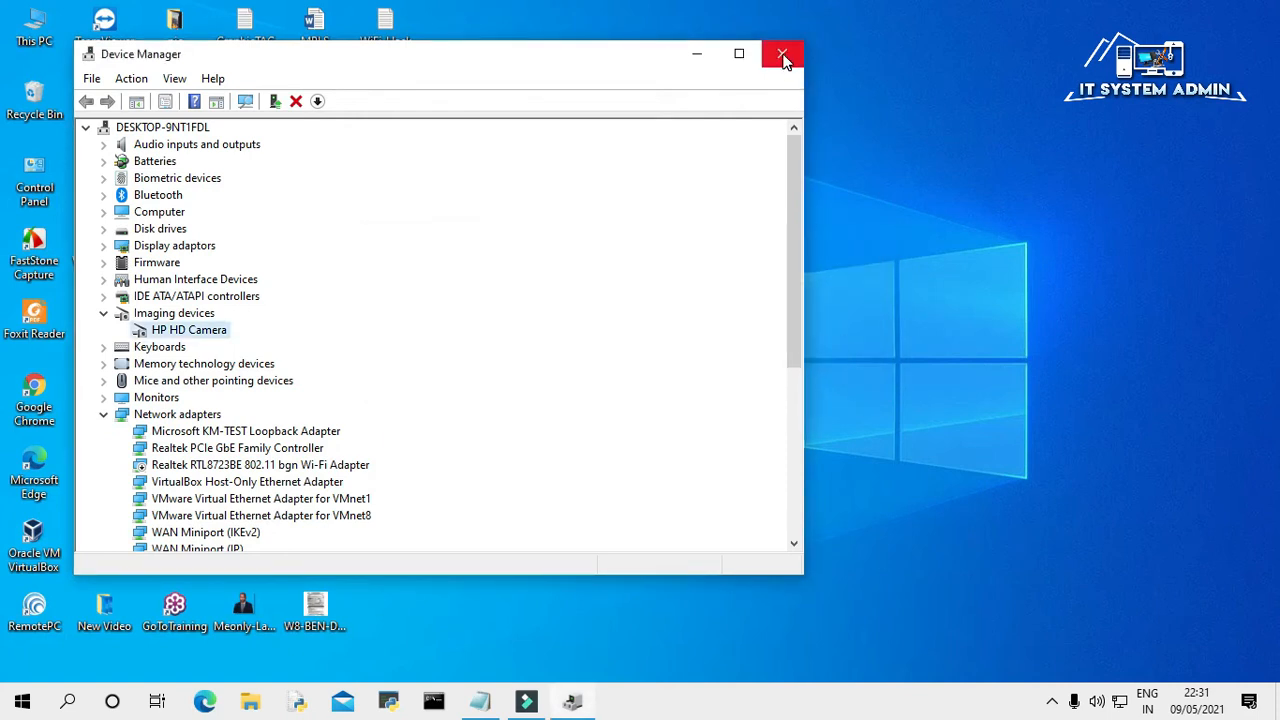
left_click(784, 54)
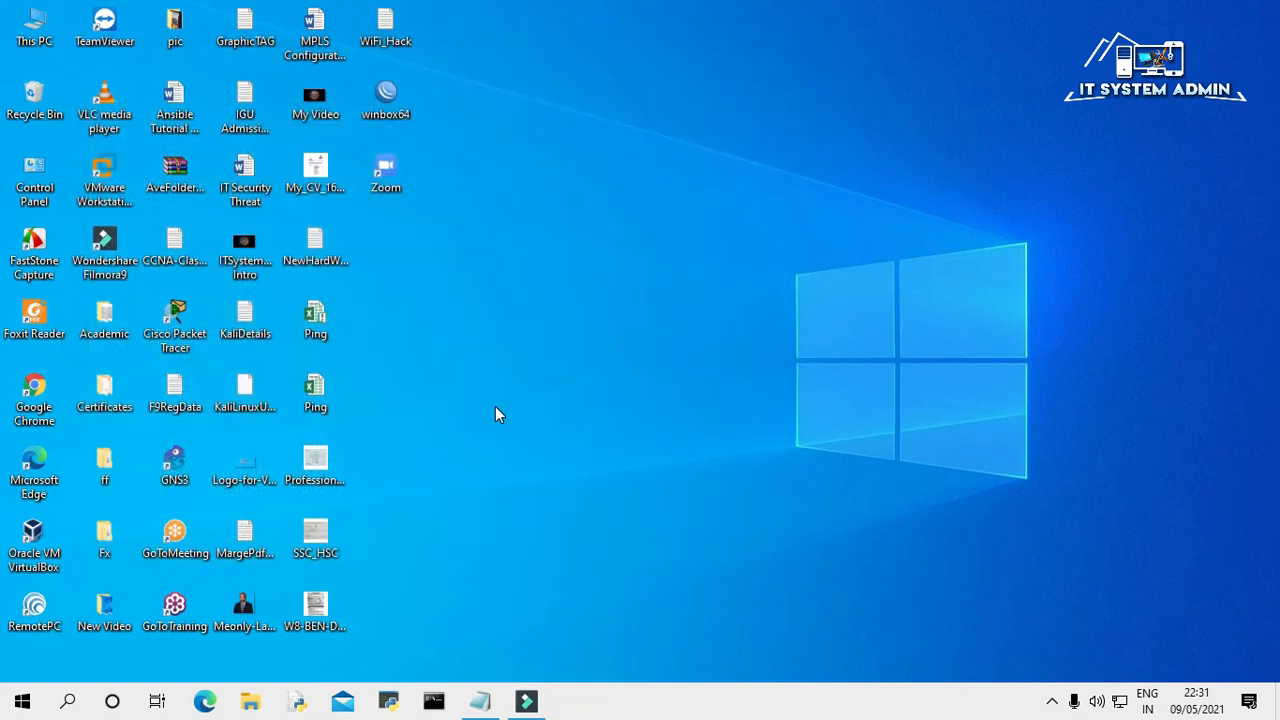
left_click(22, 700)
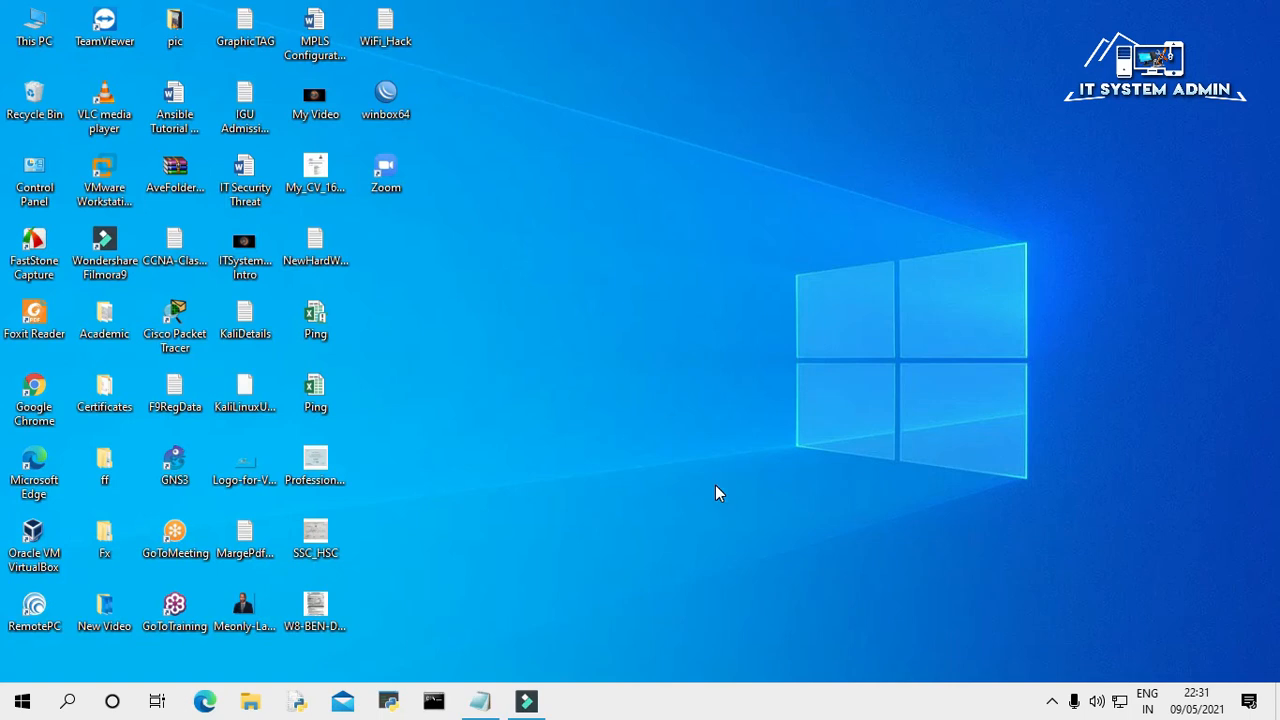
mouse_move(476, 536)
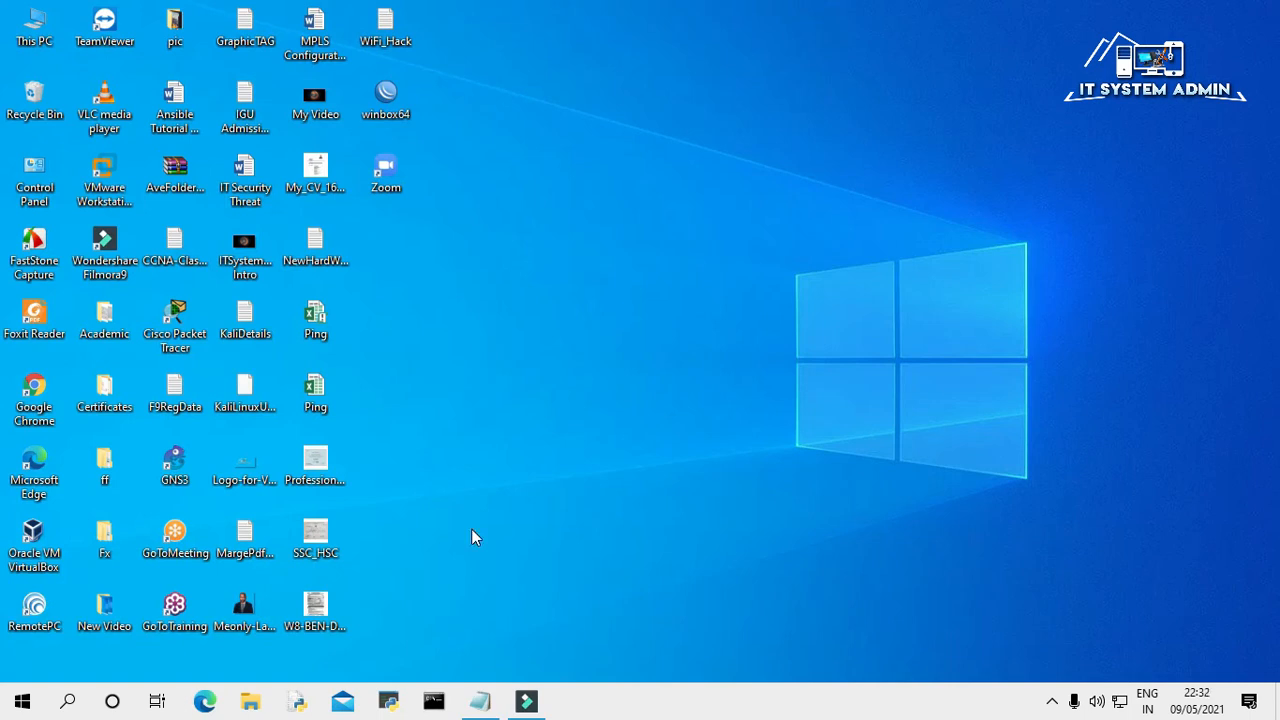
Step: Search for "reg" and run Registry Editor as administrator
left_click(68, 700)
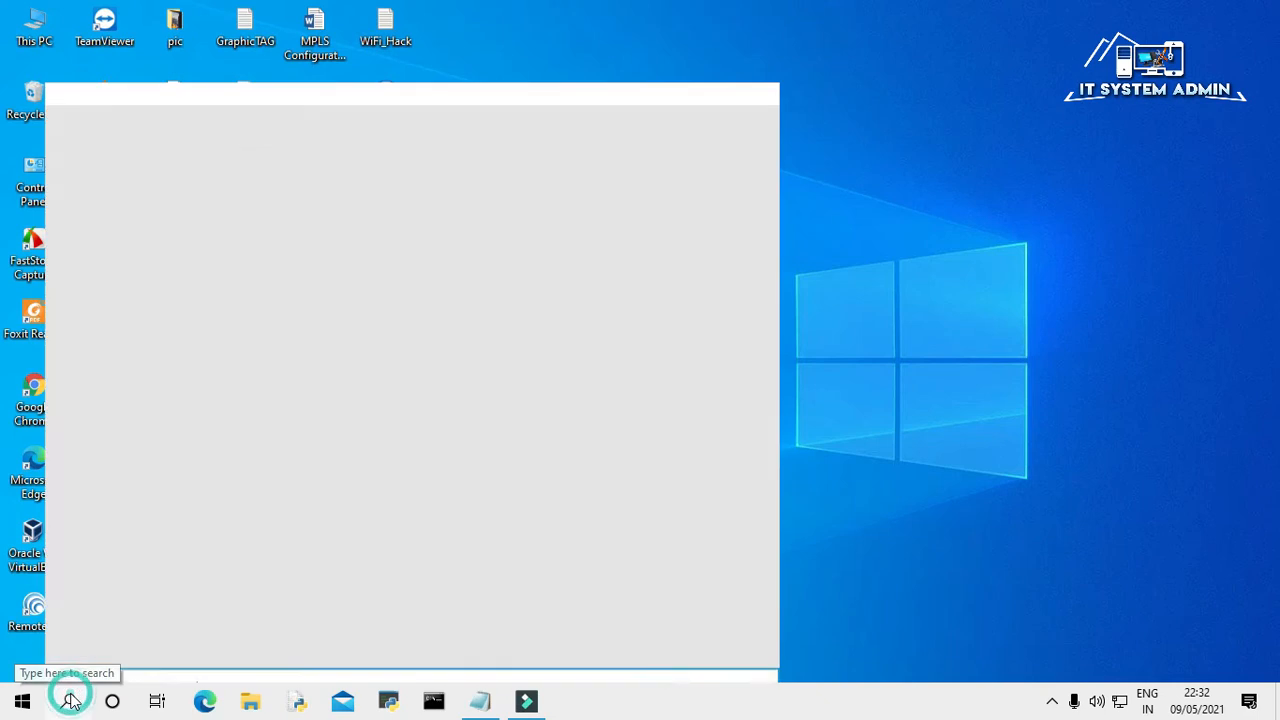
type("reg")
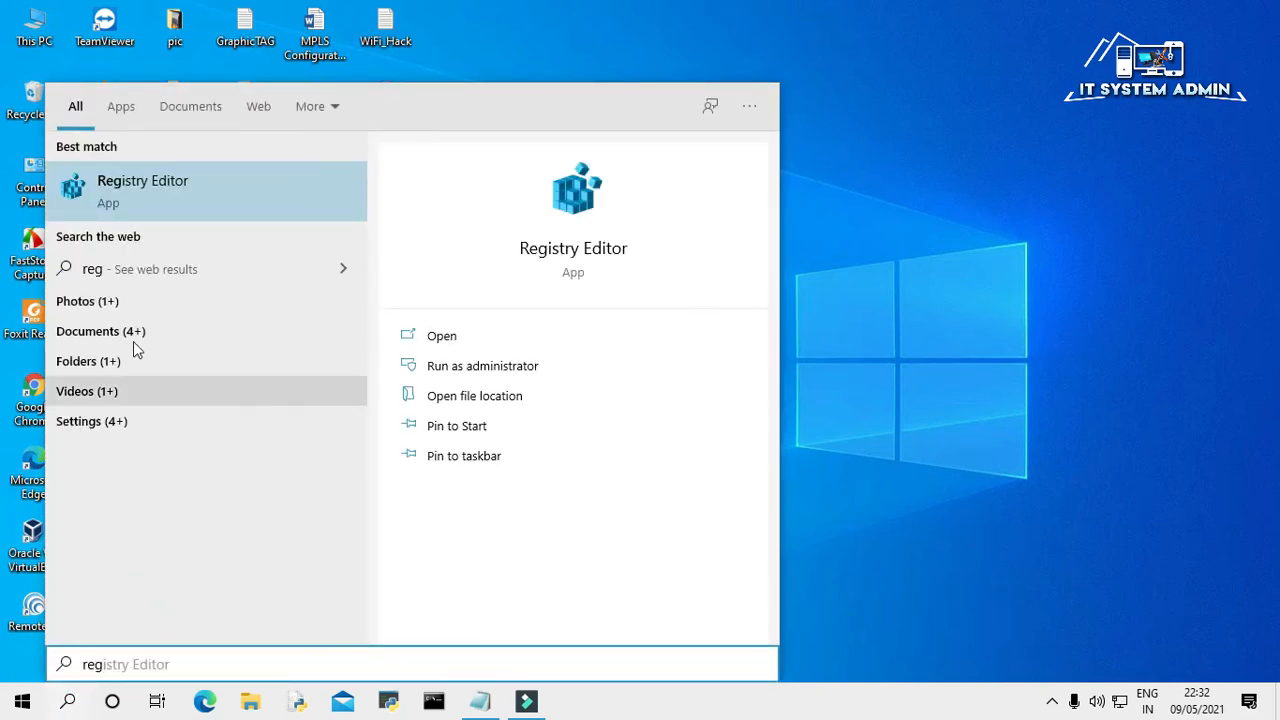
mouse_move(110, 200)
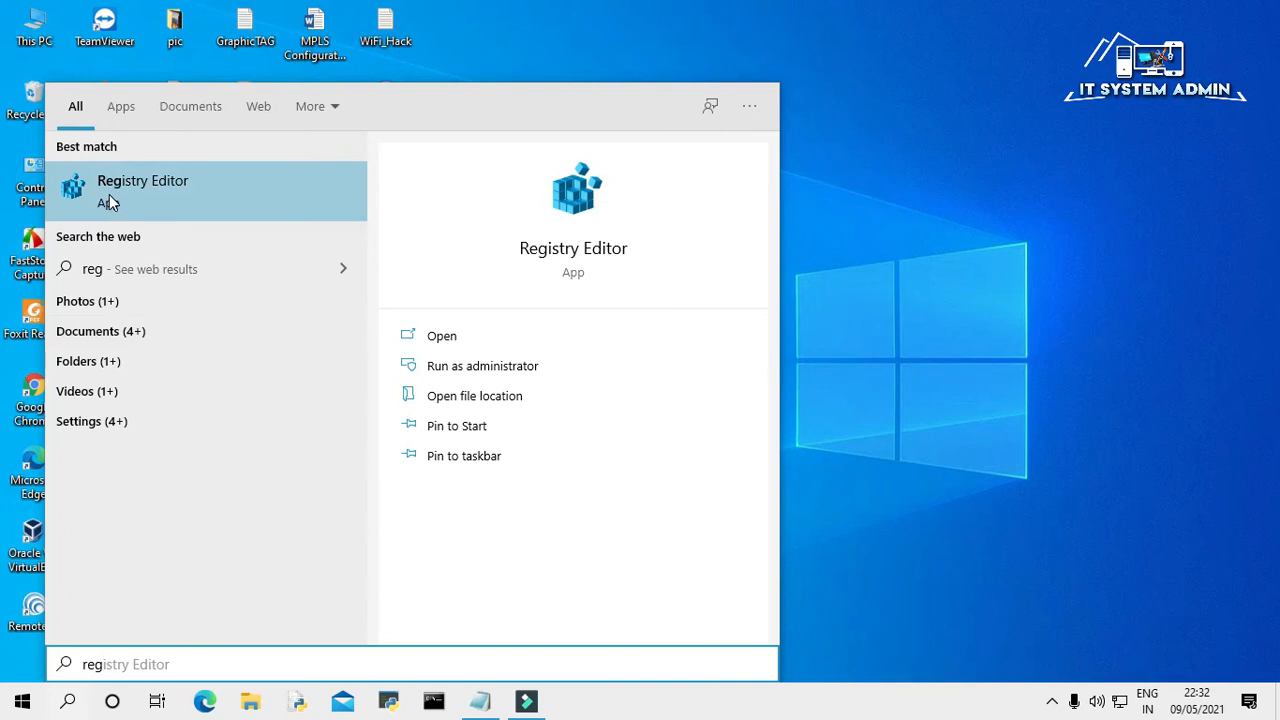
mouse_move(204, 192)
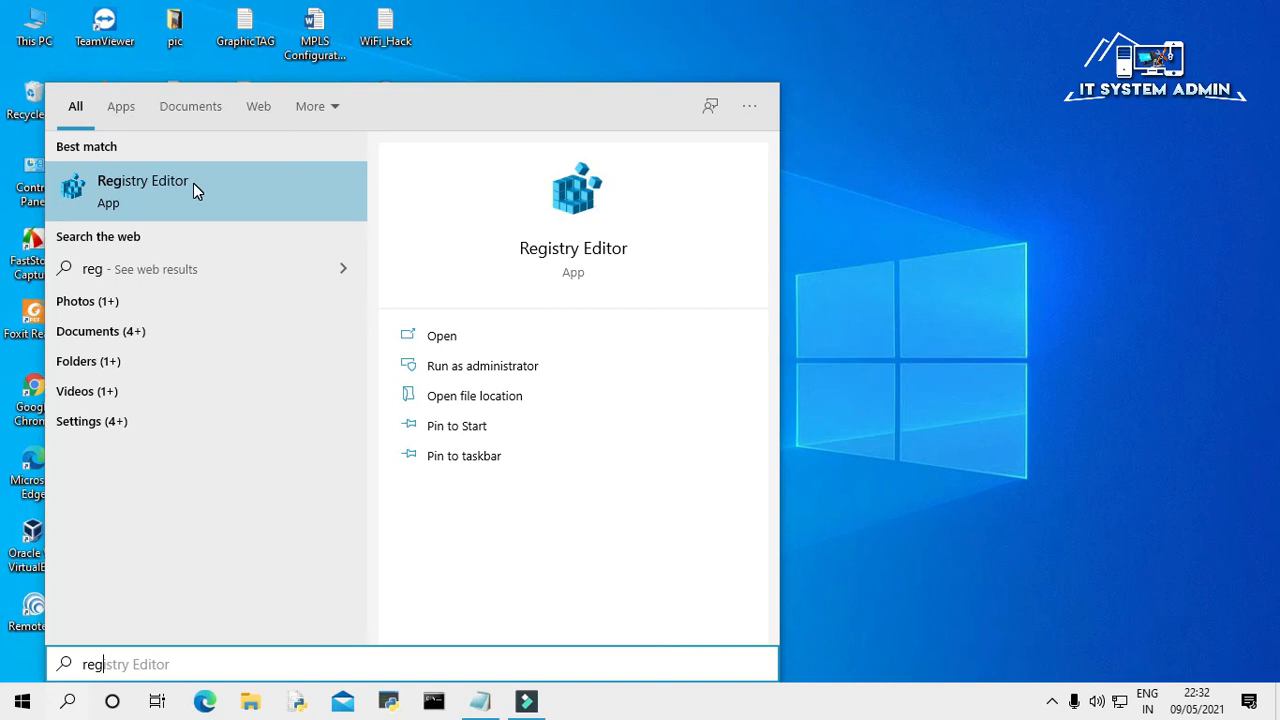
right_click(142, 190)
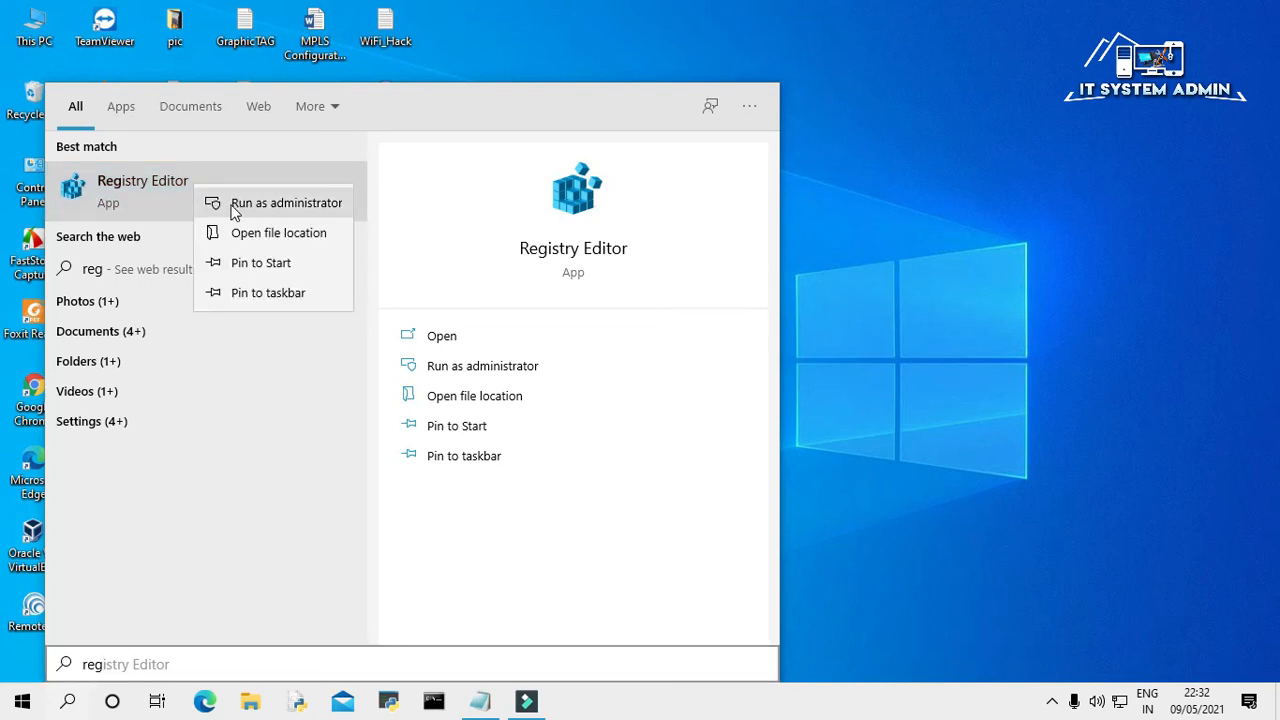
mouse_move(300, 210)
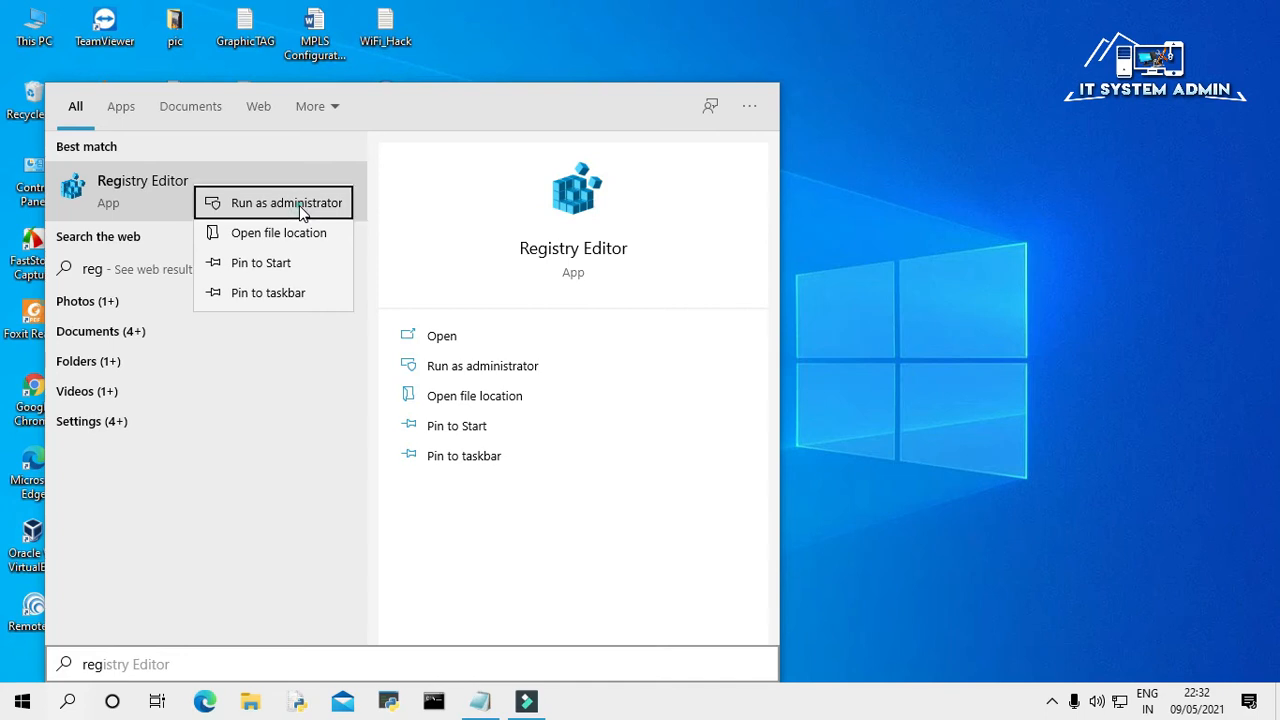
left_click(292, 202)
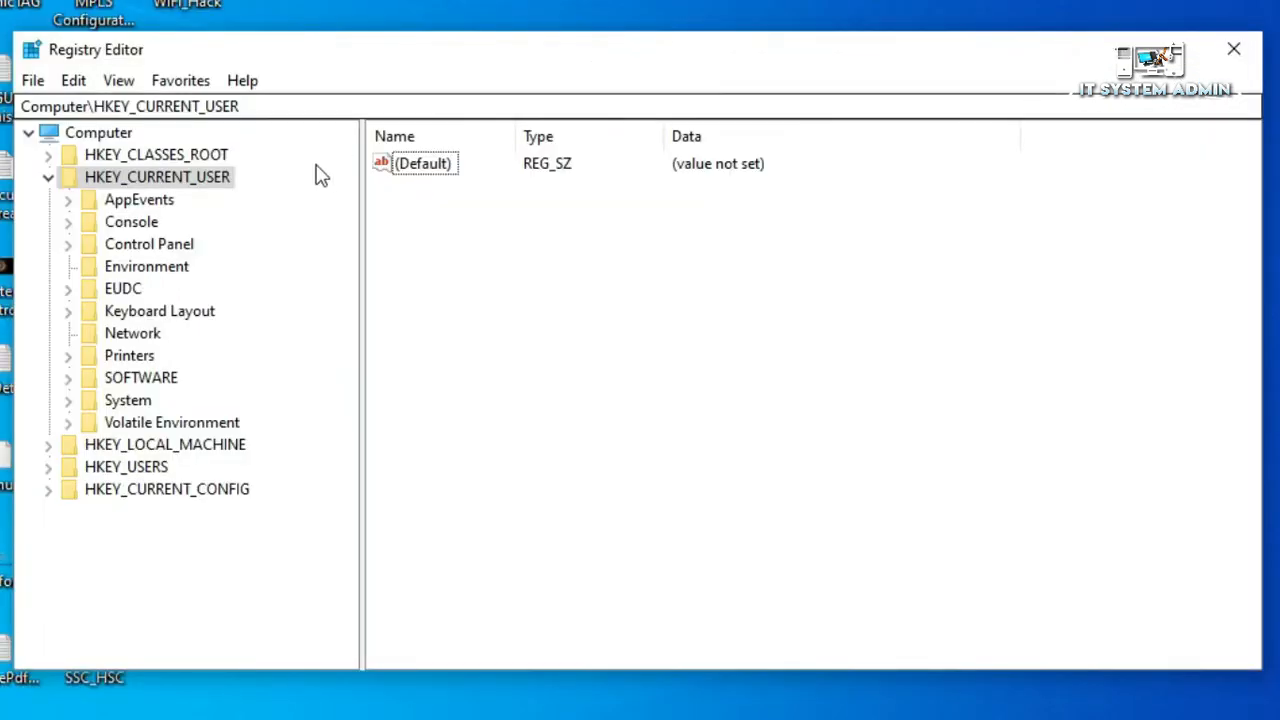
Step: Collapse HKEY_CURRENT_USER and expand HKEY_LOCAL_MACHINE down to SOFTWARE
left_click(48, 176)
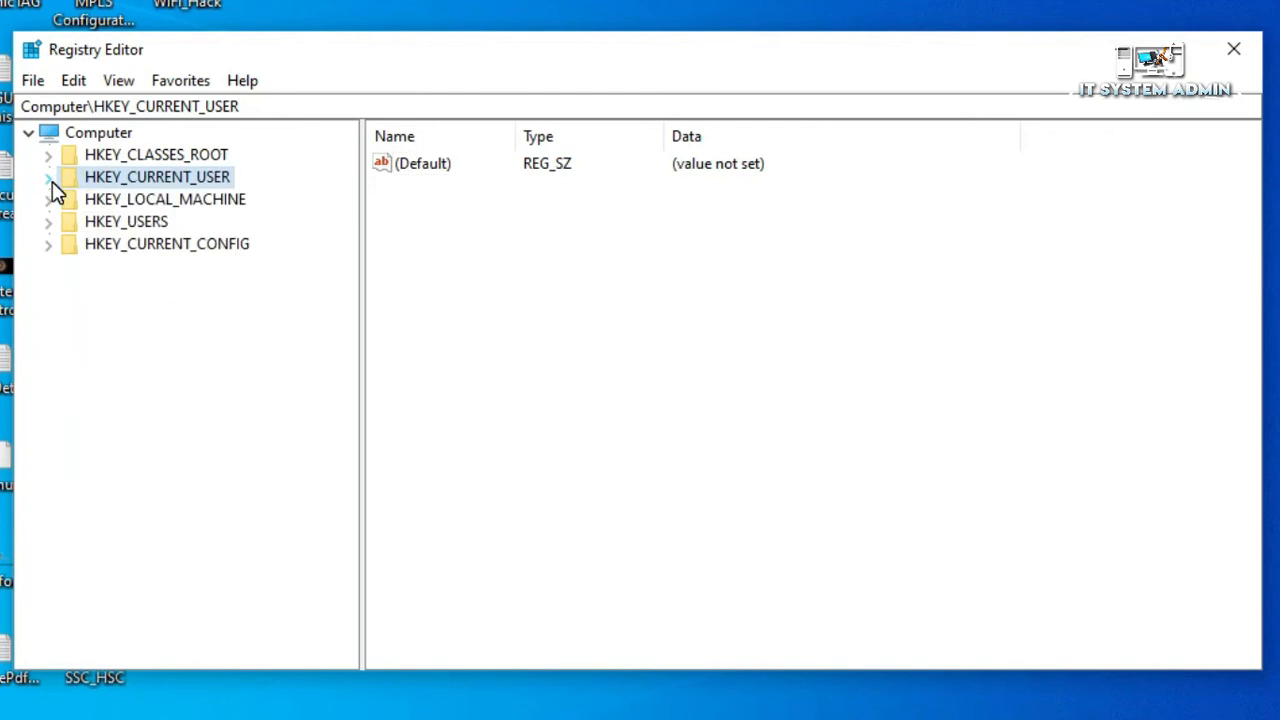
mouse_move(130, 210)
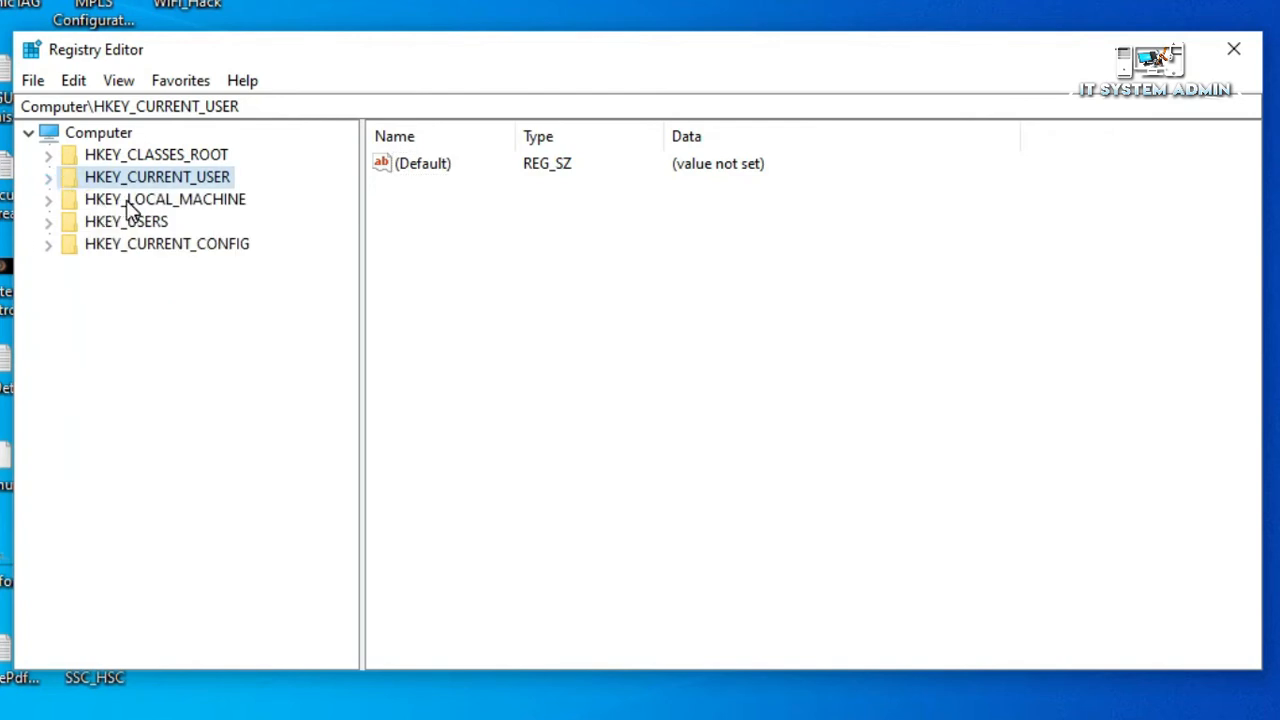
left_click(164, 198)
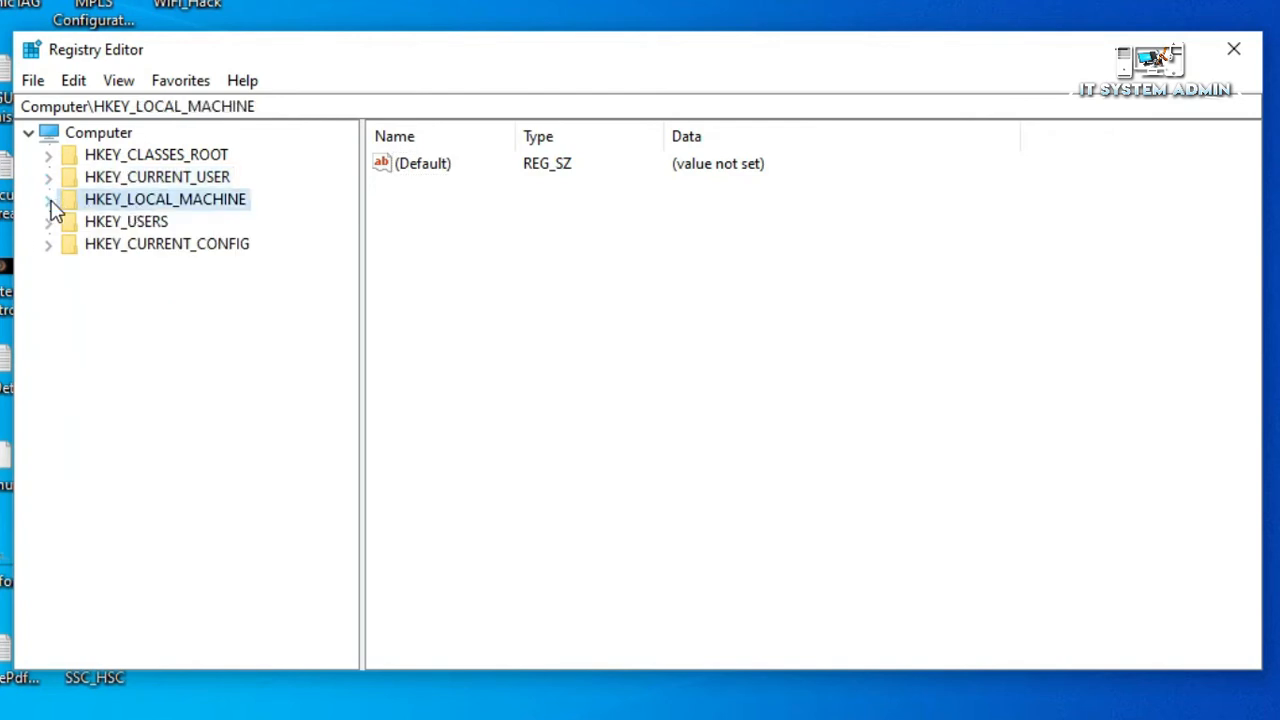
left_click(48, 200)
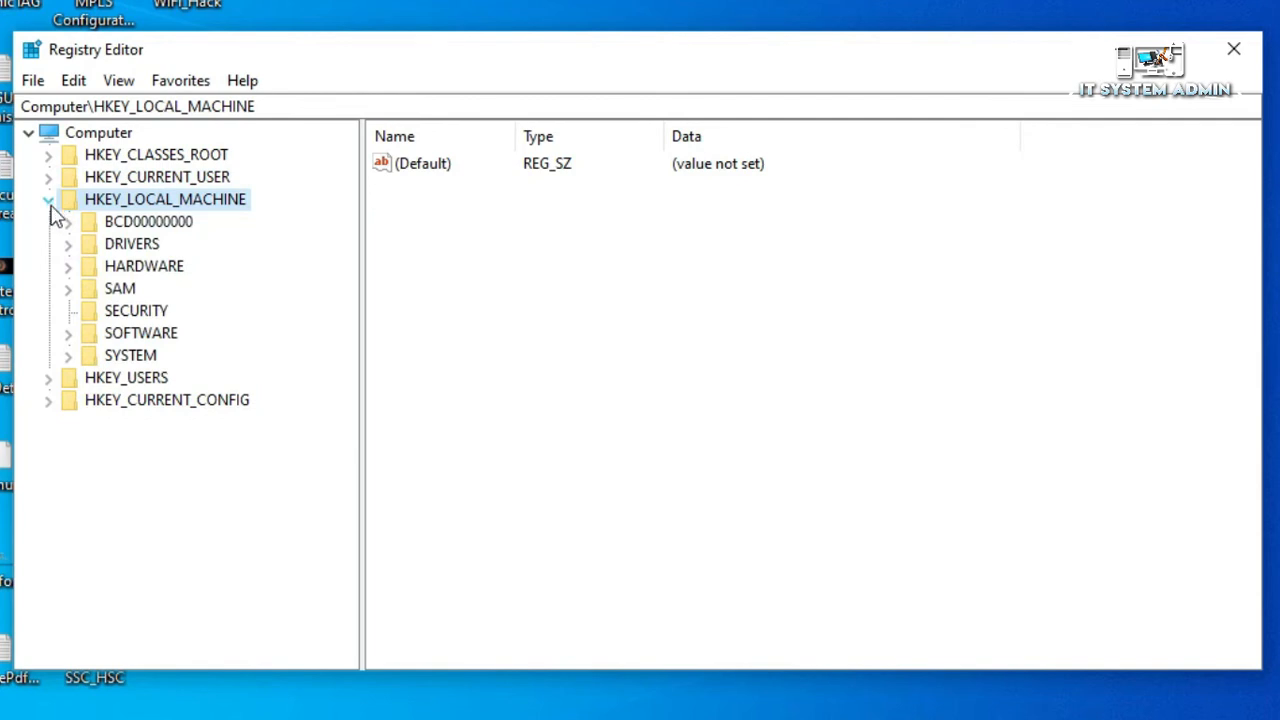
left_click(136, 310)
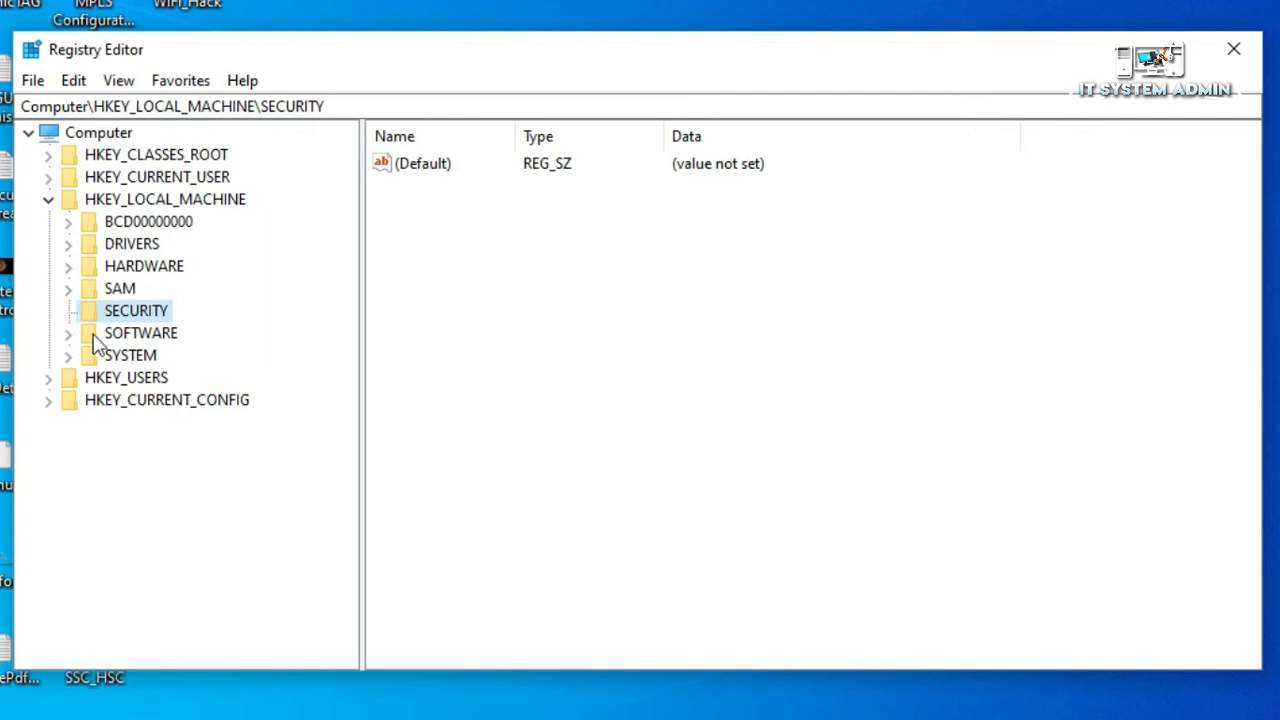
left_click(140, 332)
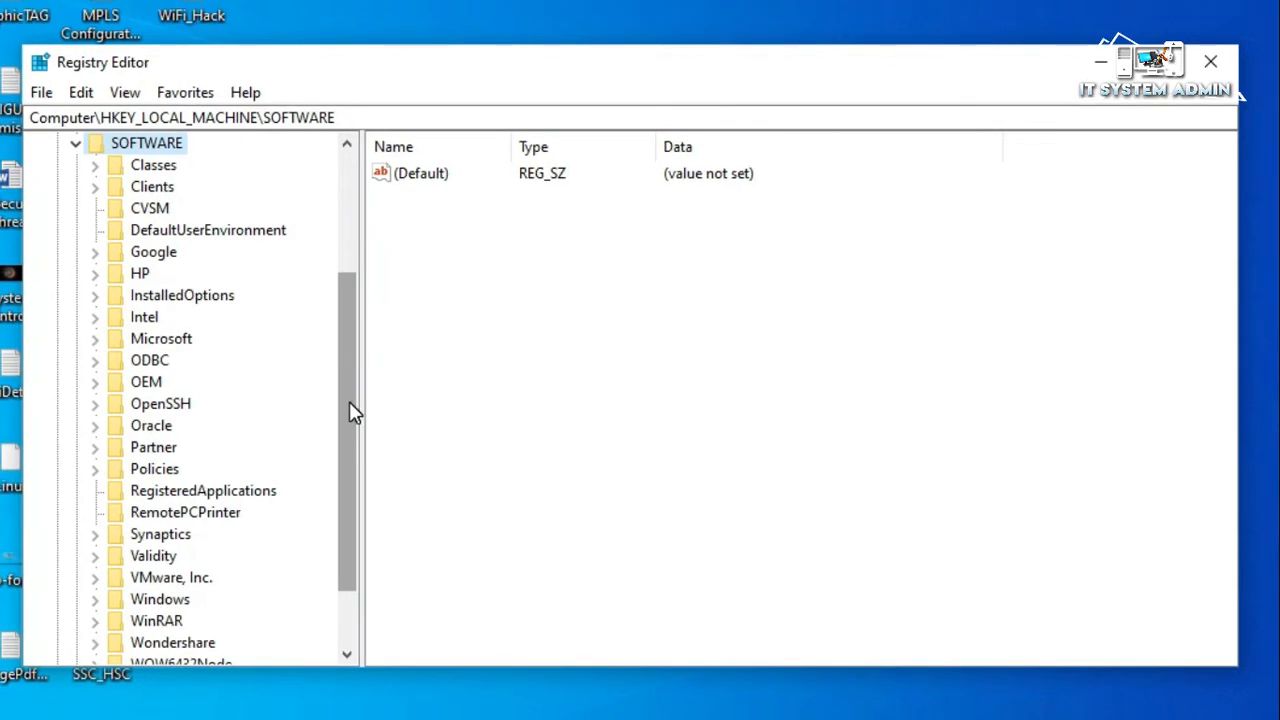
Step: Expand Microsoft and scroll its subkeys down to Windows Media Foundation
left_click(160, 338)
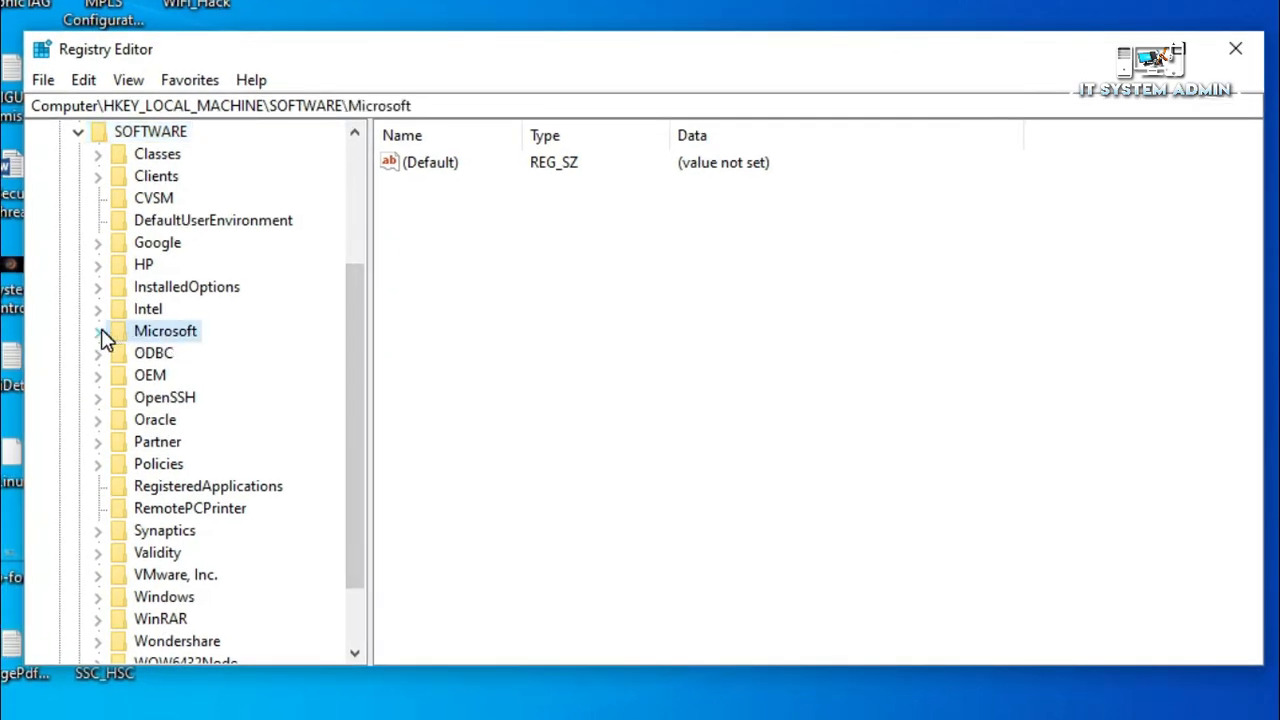
left_click(98, 332)
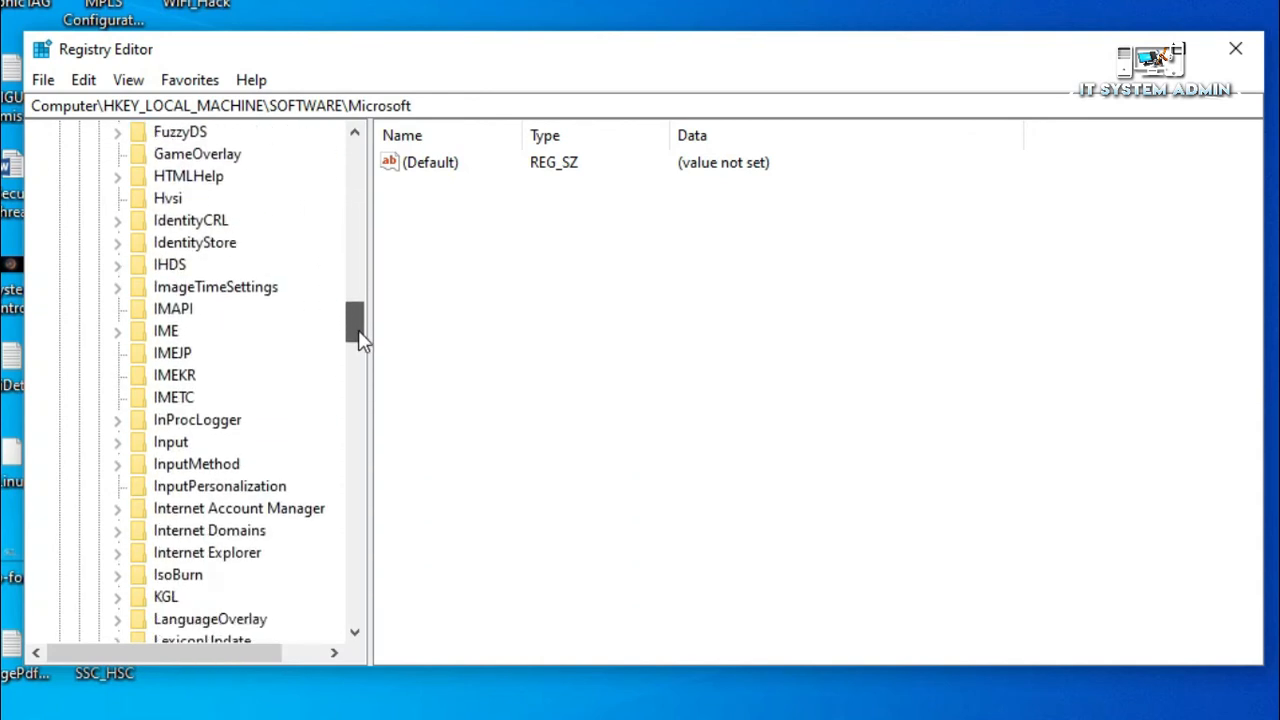
scroll("down", 3)
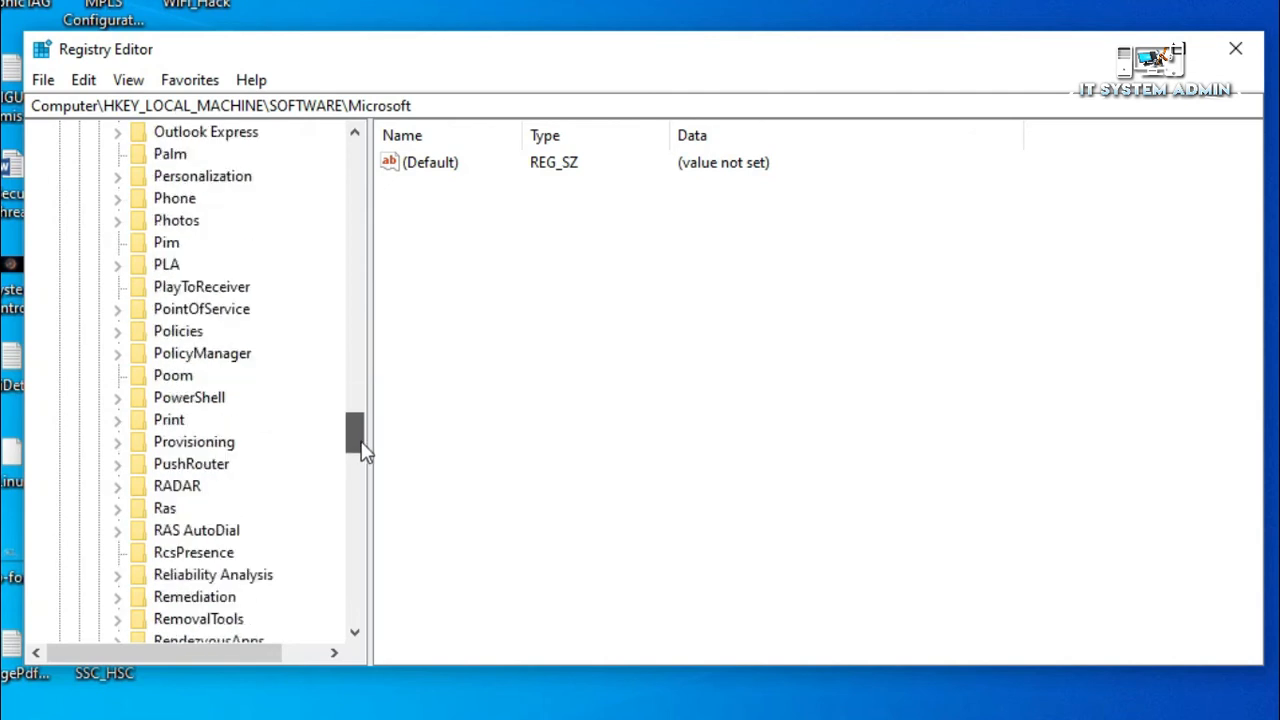
left_click_drag(356, 436, 356, 524)
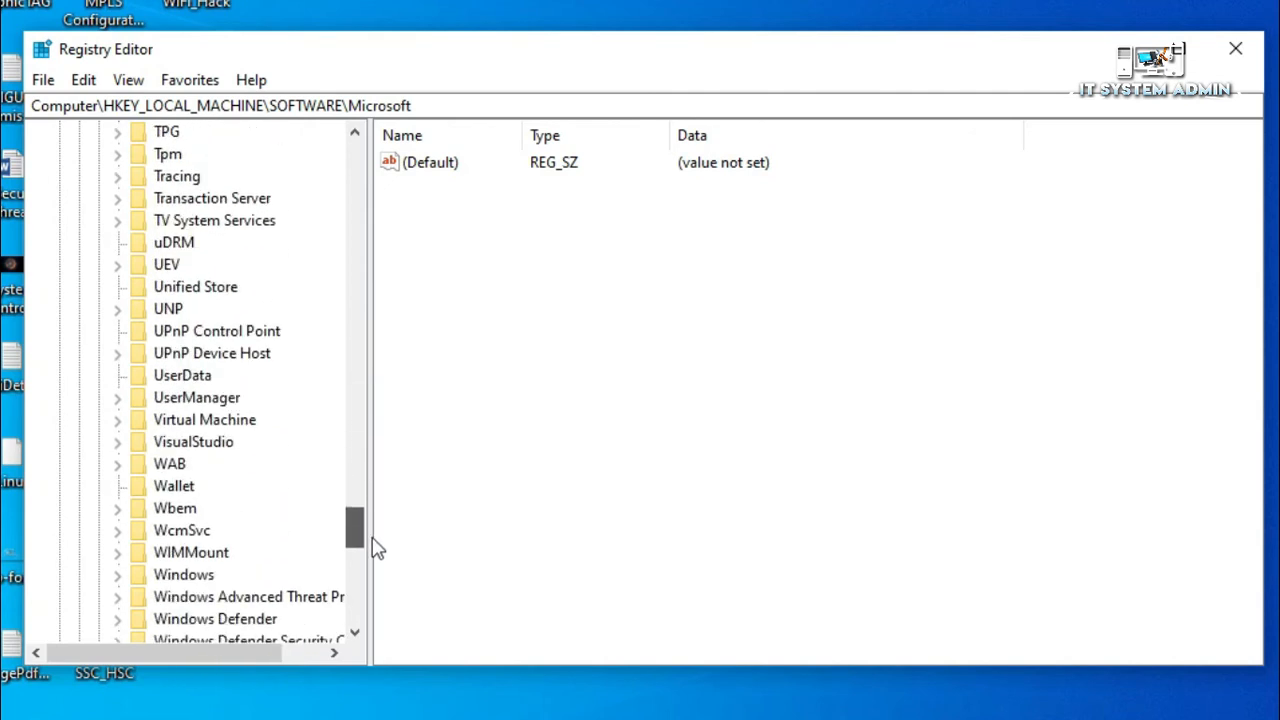
scroll("down", 3)
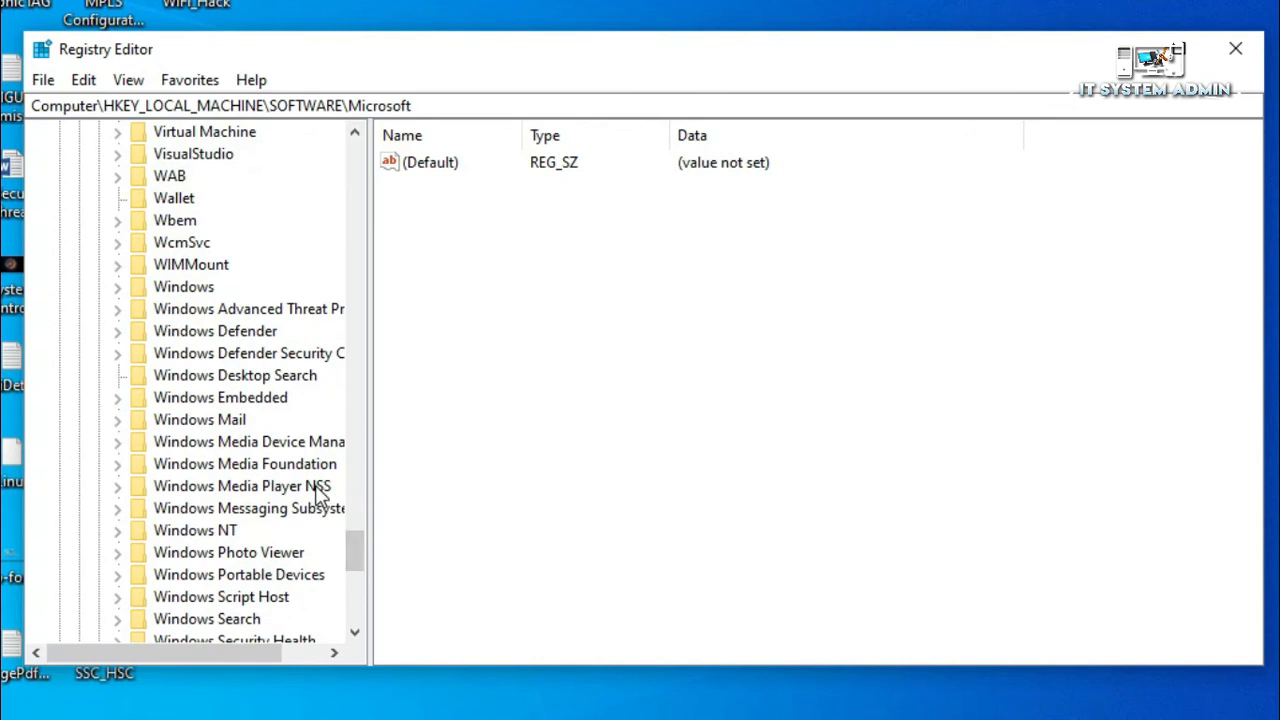
mouse_move(232, 476)
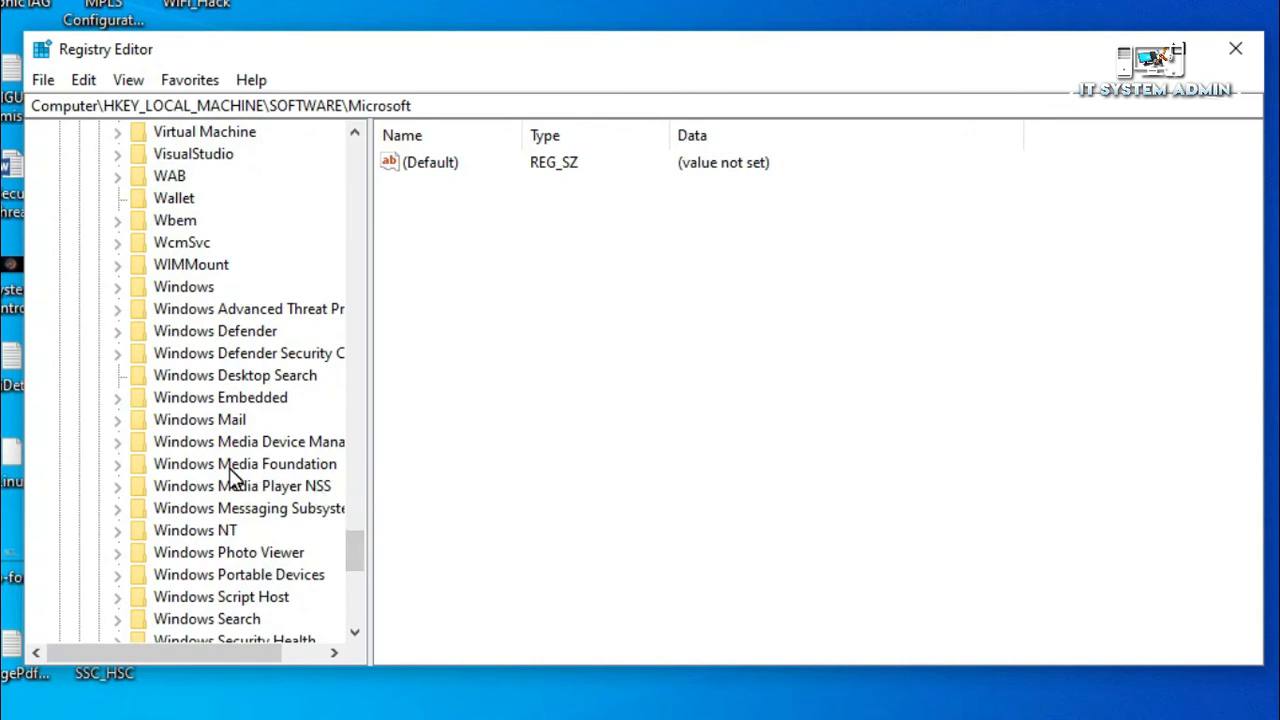
mouse_move(304, 478)
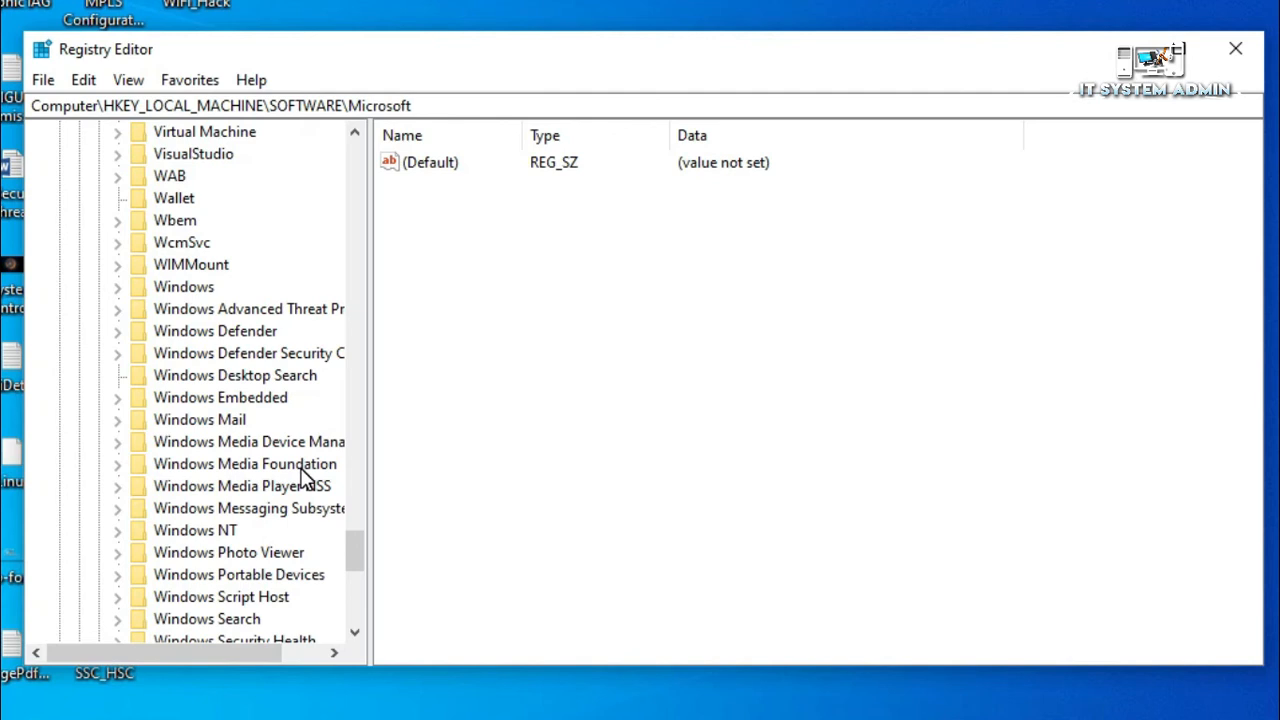
Step: Expand Windows Media Foundation and select its Platform subkey
left_click(244, 464)
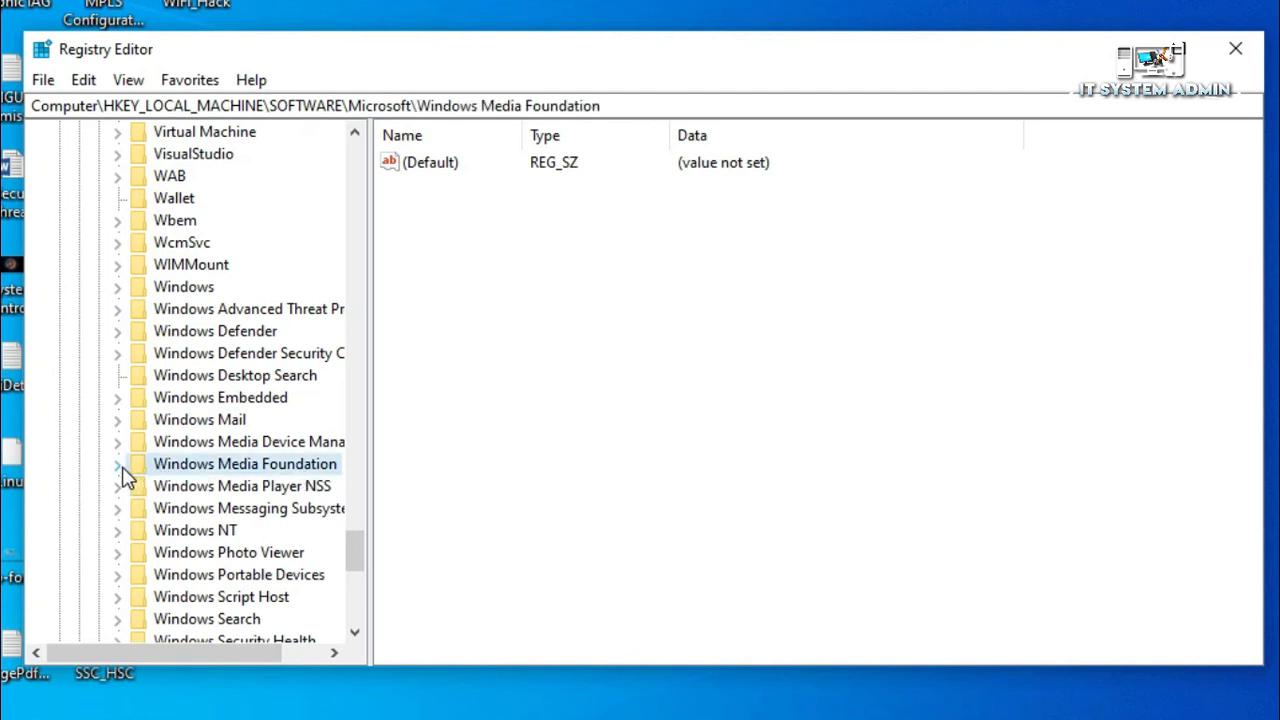
left_click(116, 464)
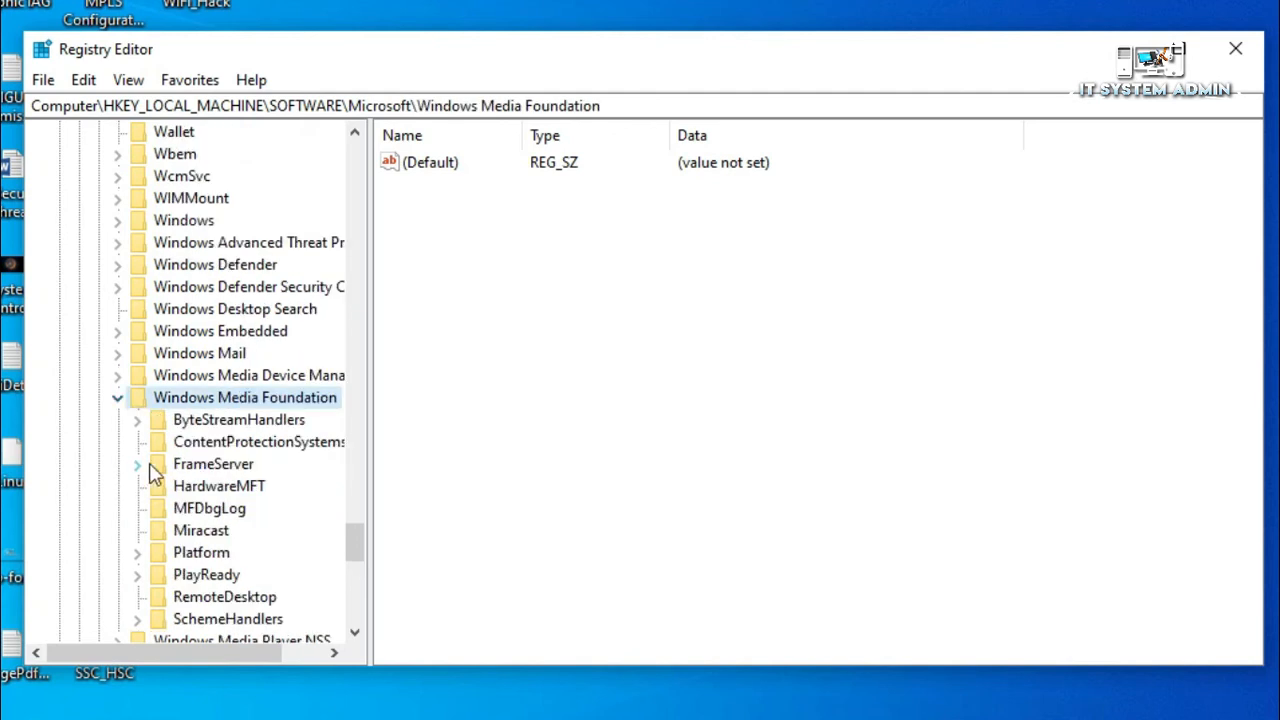
mouse_move(220, 532)
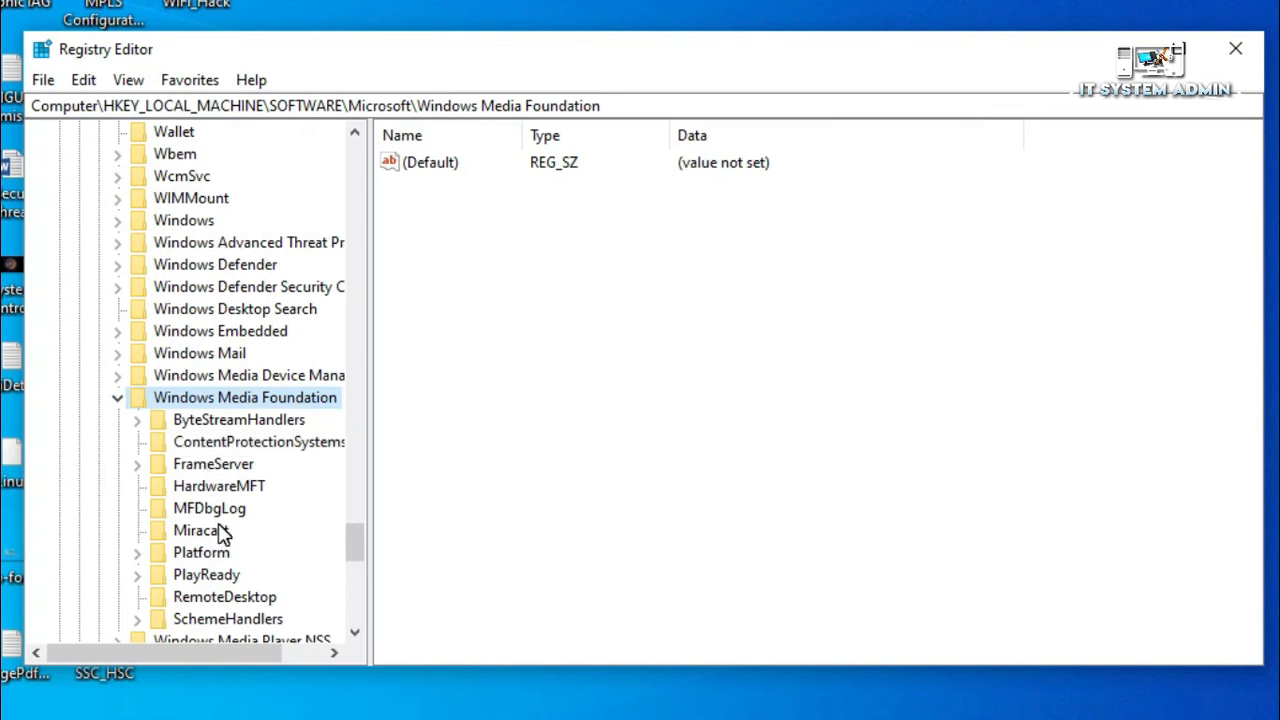
mouse_move(212, 560)
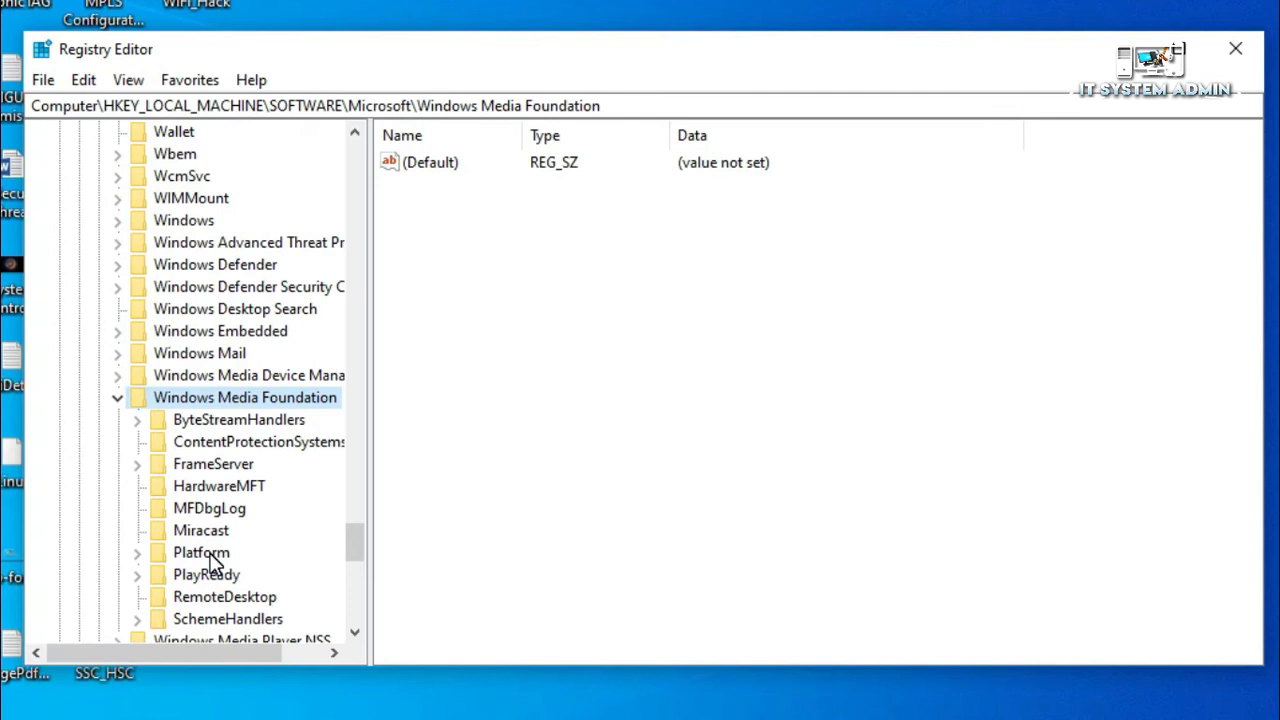
left_click(200, 552)
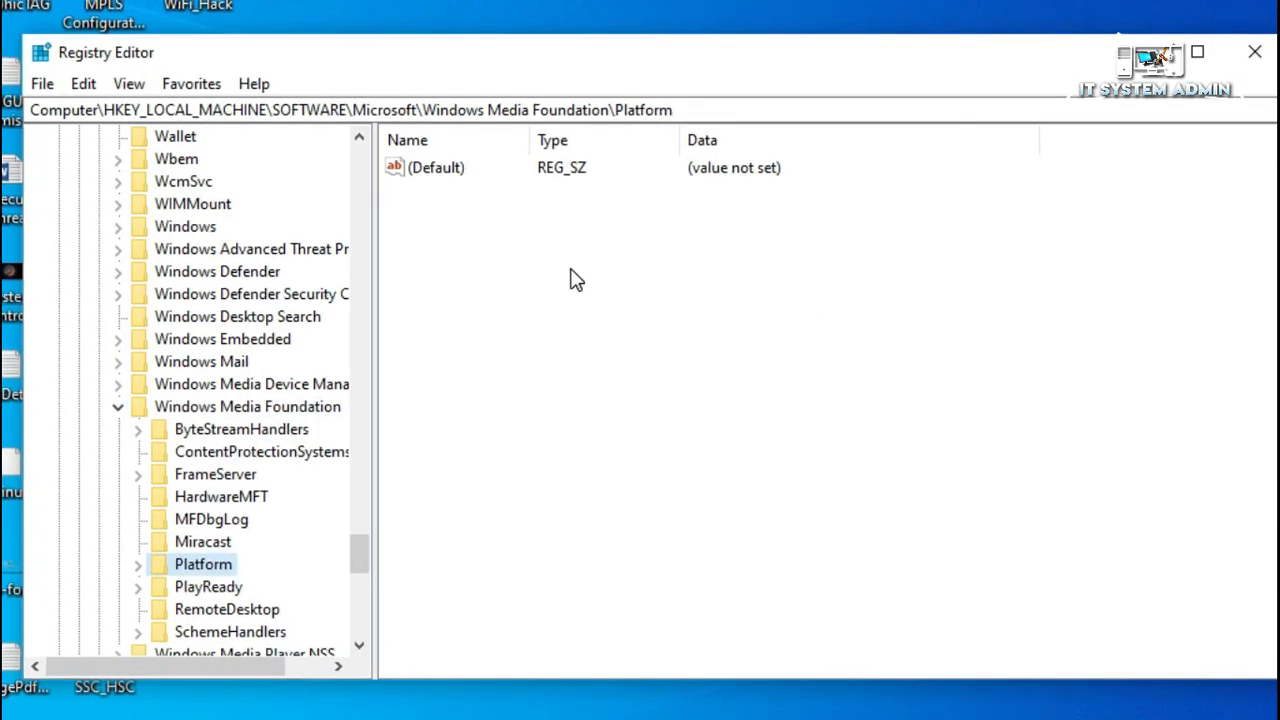
Step: Create a new DWORD (32-bit) value in Platform named EnableFrameServiceMode
right_click(576, 280)
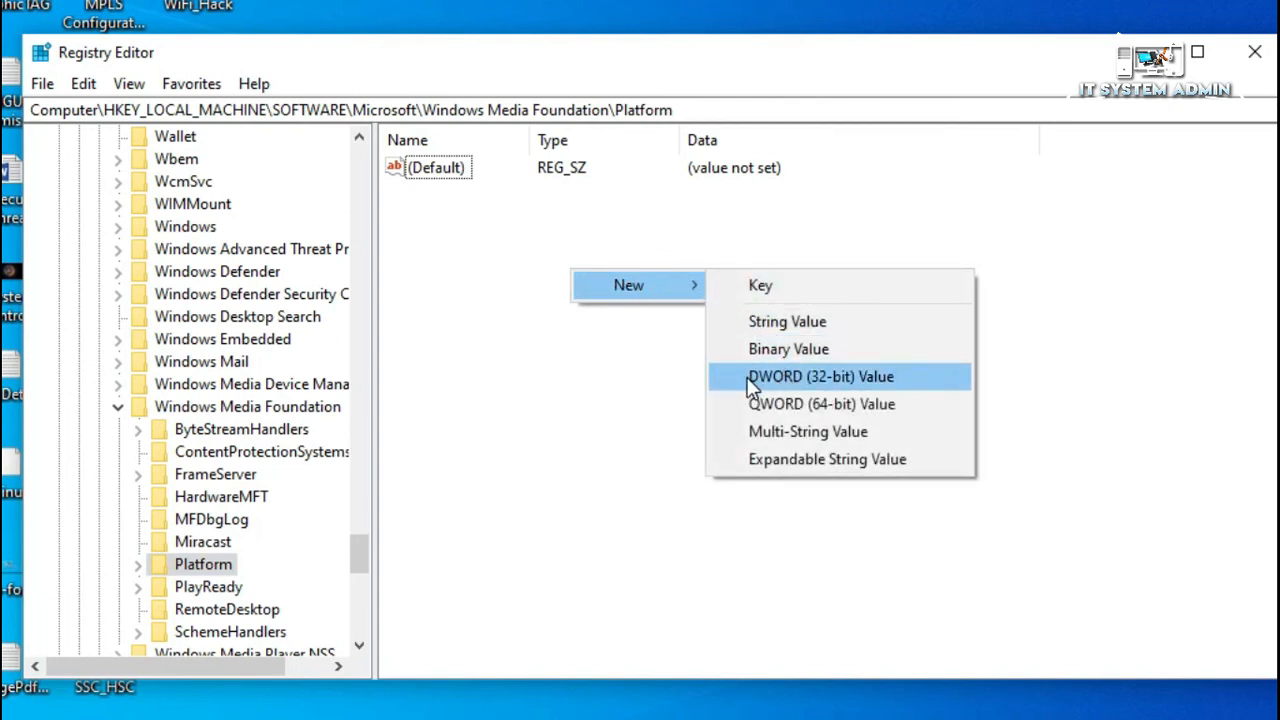
mouse_move(892, 384)
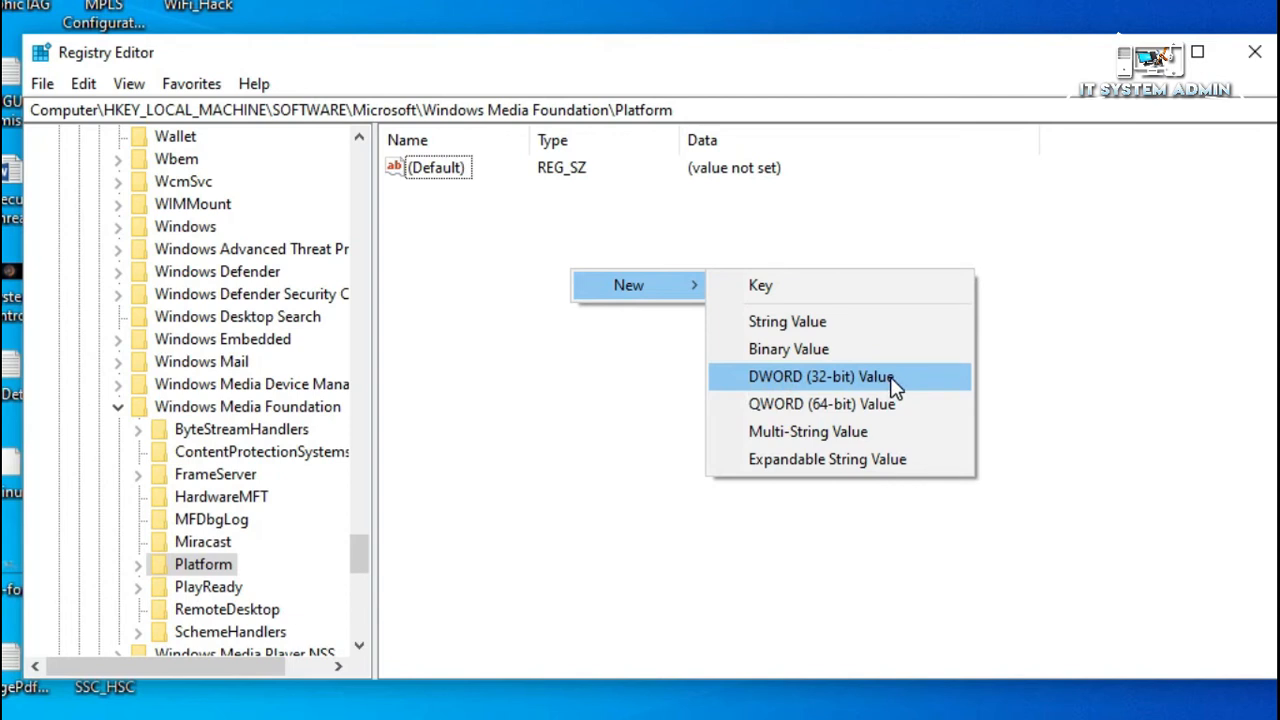
left_click(820, 376)
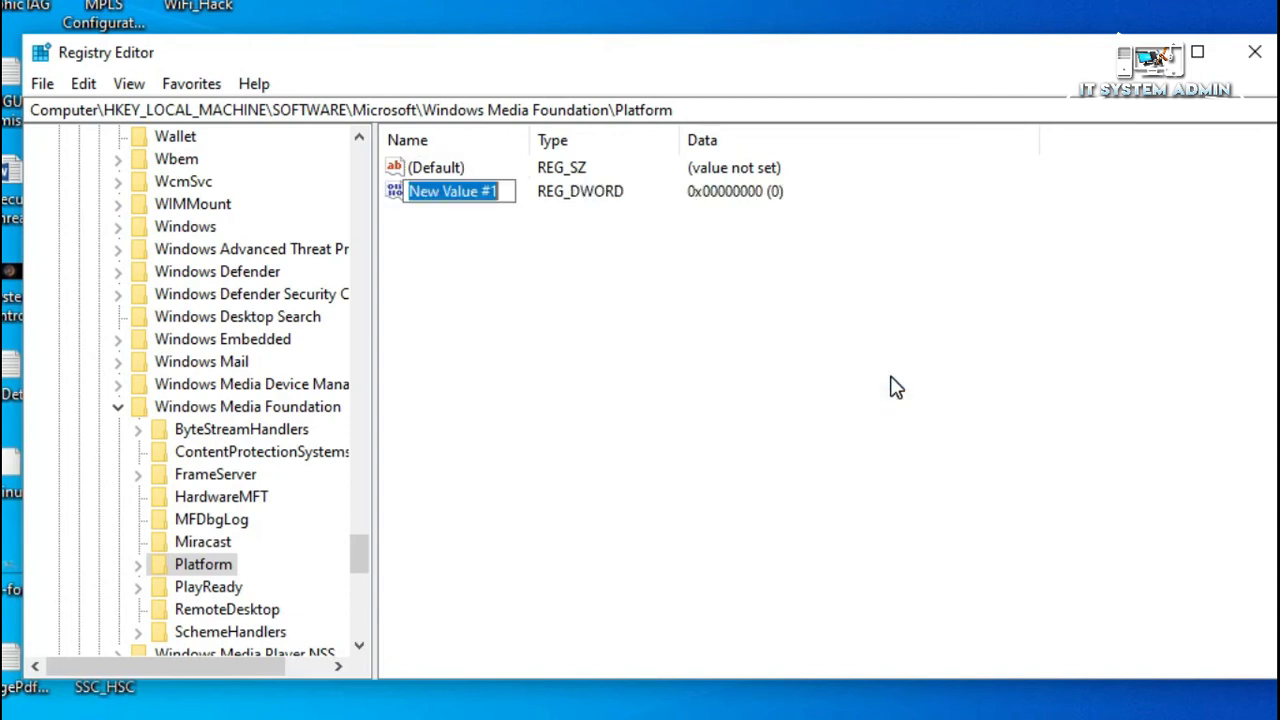
mouse_move(560, 352)
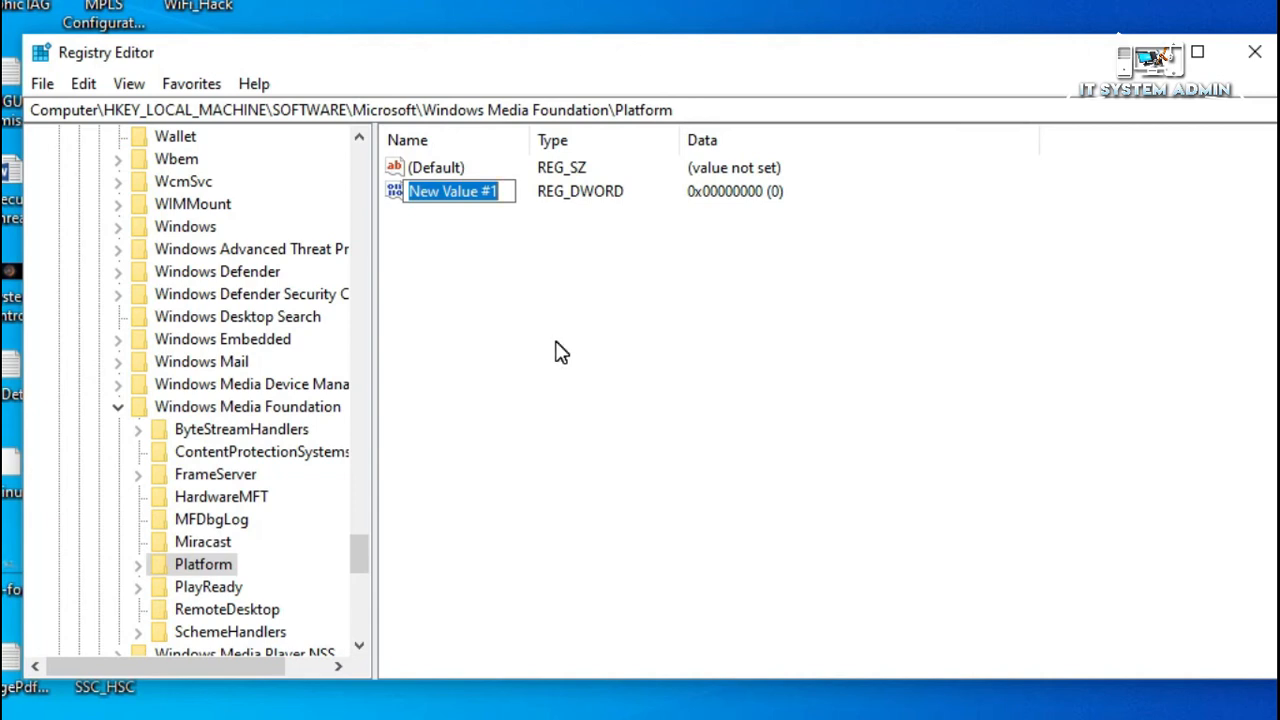
type("Enable")
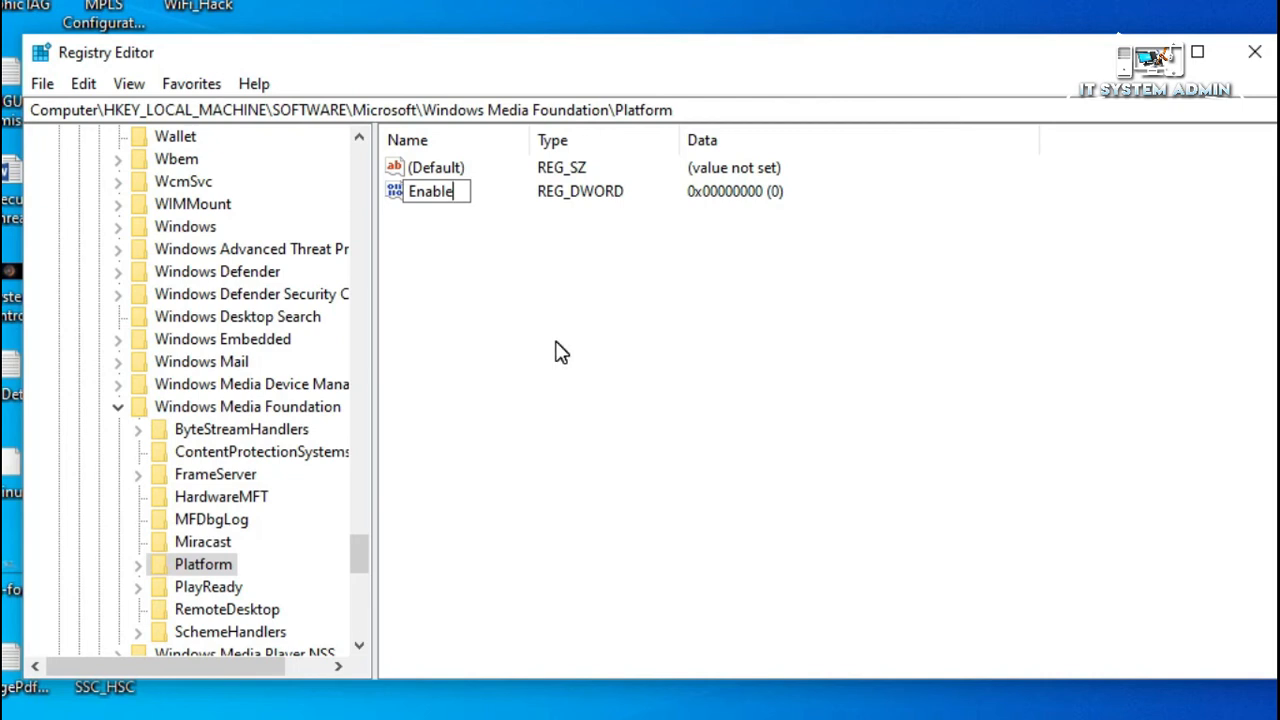
type("Fram")
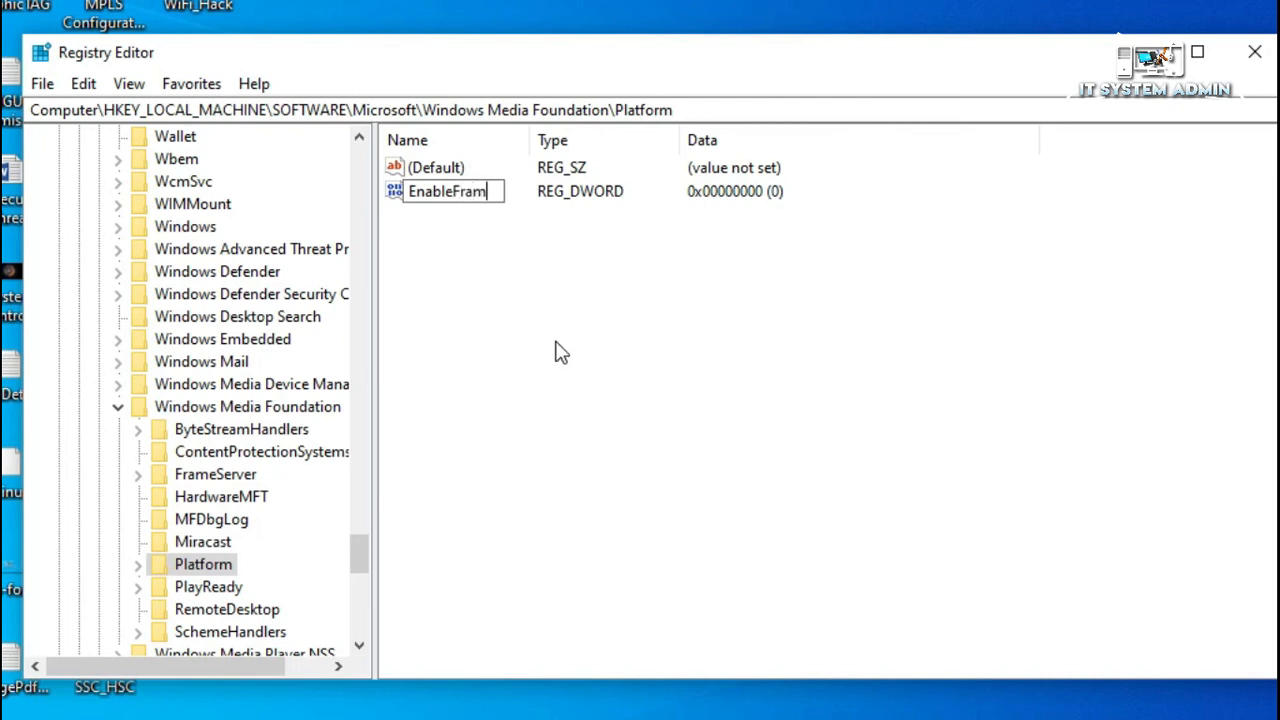
type("e")
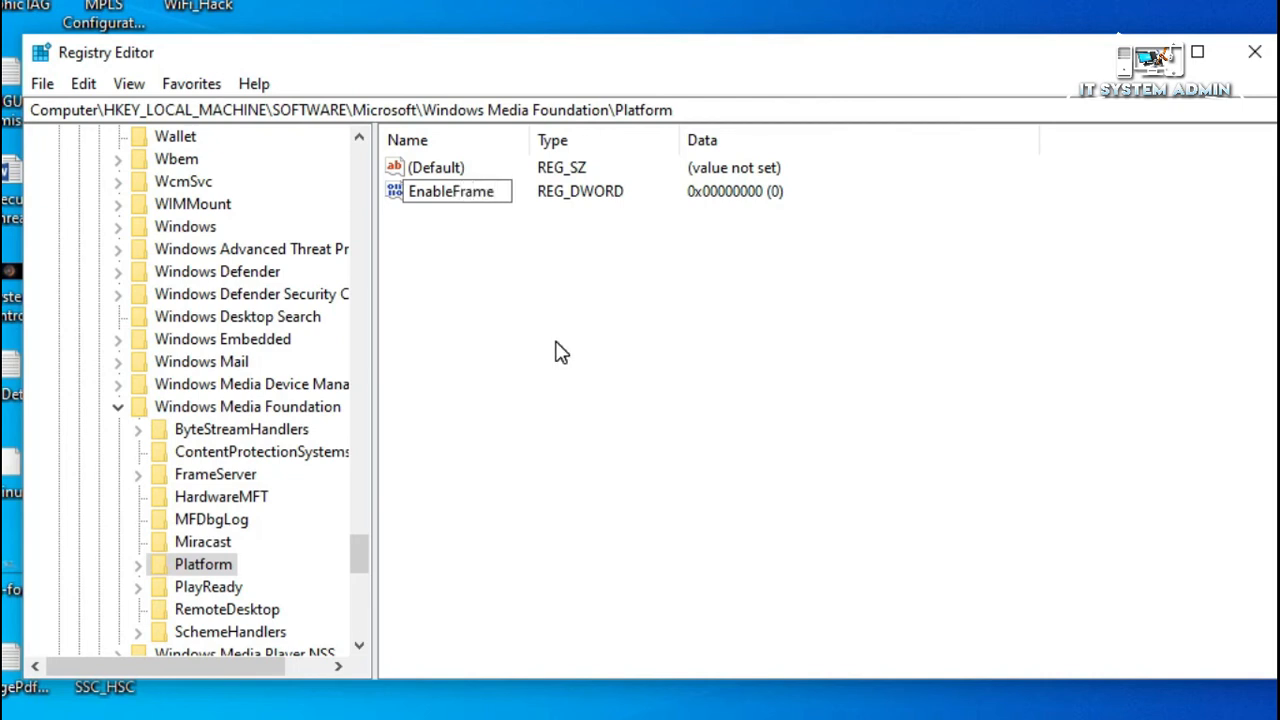
type("Service")
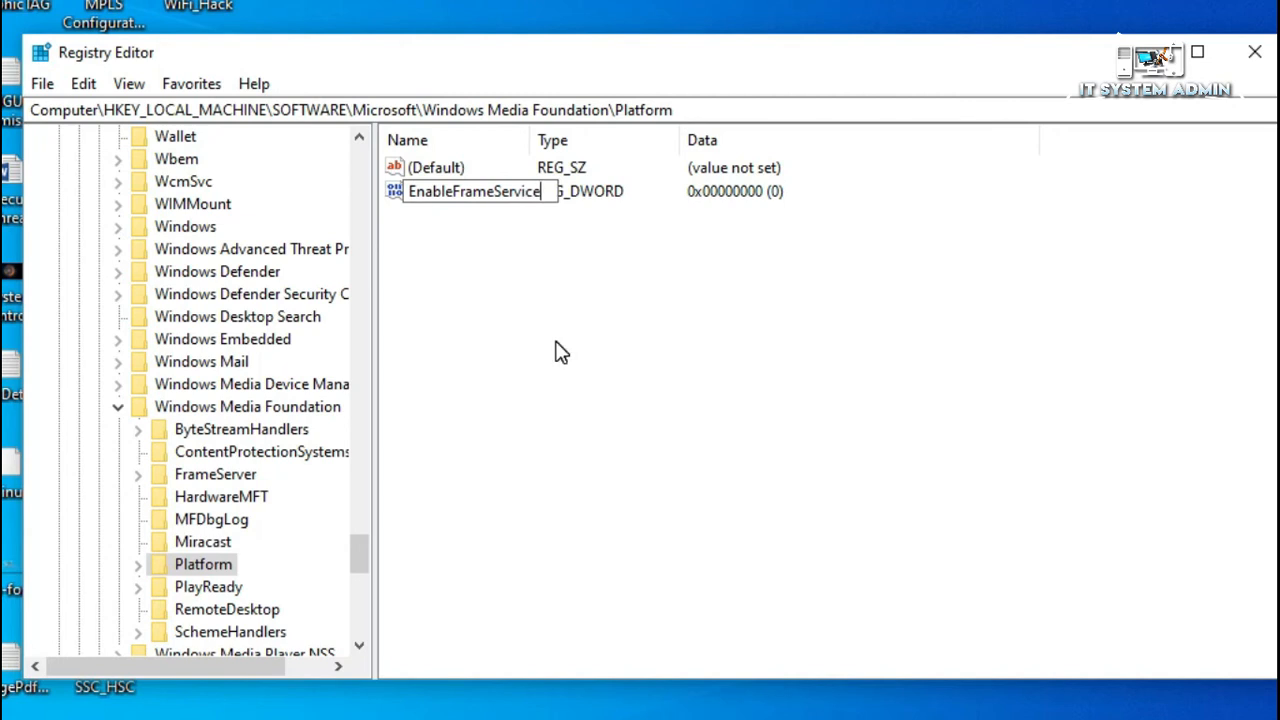
type("Mode")
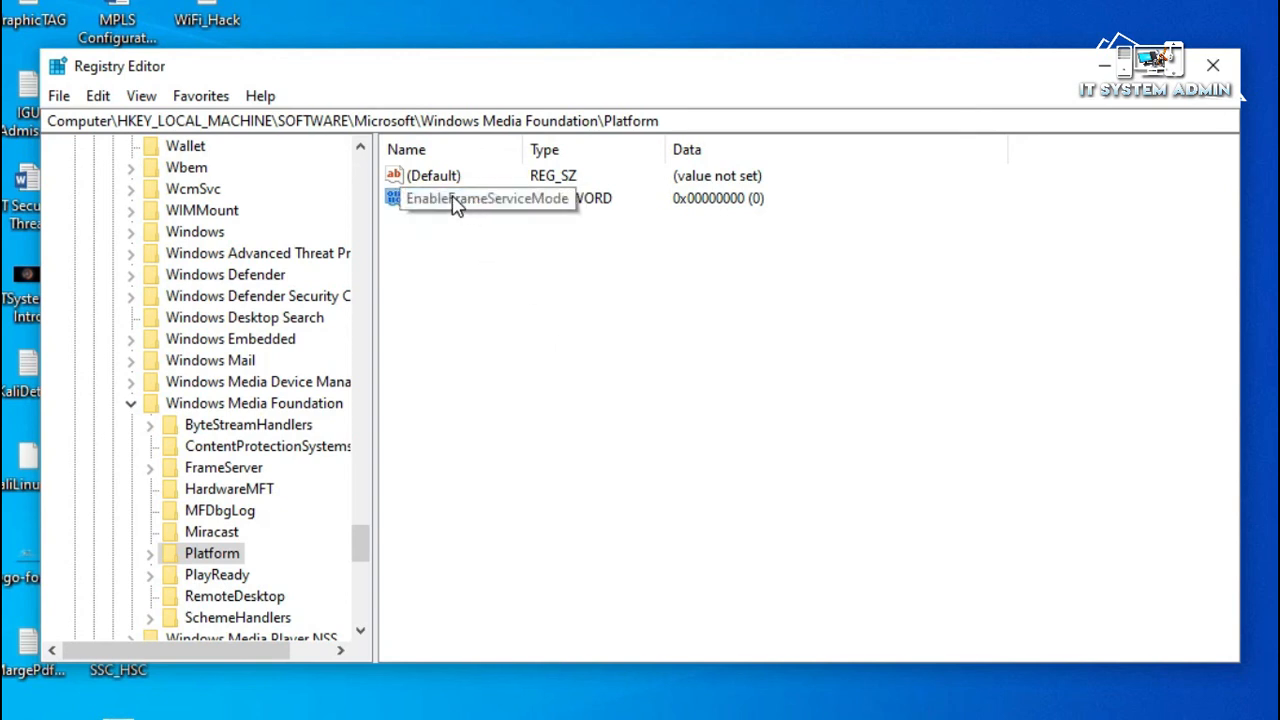
Step: Modify EnableFrameServiceMode so its value data is 0 and confirm
right_click(488, 198)
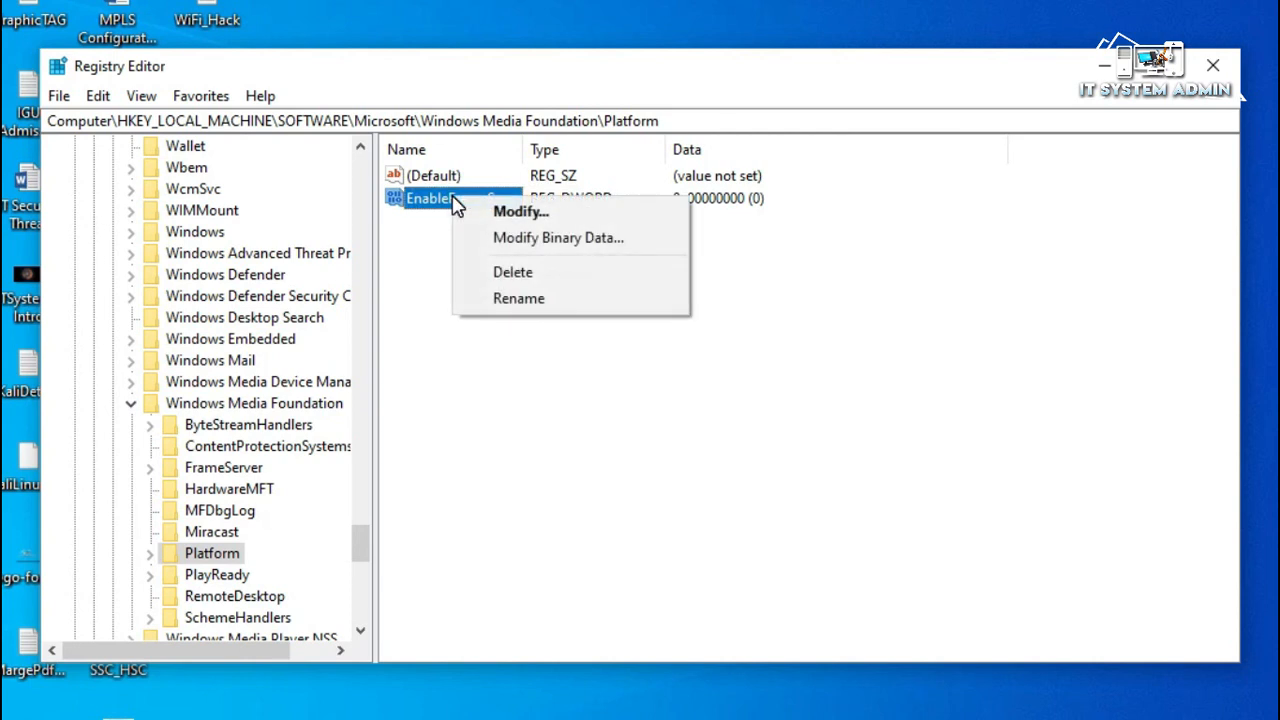
mouse_move(520, 212)
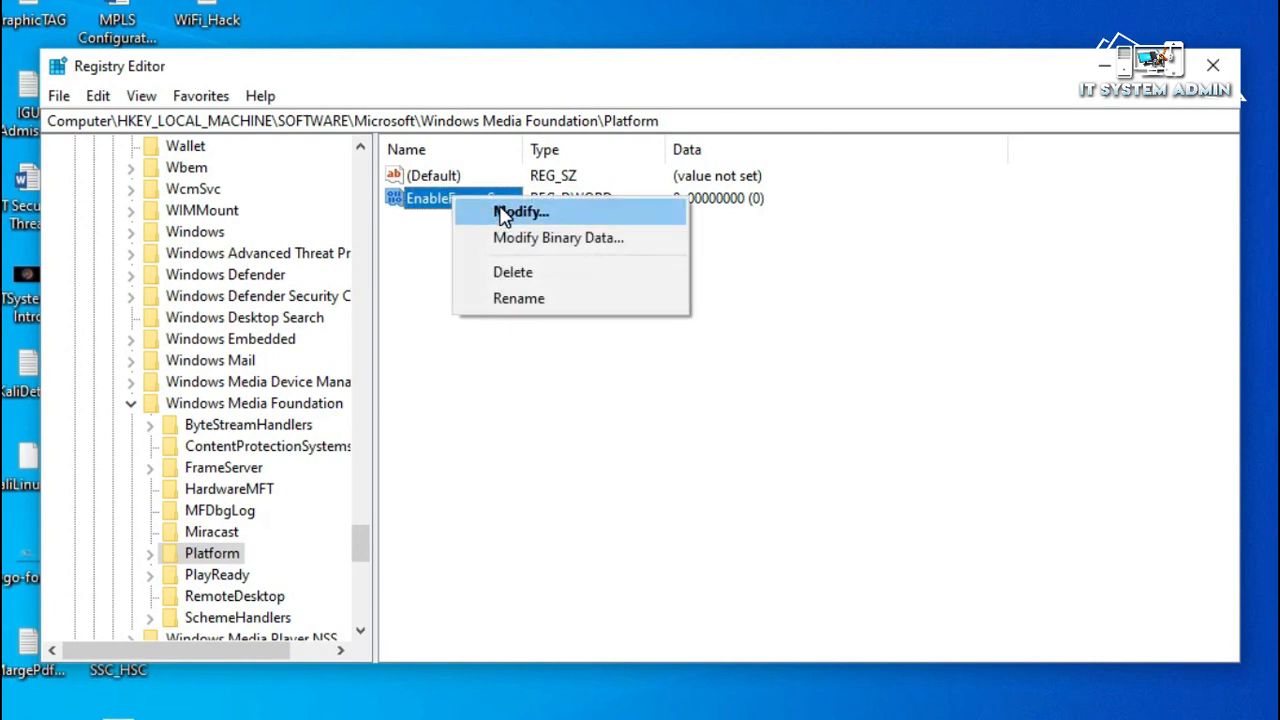
left_click(520, 212)
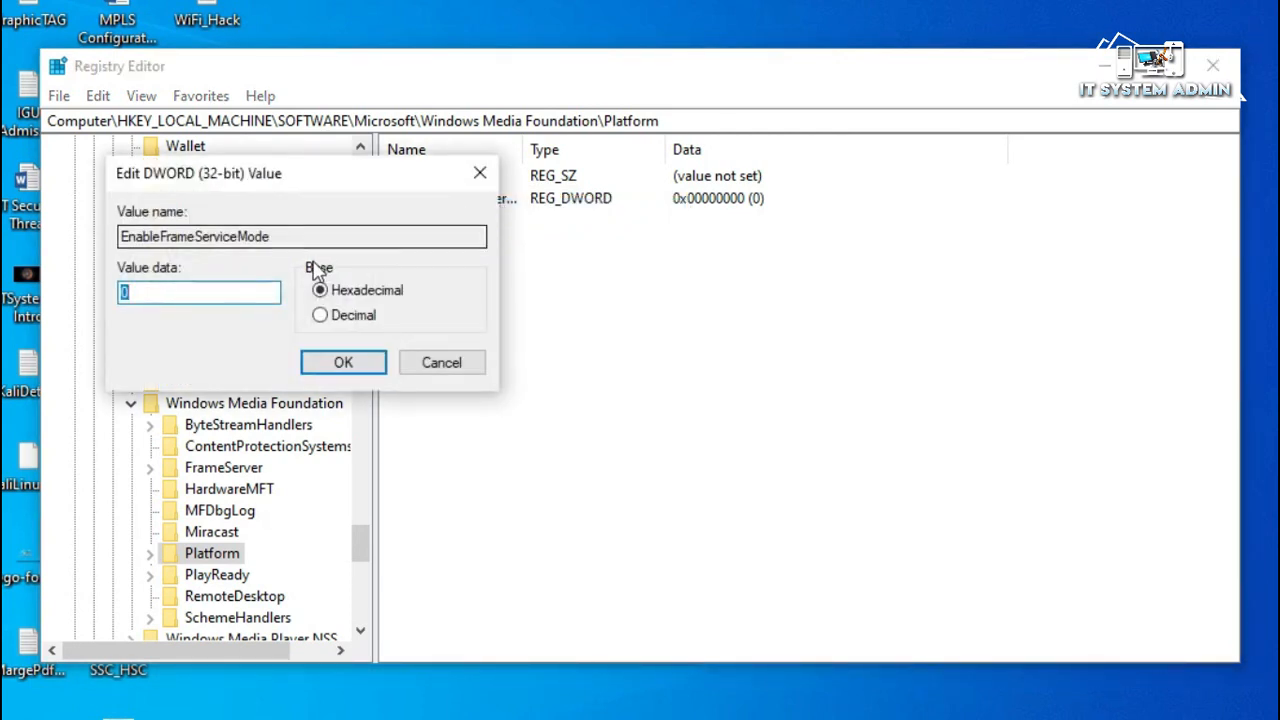
mouse_move(280, 332)
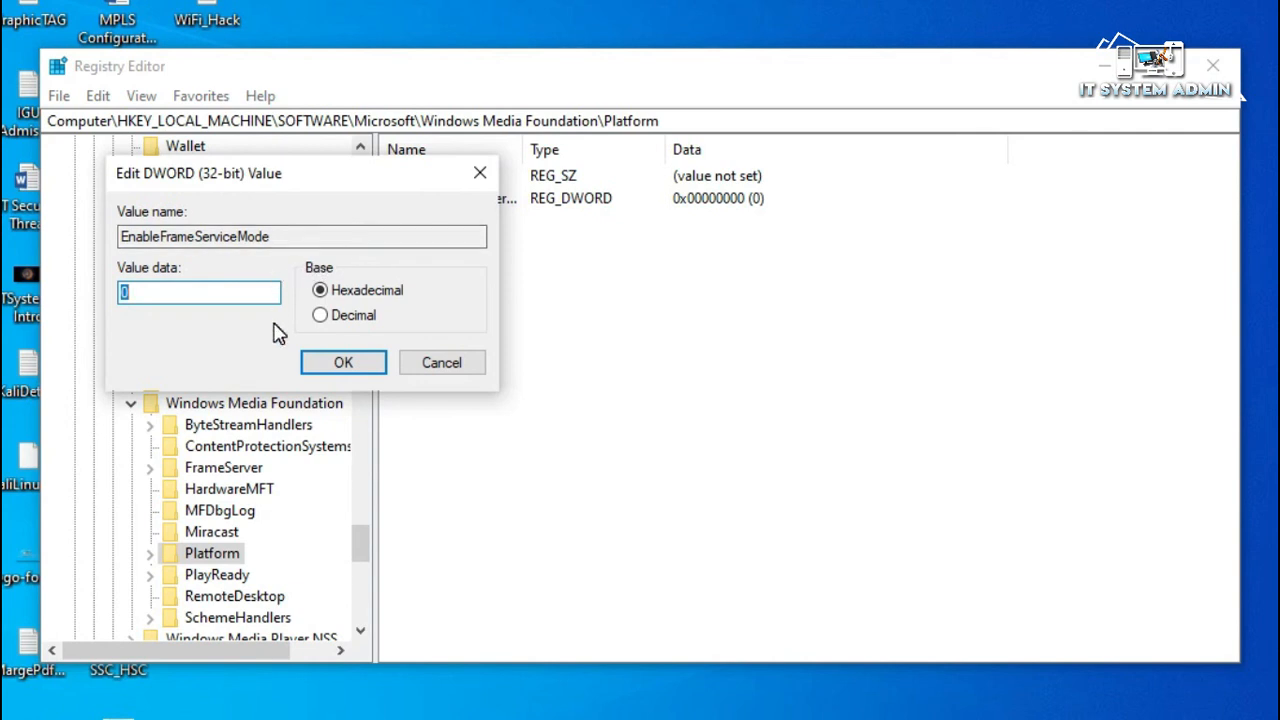
left_click(320, 290)
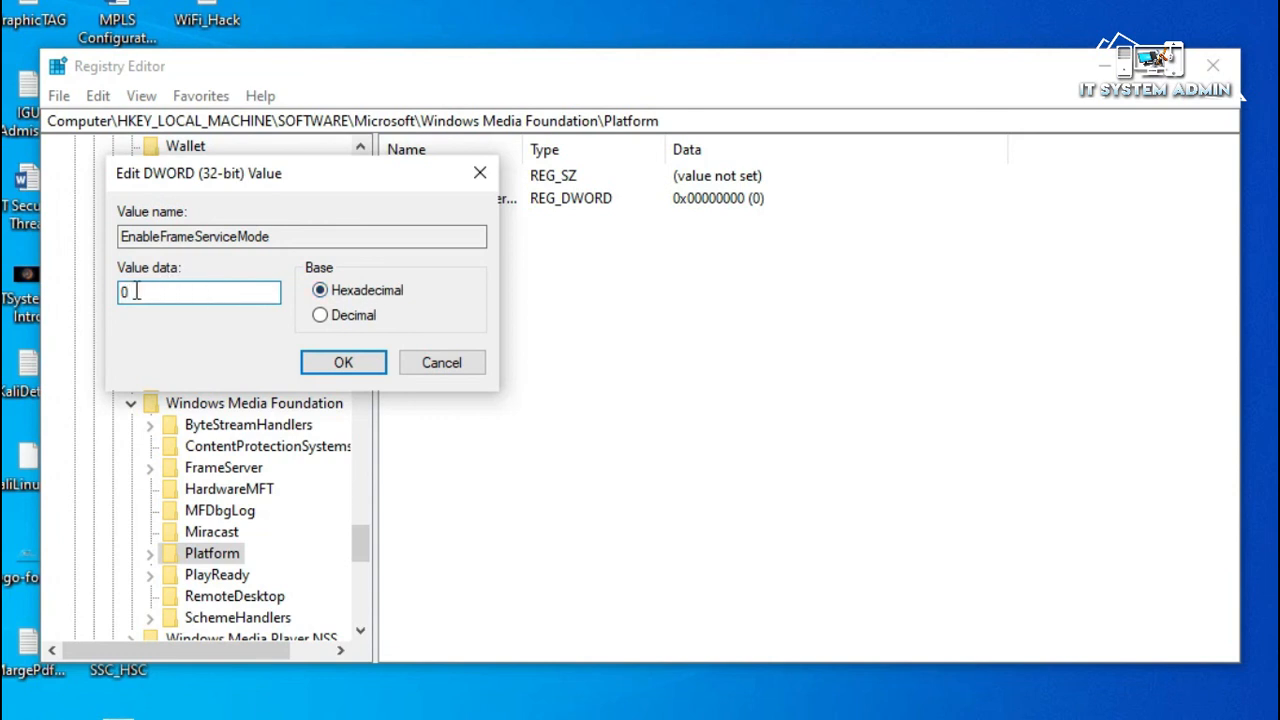
left_click(344, 362)
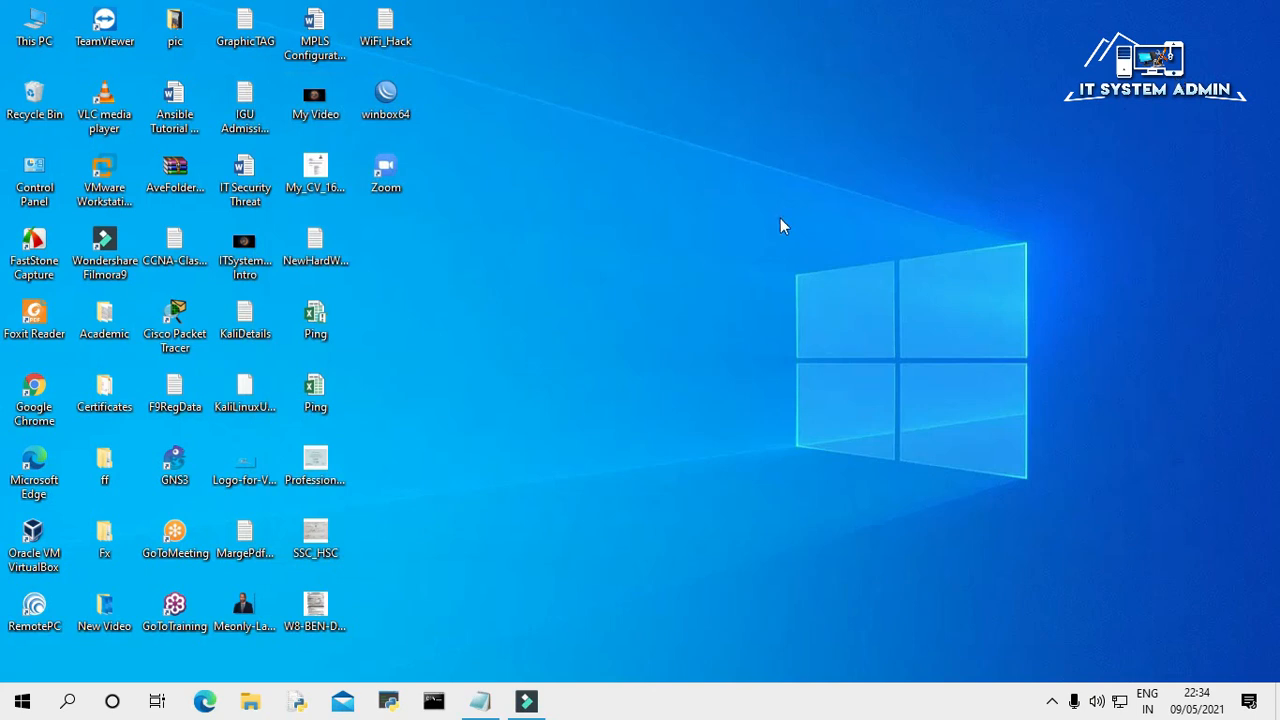
Step: Refresh the desktop, then show the Start menu's power options for restarting
right_click(782, 226)
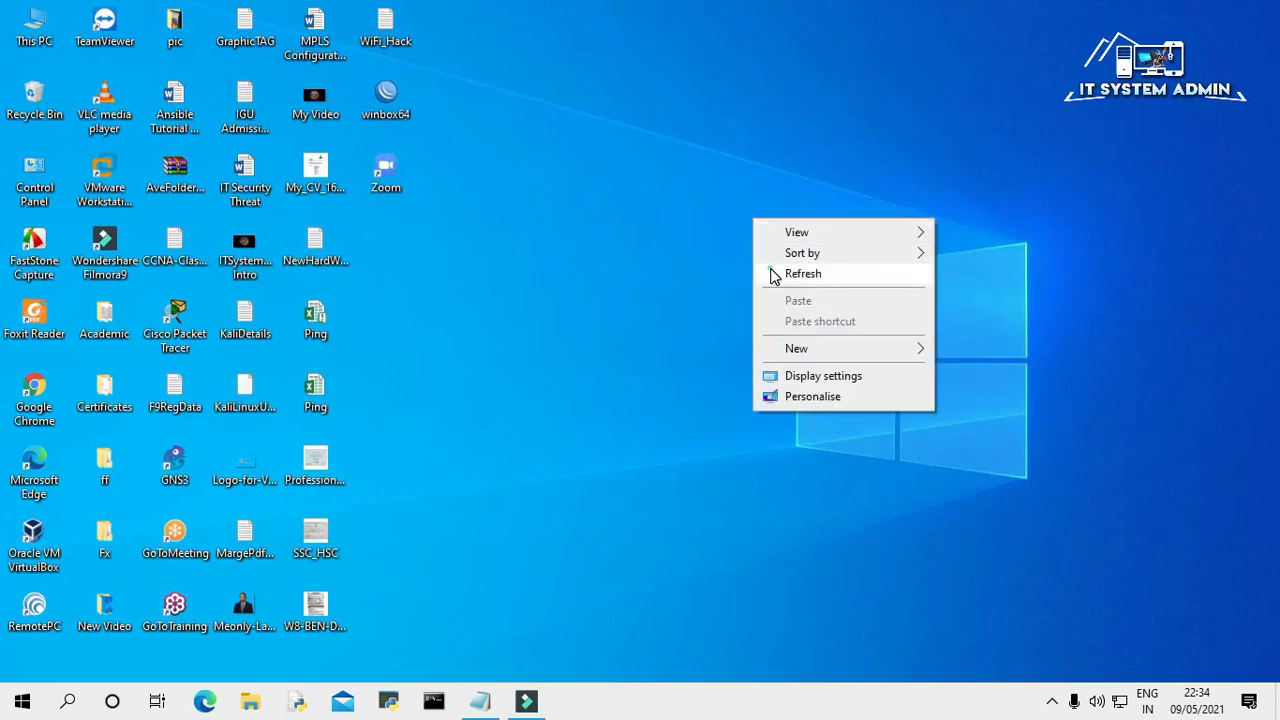
left_click(804, 272)
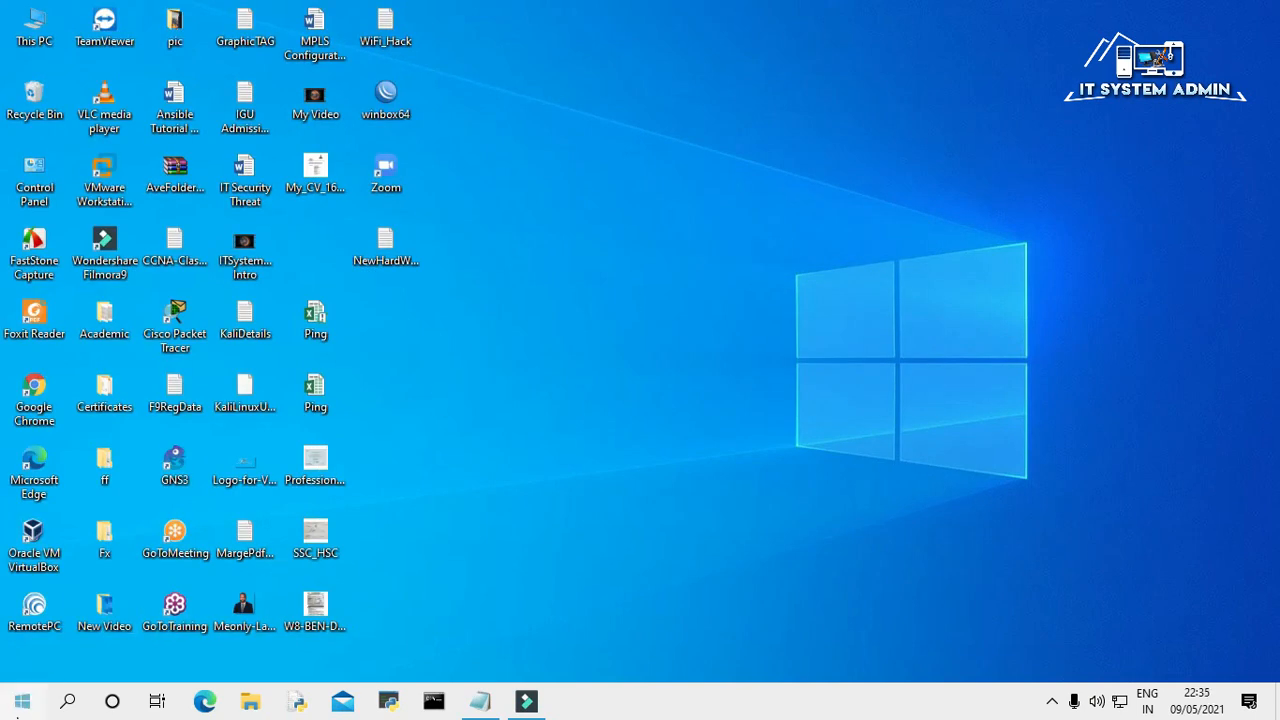
left_click(22, 700)
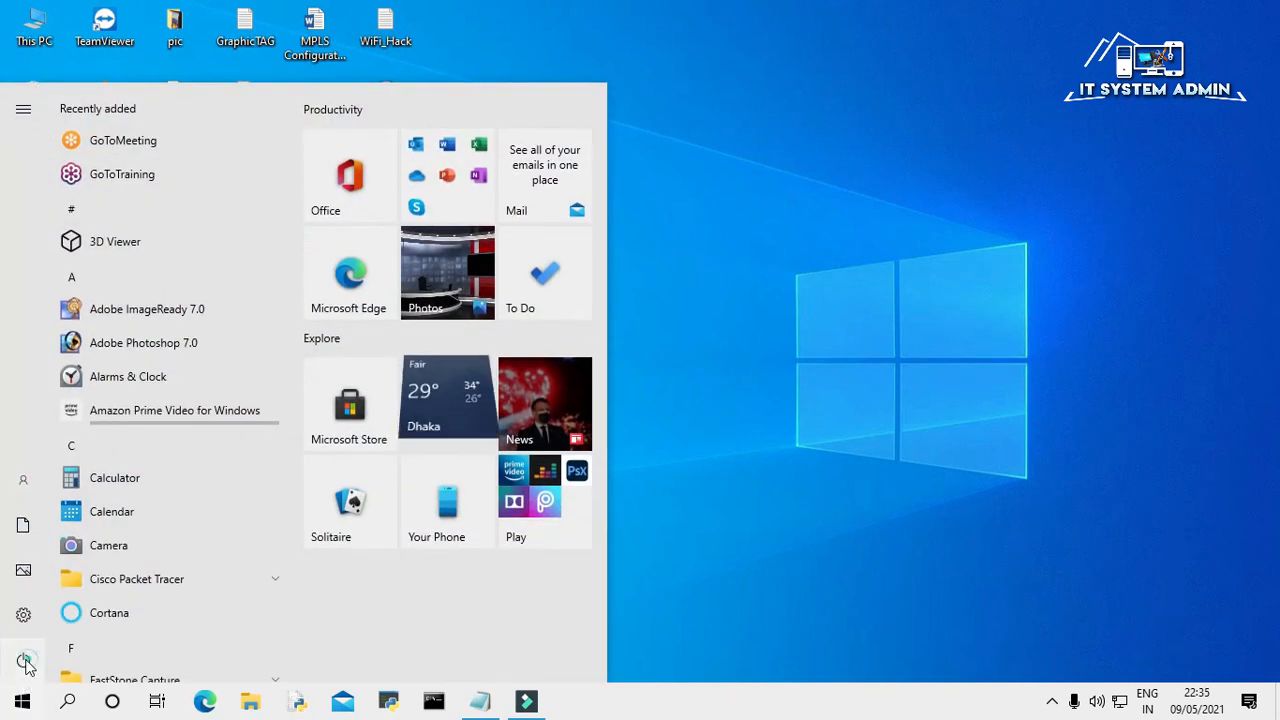
left_click(24, 660)
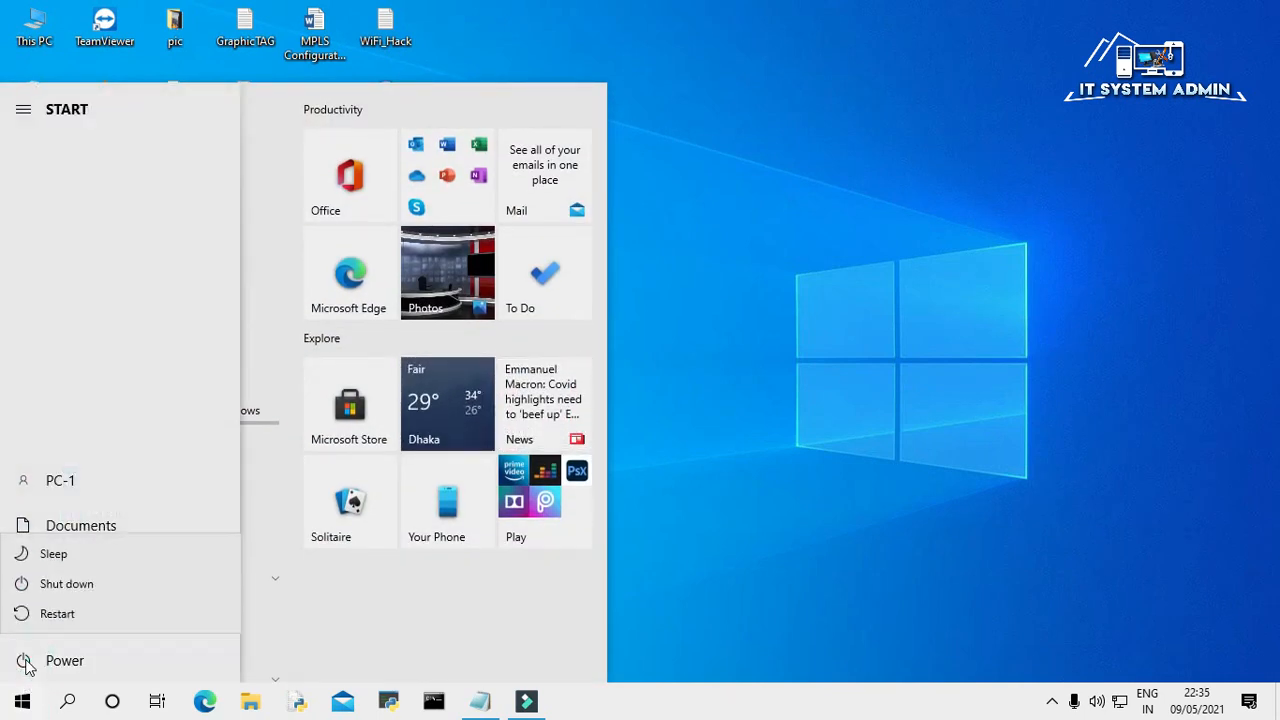
mouse_move(56, 612)
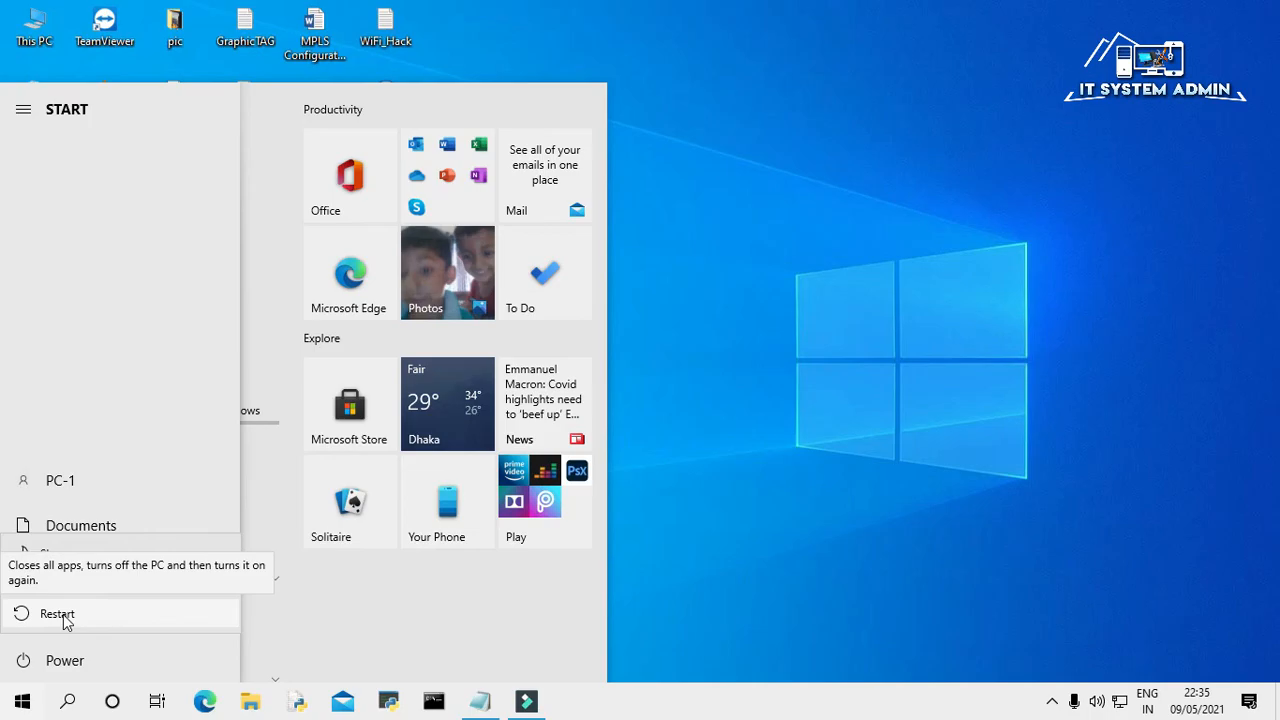